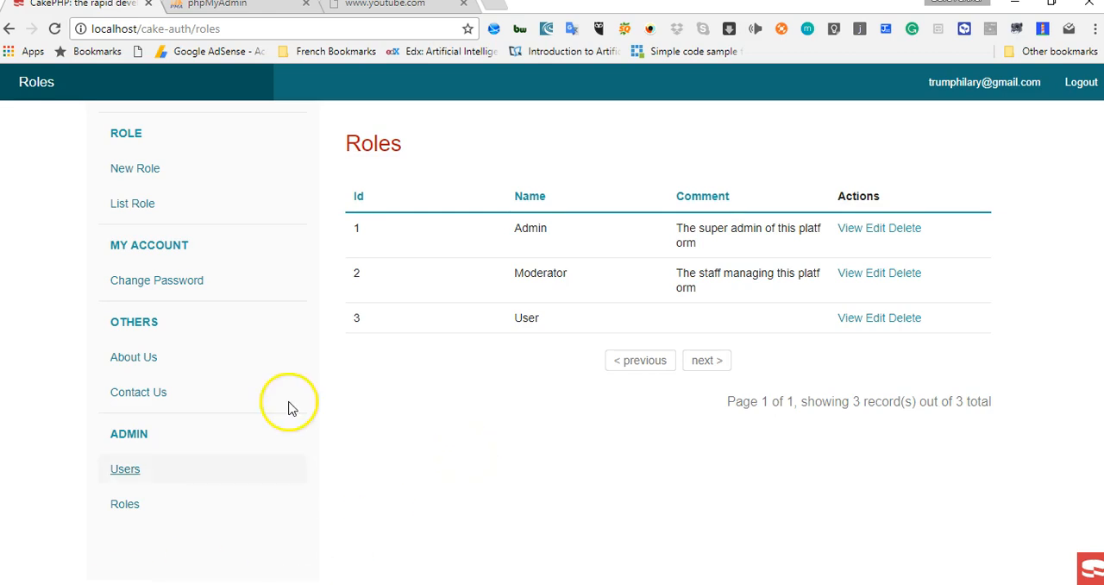
pyautogui.moveTo(334, 358)
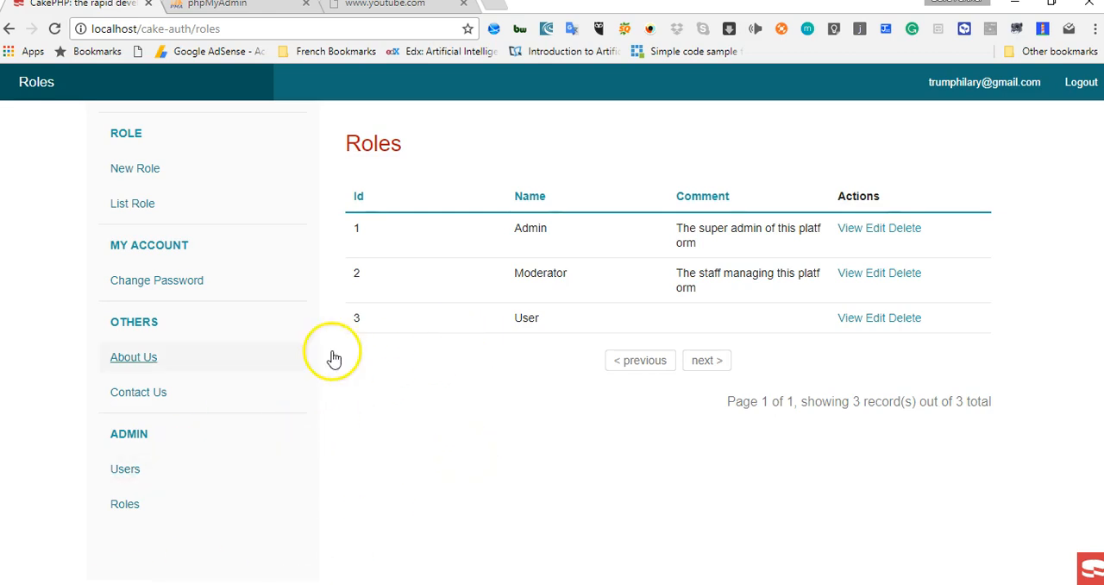
pyautogui.moveTo(552, 326)
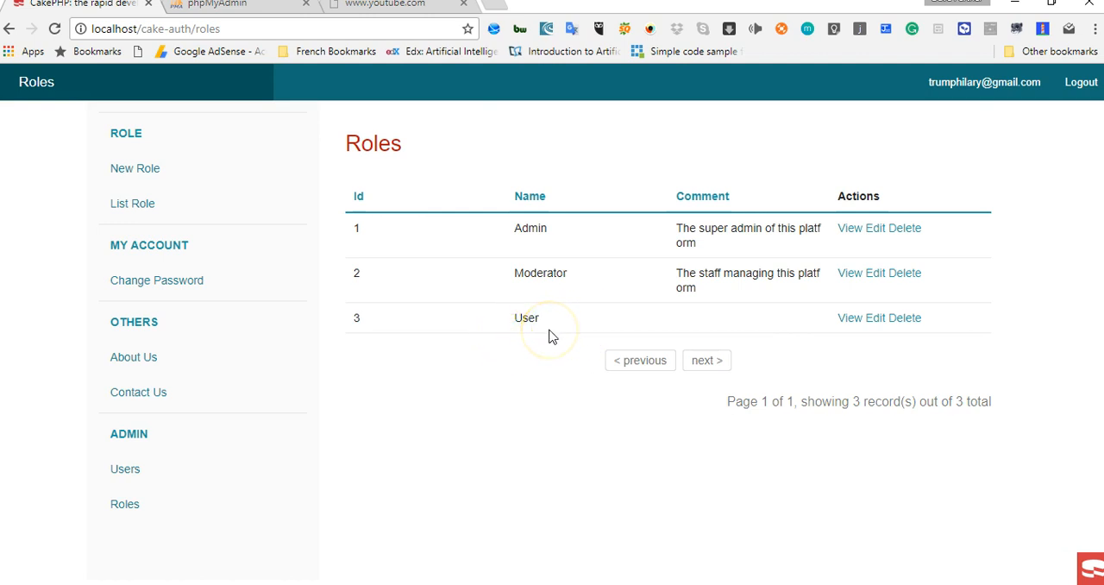
pyautogui.moveTo(705, 339)
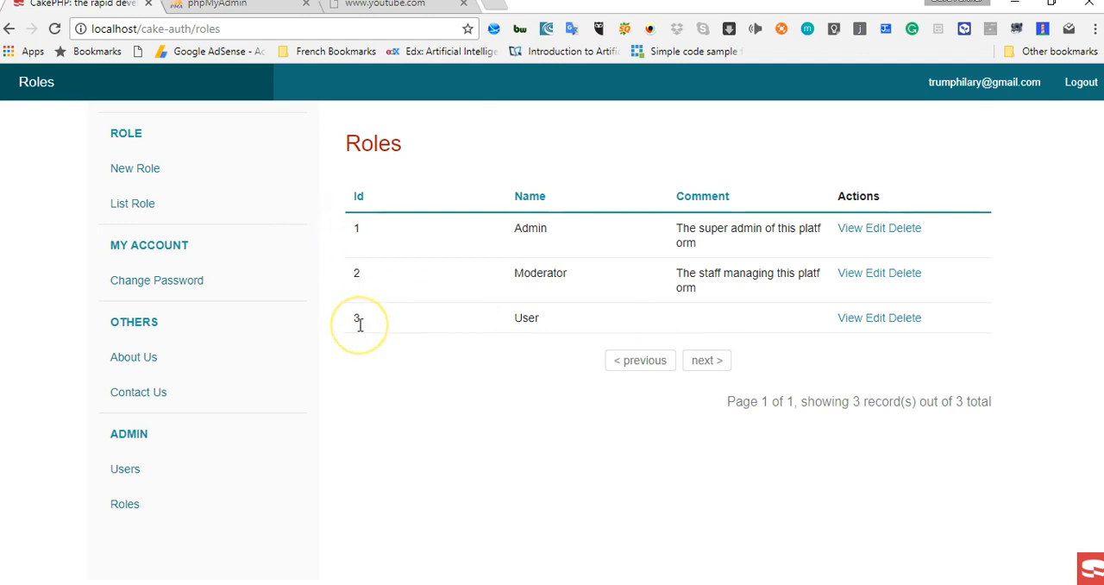
# - Open the users table structure in phpMyAdmin and add one column after modified
pyautogui.click(233, 6)
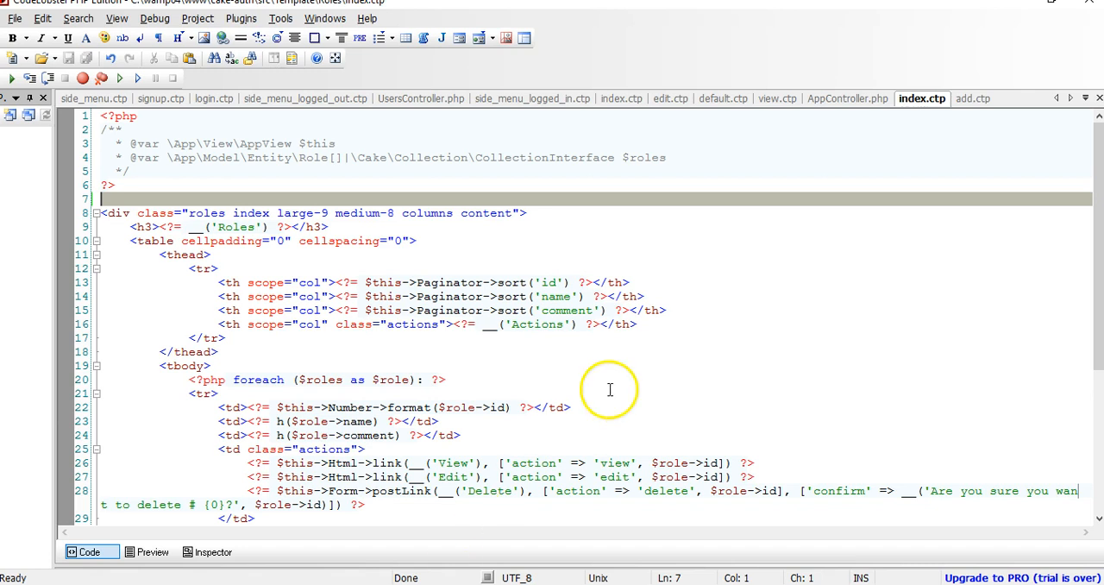
pyautogui.moveTo(610, 390)
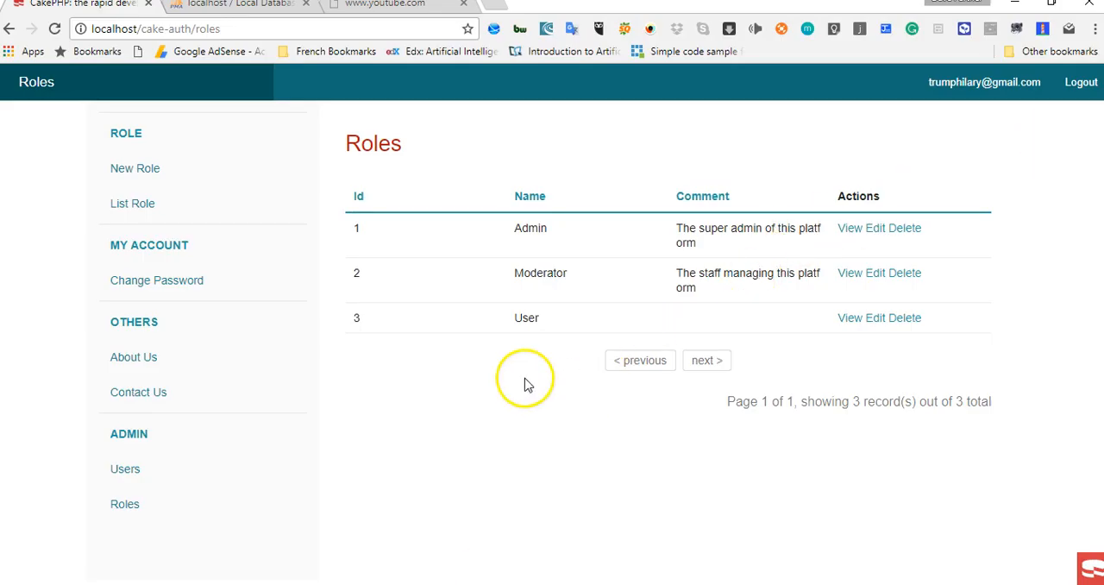
pyautogui.moveTo(526, 379)
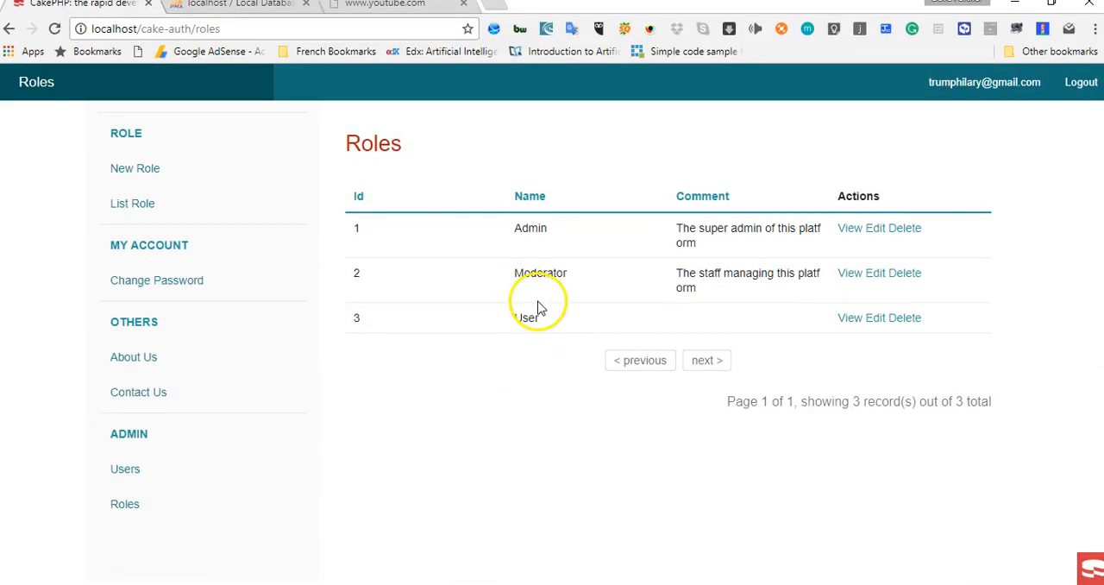
pyautogui.moveTo(297, 47)
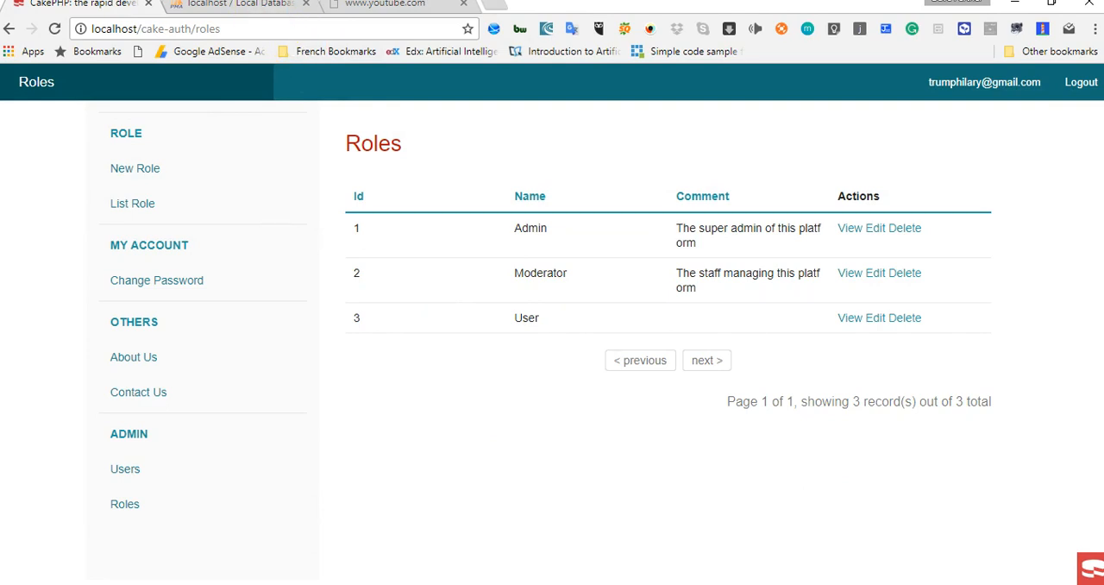
pyautogui.click(233, 6)
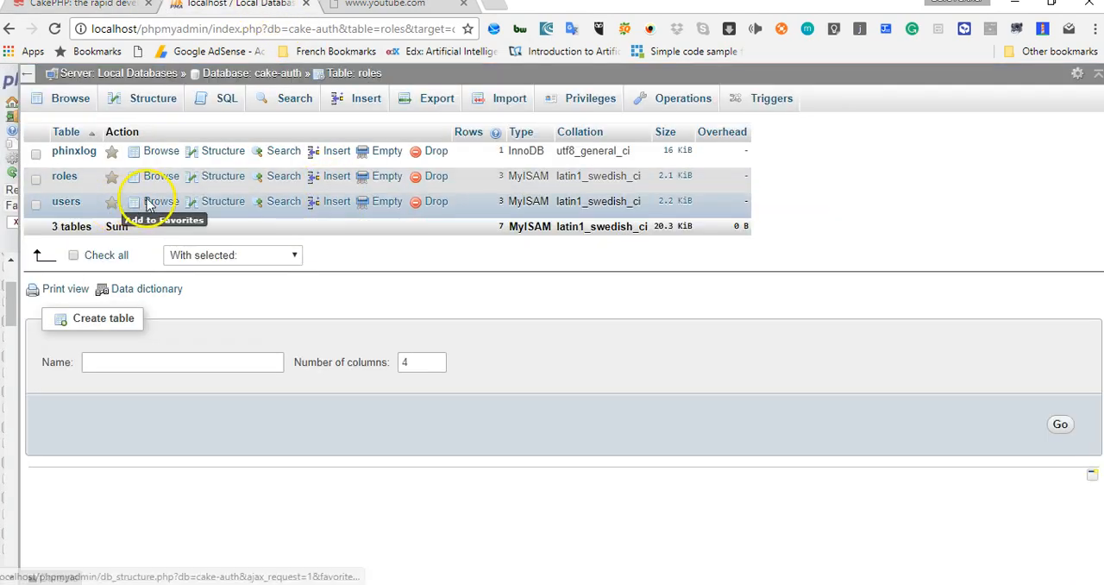
pyautogui.click(222, 201)
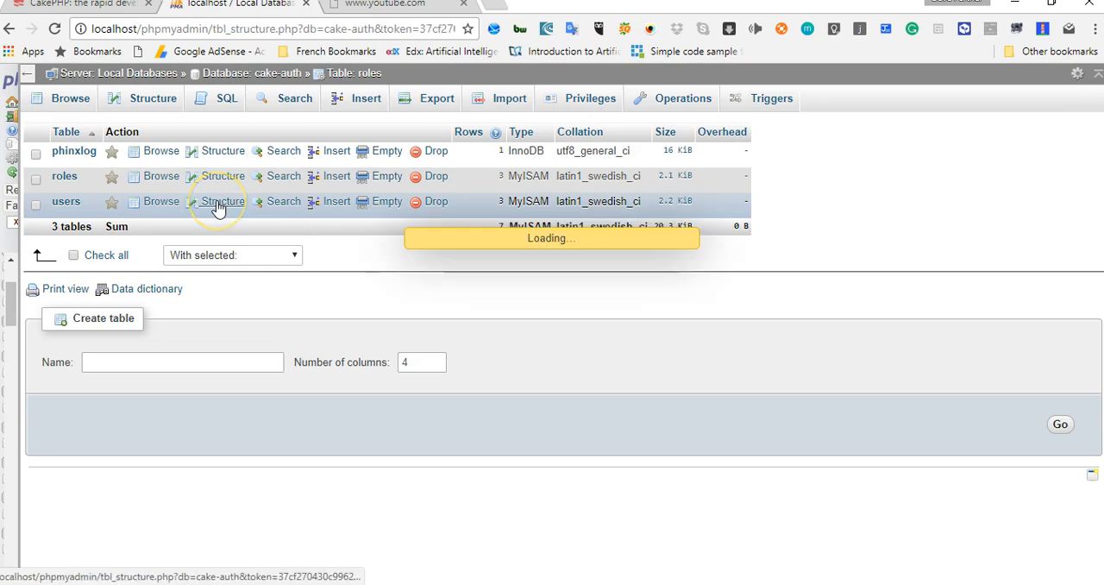
pyautogui.click(223, 201)
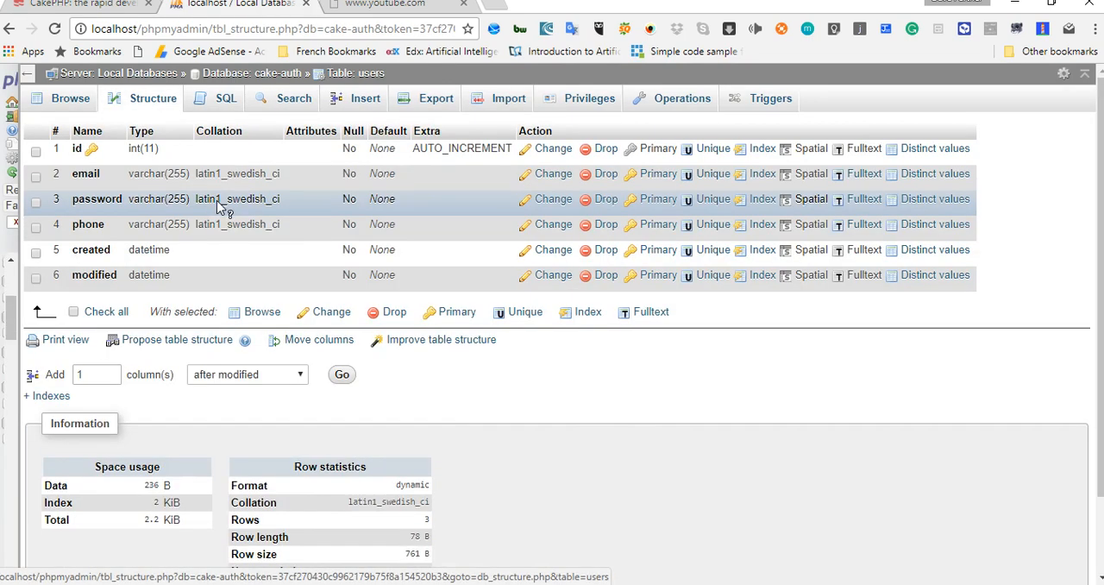
pyautogui.moveTo(142, 297)
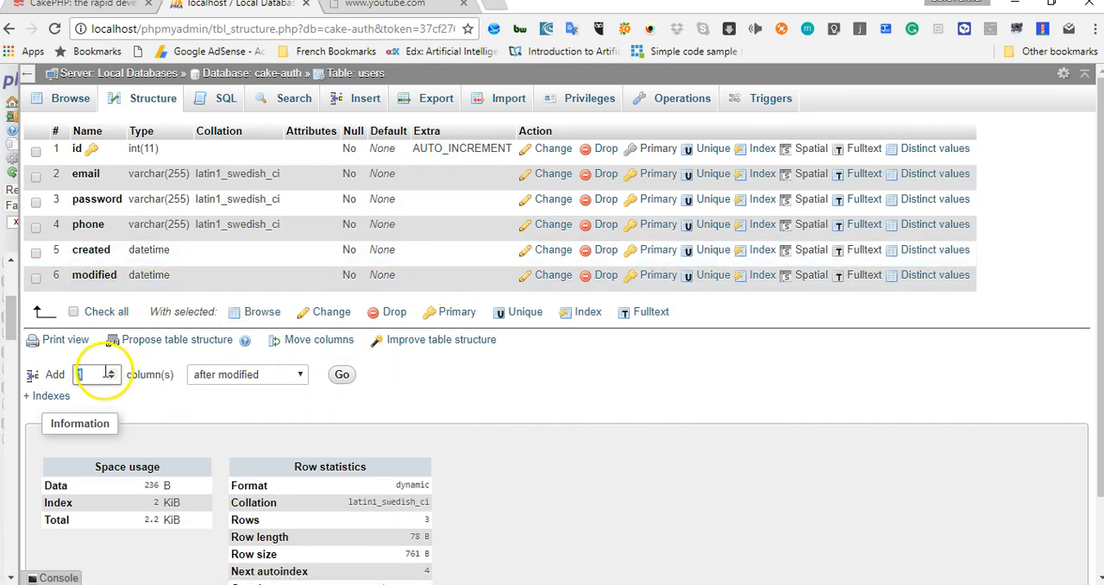
pyautogui.moveTo(300, 374)
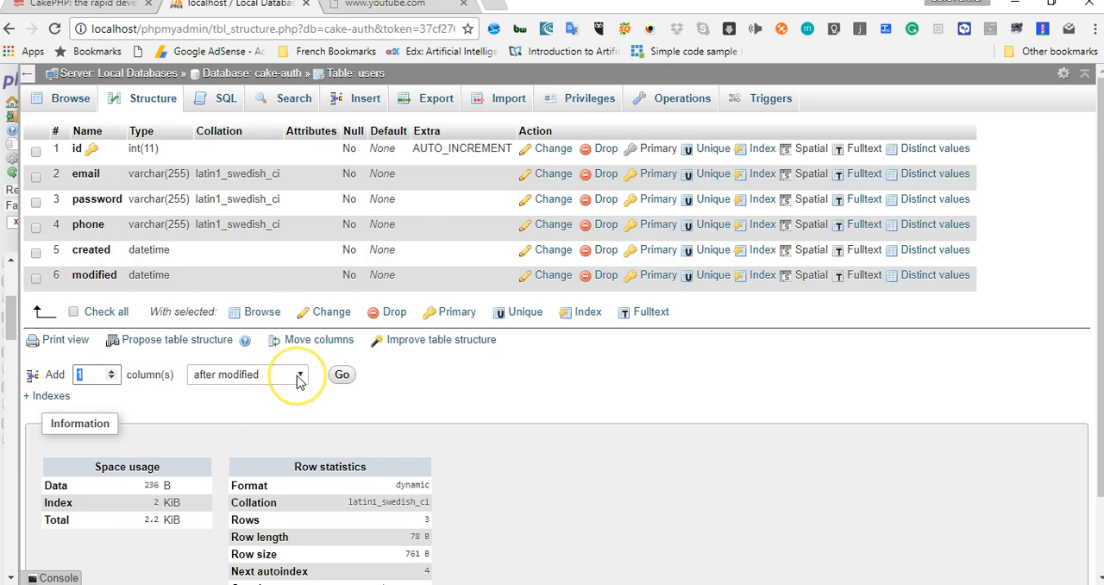
pyautogui.click(301, 373)
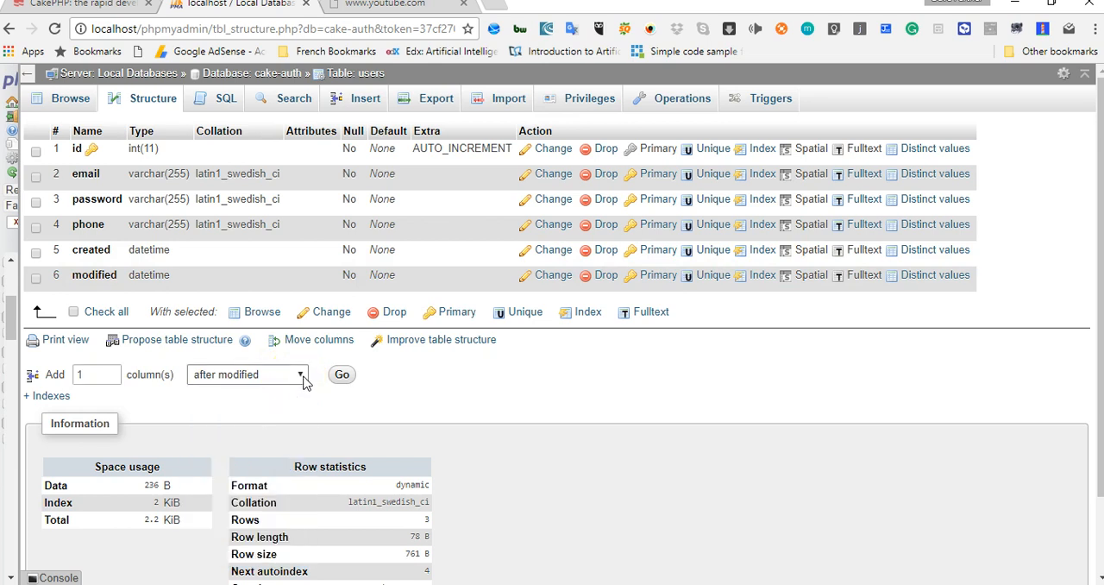
pyautogui.click(342, 374)
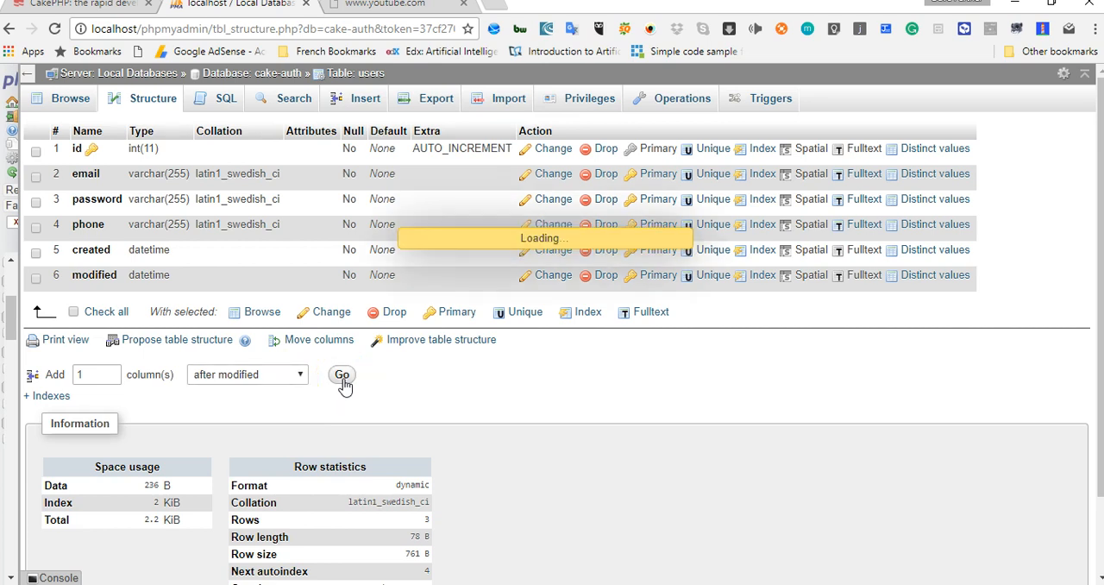
# - Define column role_id as INT(11) with an as-defined default of 3, and save
pyautogui.click(343, 374)
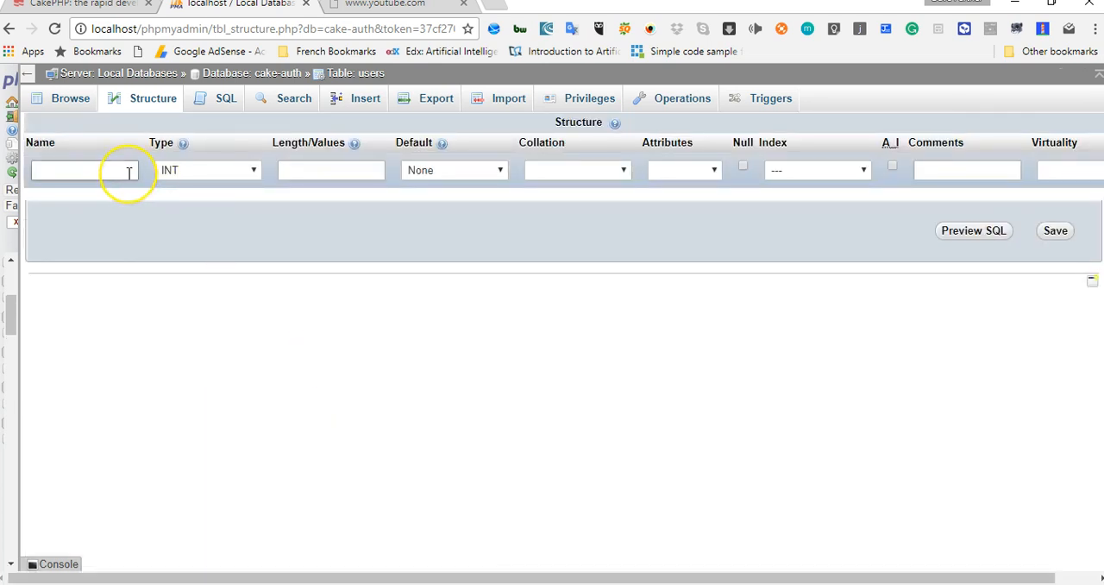
pyautogui.write('role_id')
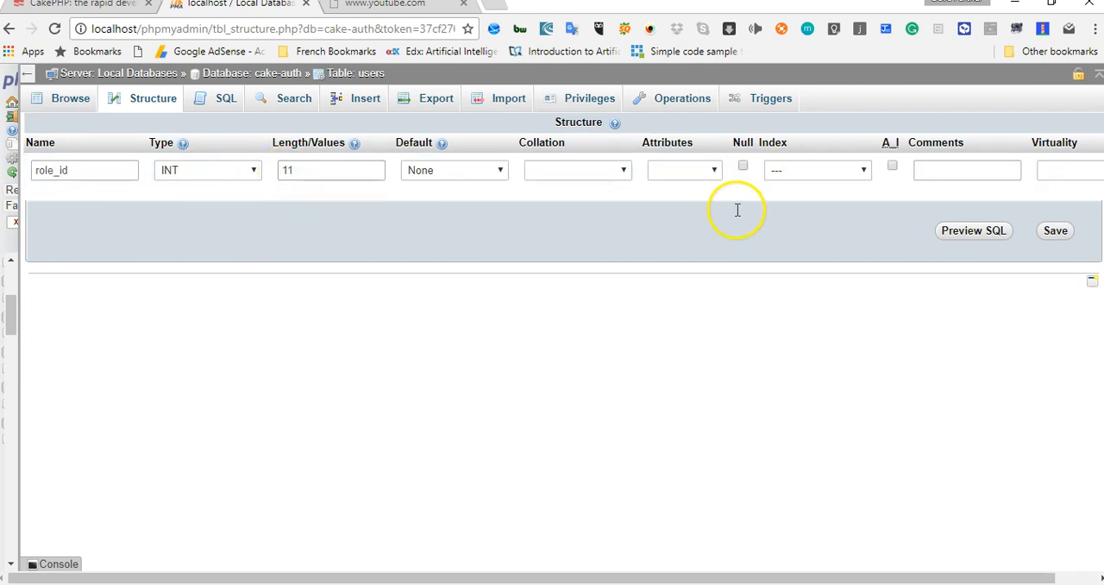
pyautogui.moveTo(479, 177)
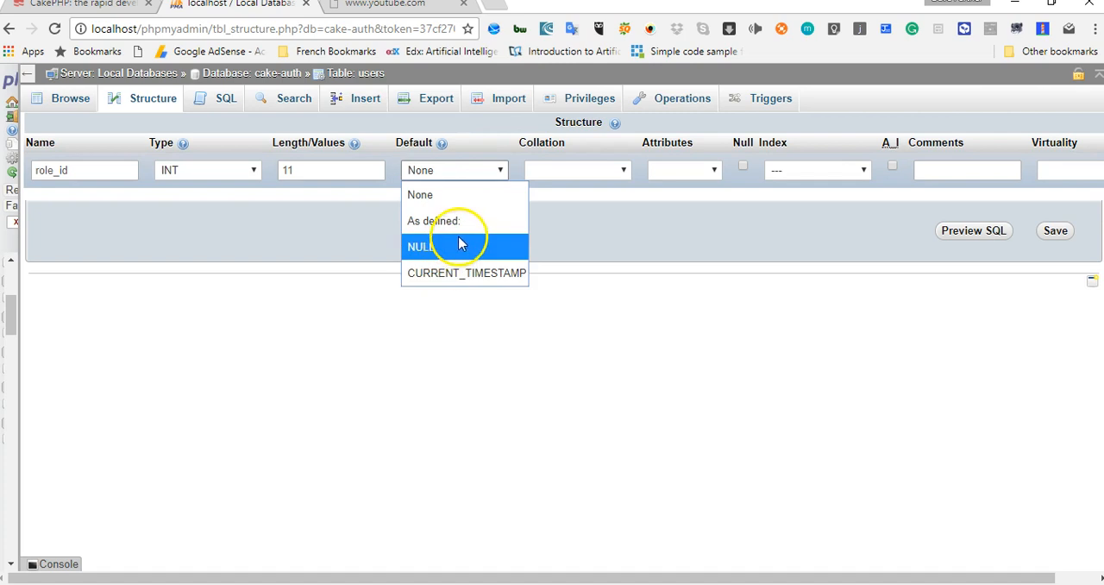
pyautogui.click(433, 221)
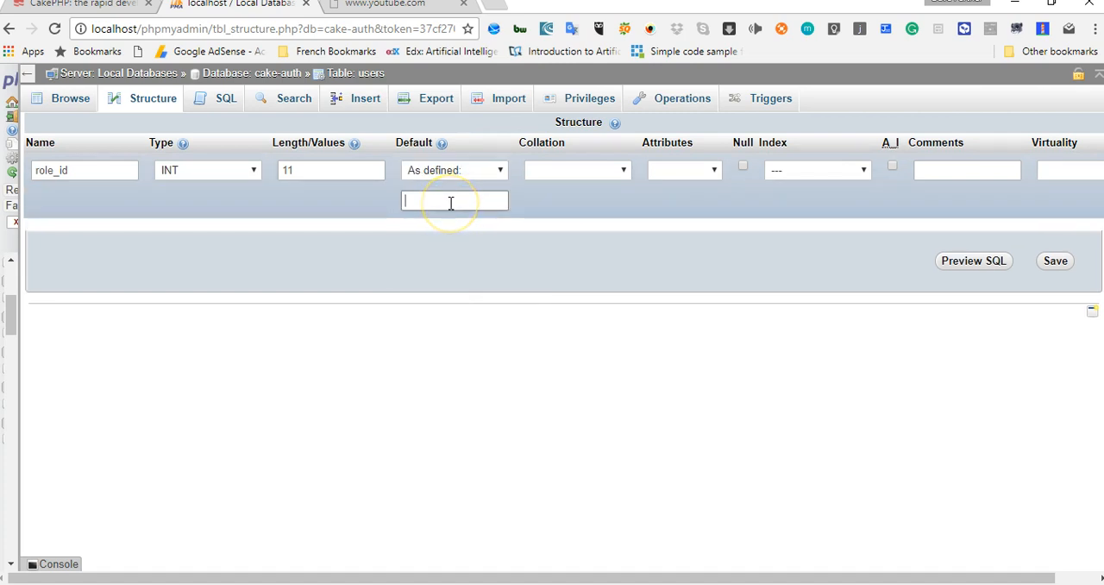
pyautogui.write('3')
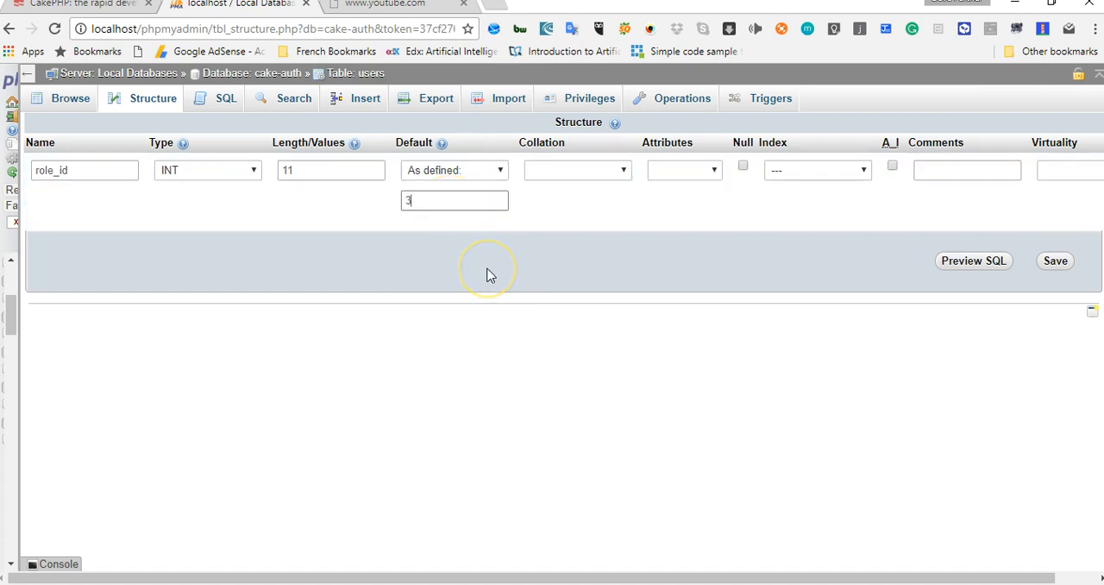
pyautogui.moveTo(490, 274)
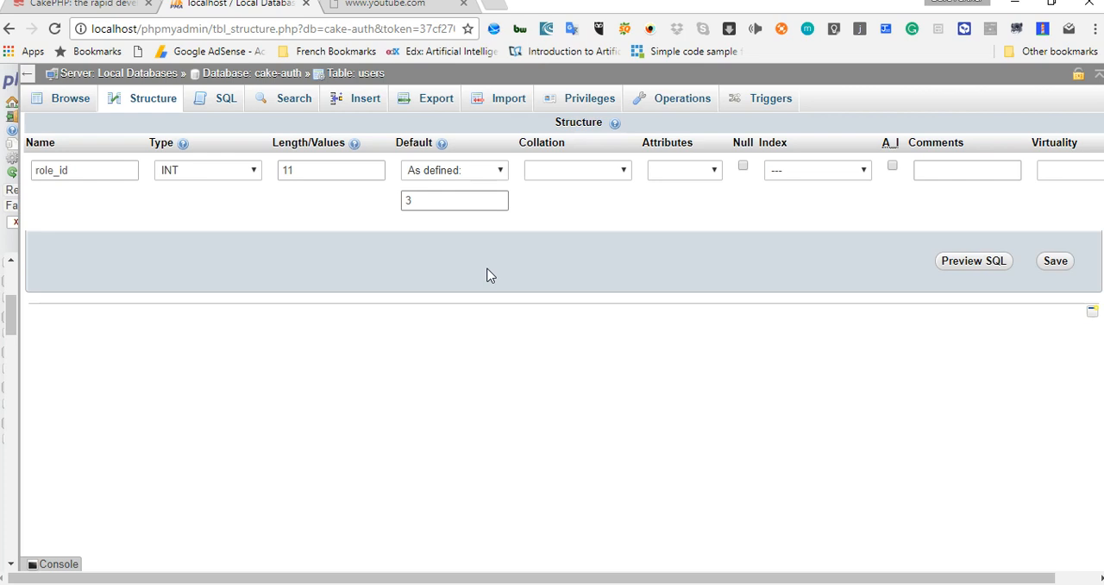
pyautogui.moveTo(854, 225)
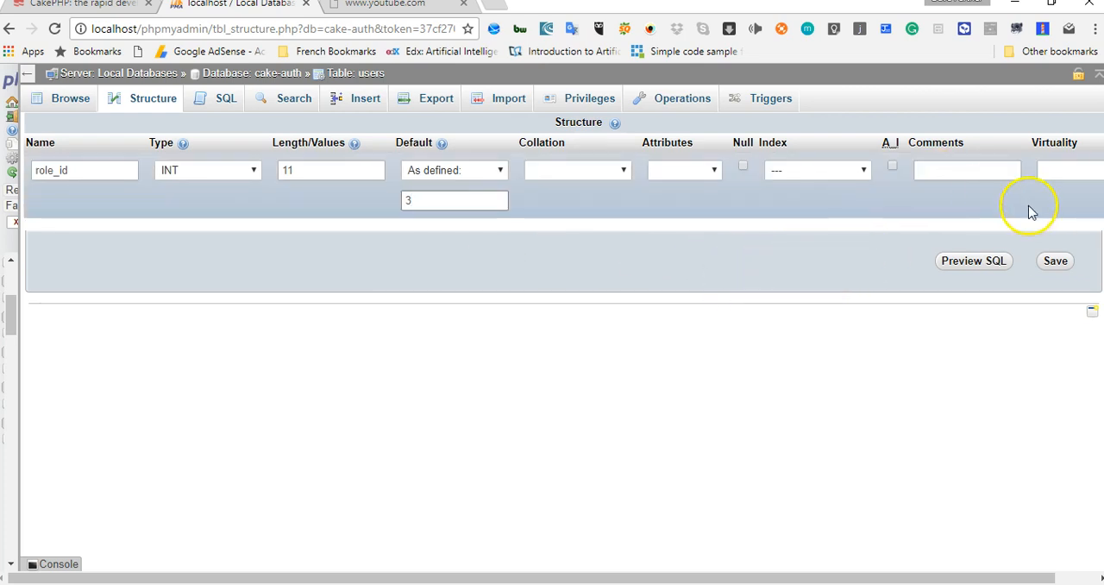
pyautogui.click(1056, 260)
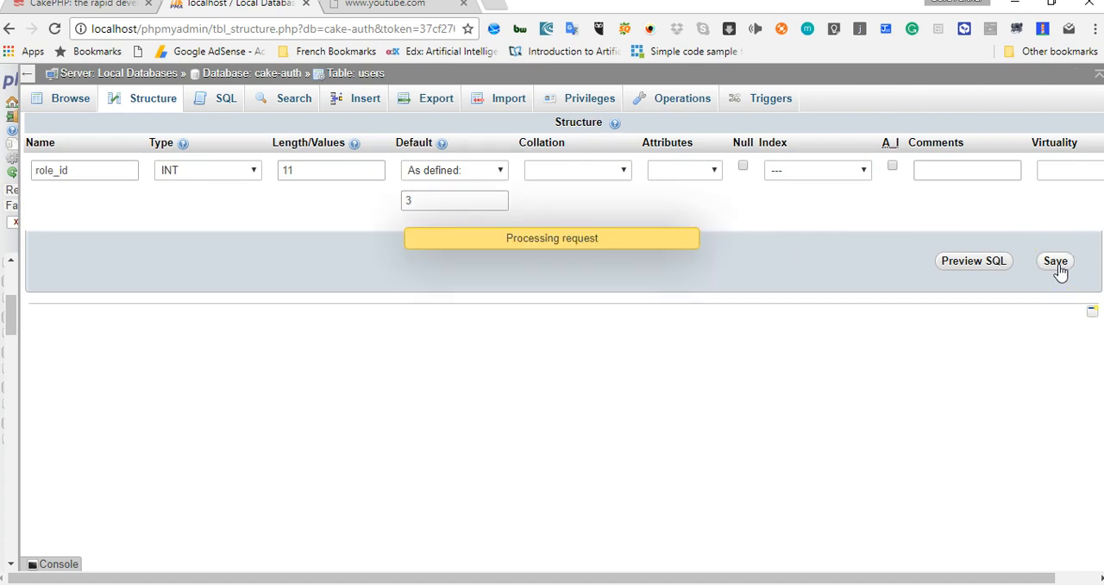
pyautogui.click(1055, 261)
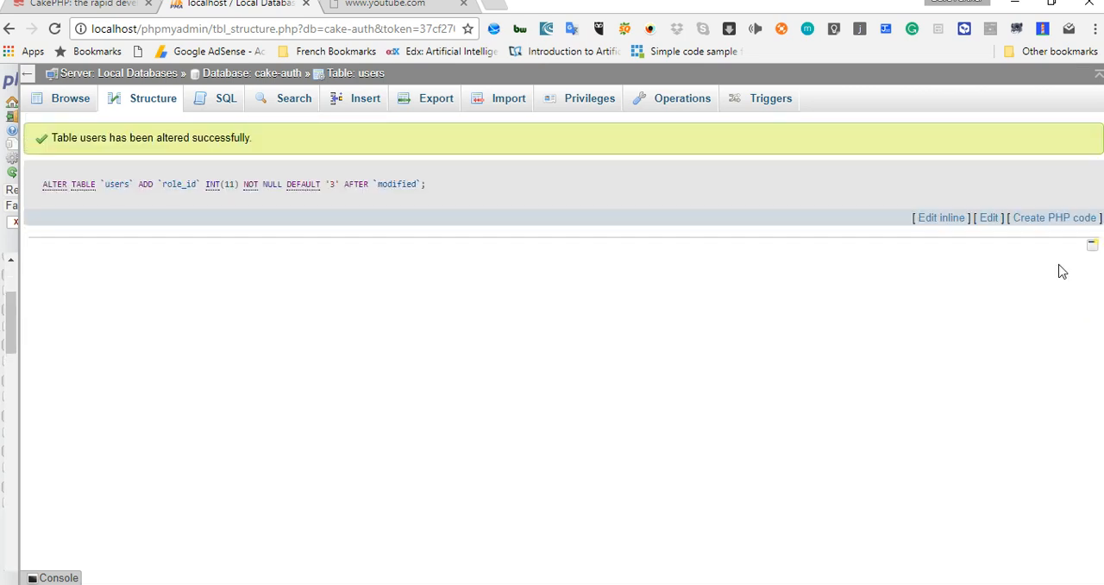
# - Browse the users table to view its three existing rows
pyautogui.click(153, 97)
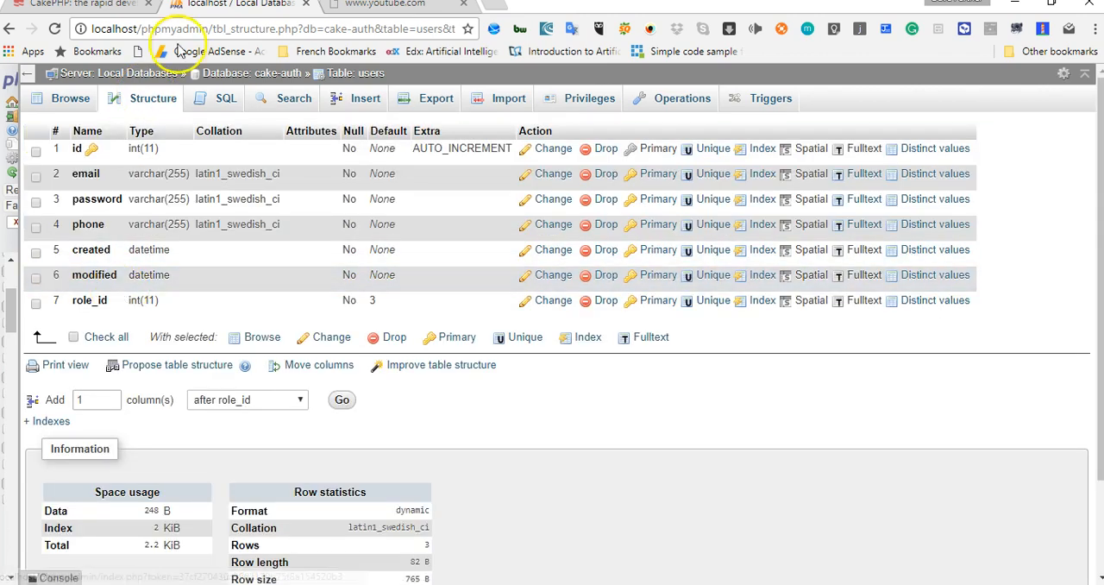
pyautogui.click(552, 223)
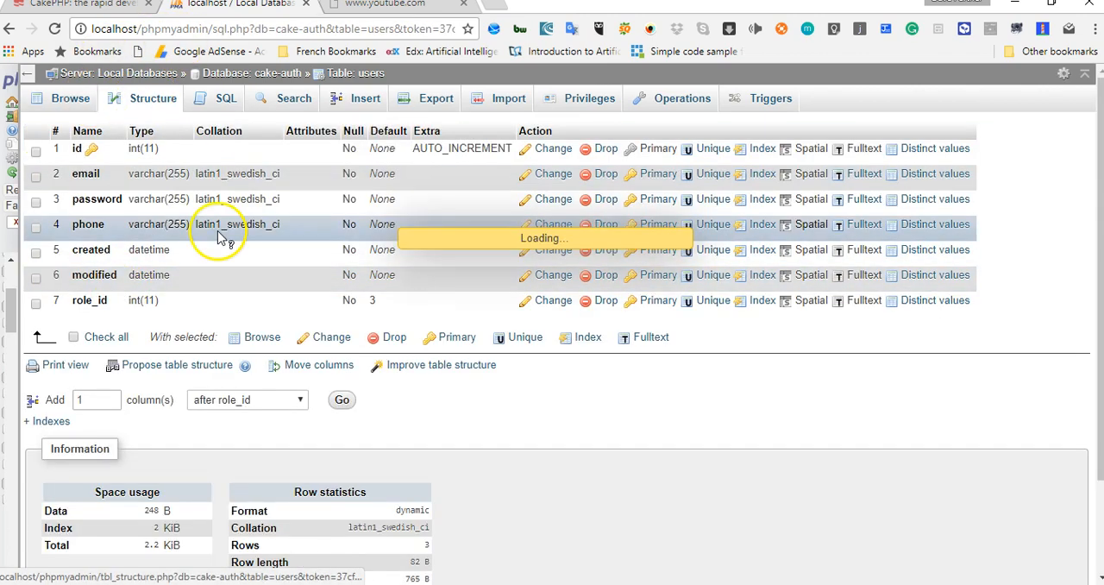
pyautogui.click(70, 98)
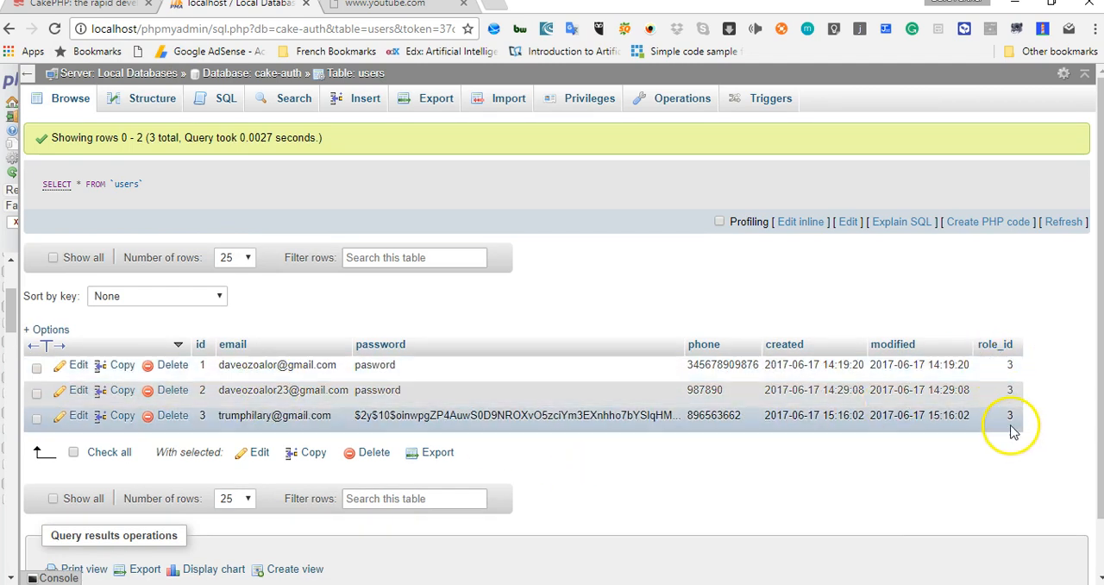
pyautogui.moveTo(356, 353)
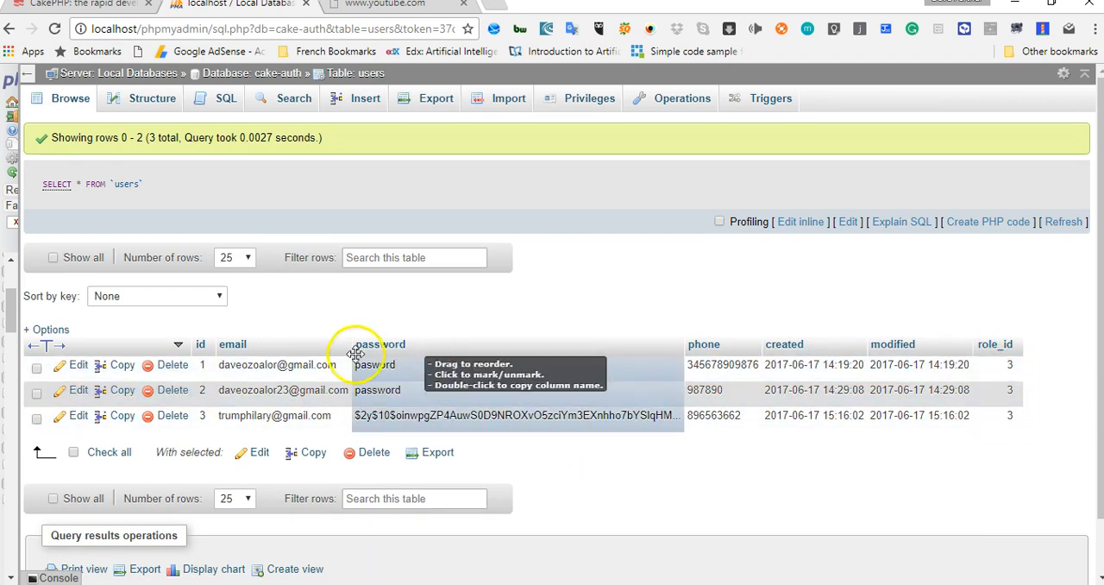
pyautogui.moveTo(112, 431)
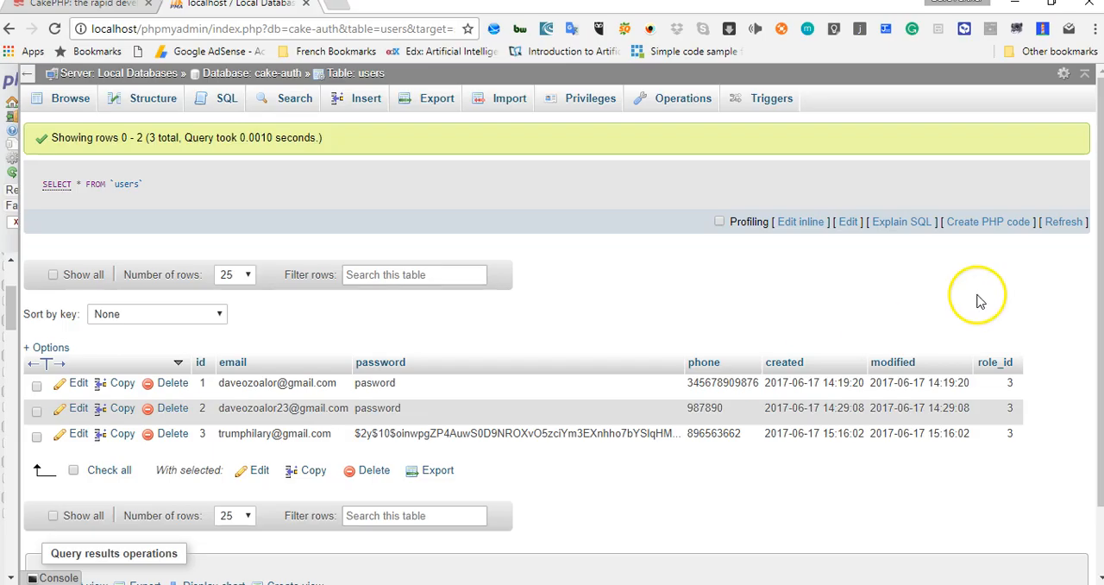
pyautogui.moveTo(755, 432)
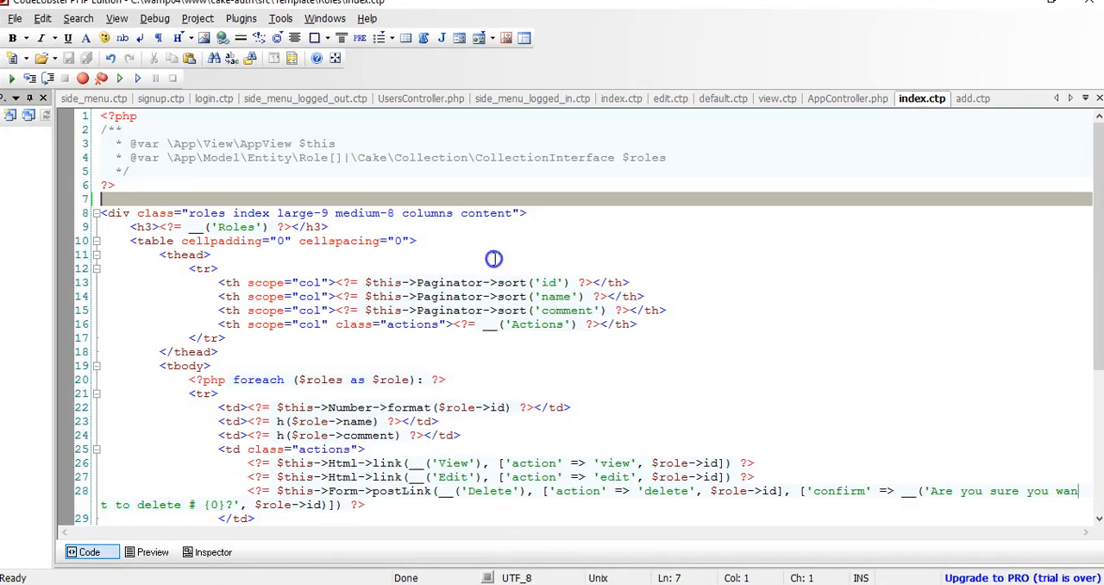
# - Open UsersController.php and scroll down to the signup() action
pyautogui.click(427, 97)
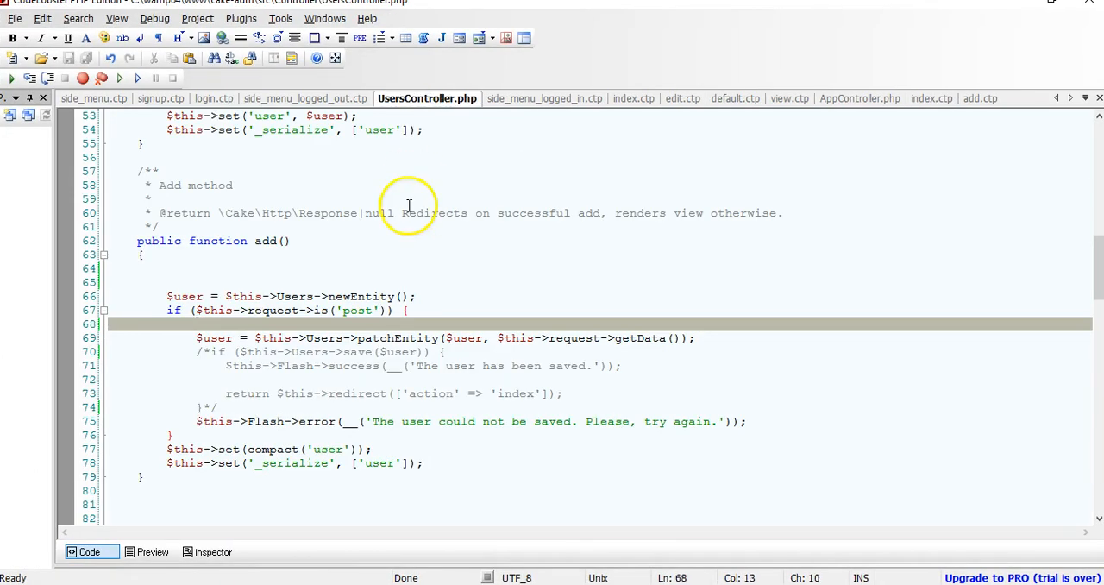
pyautogui.moveTo(432, 287)
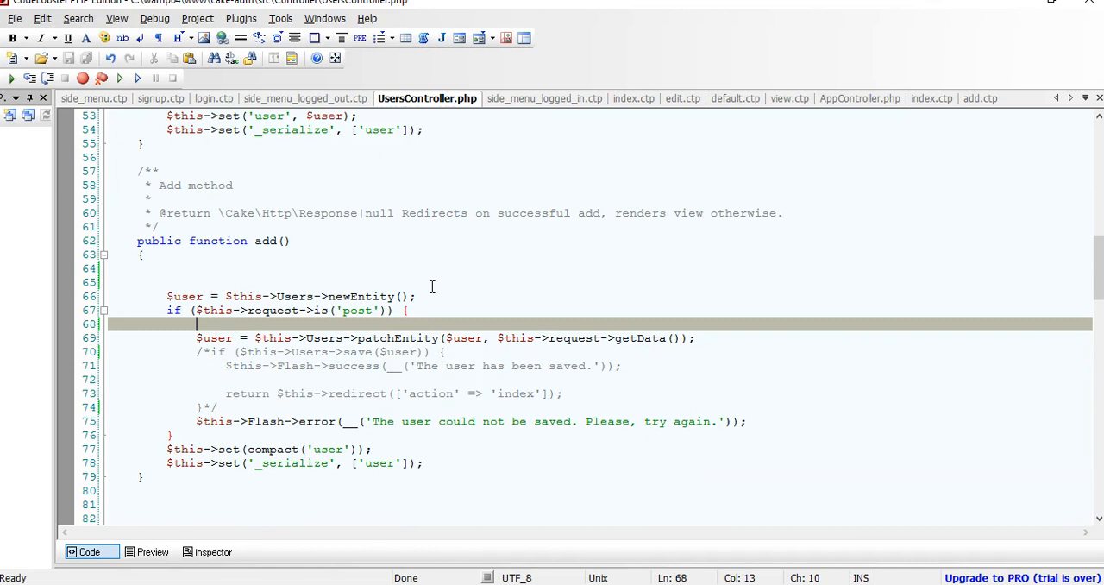
pyautogui.scroll(-3)
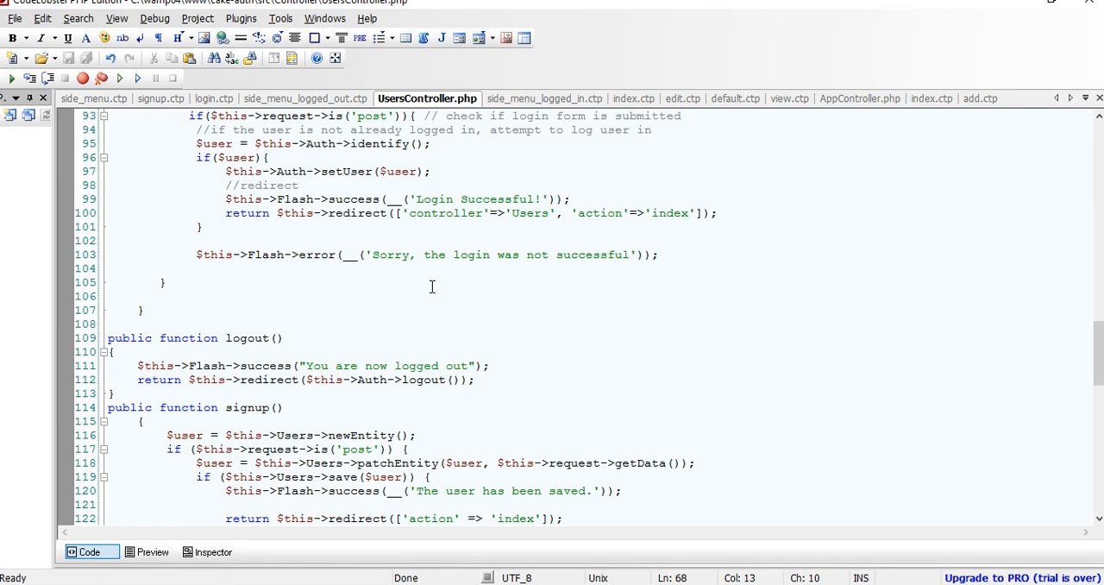
pyautogui.scroll(-3)
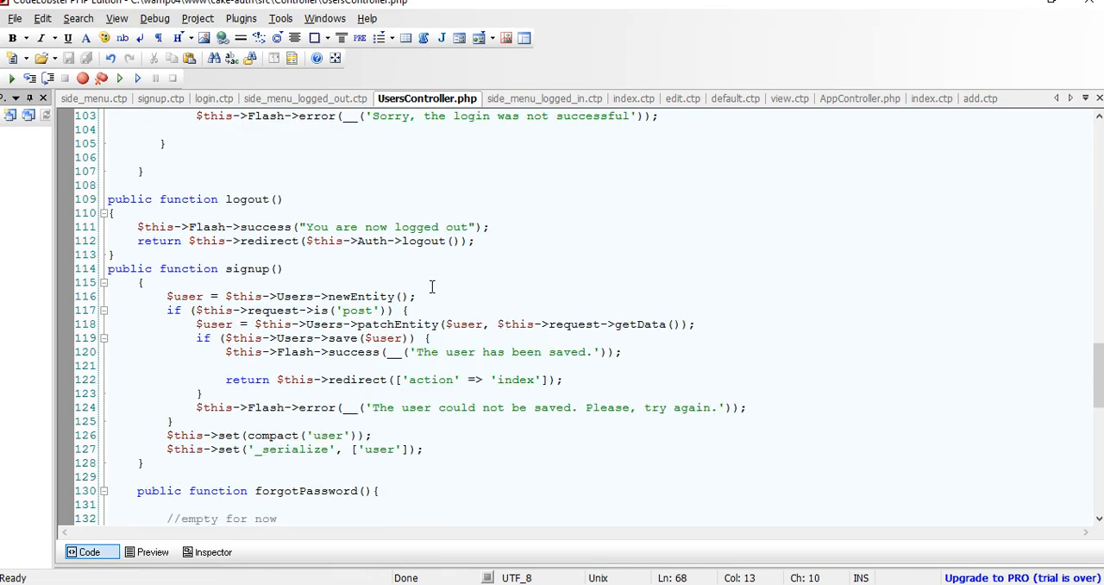
pyautogui.scroll(-3)
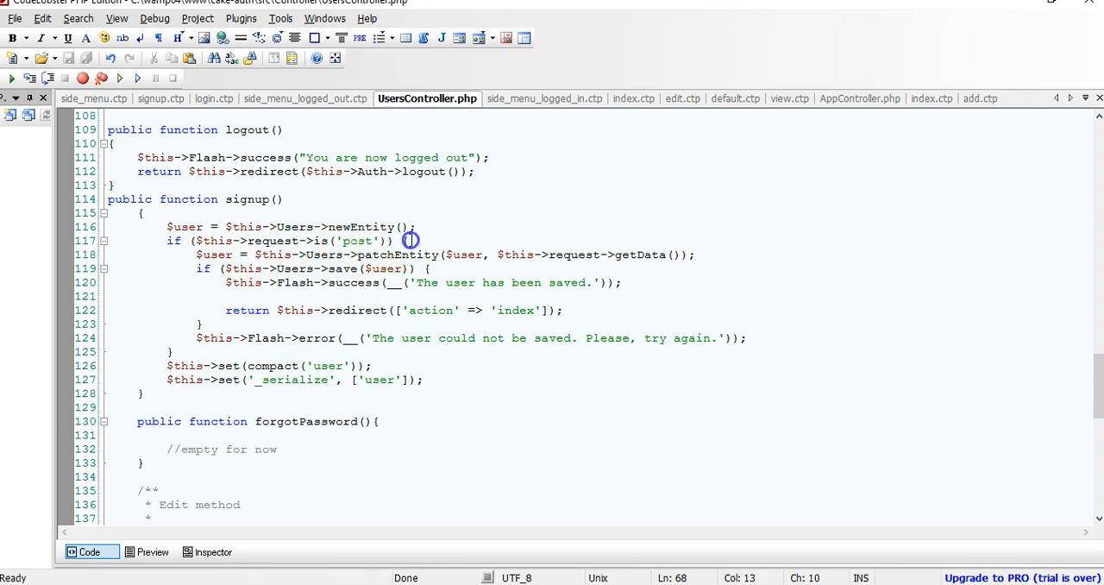
# - Insert $this->request->getData('role_id') = 3; before patchEntity in signup()
pyautogui.press('Return')
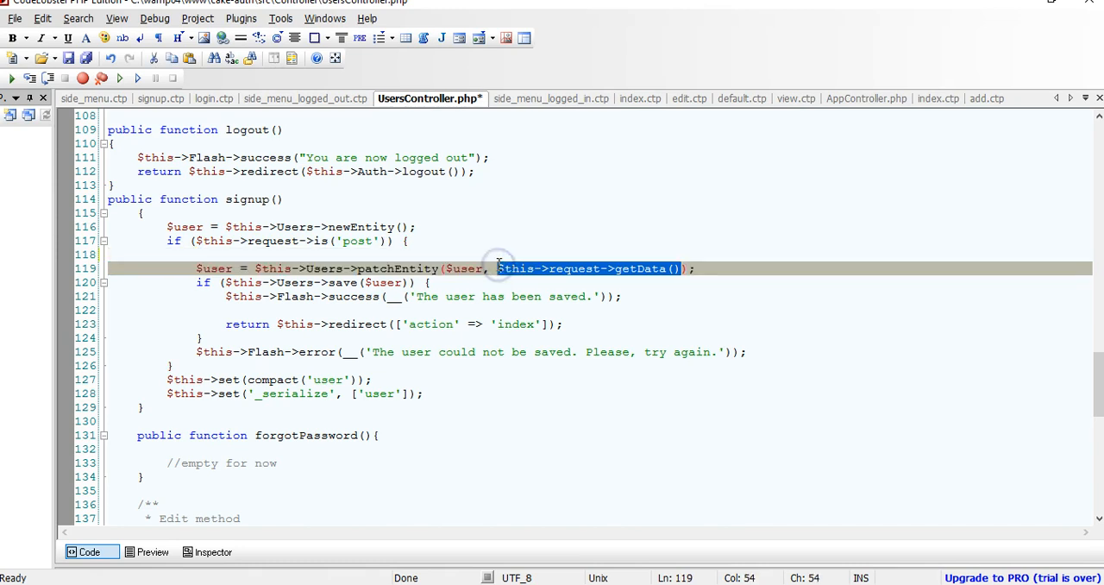
pyautogui.click(326, 256)
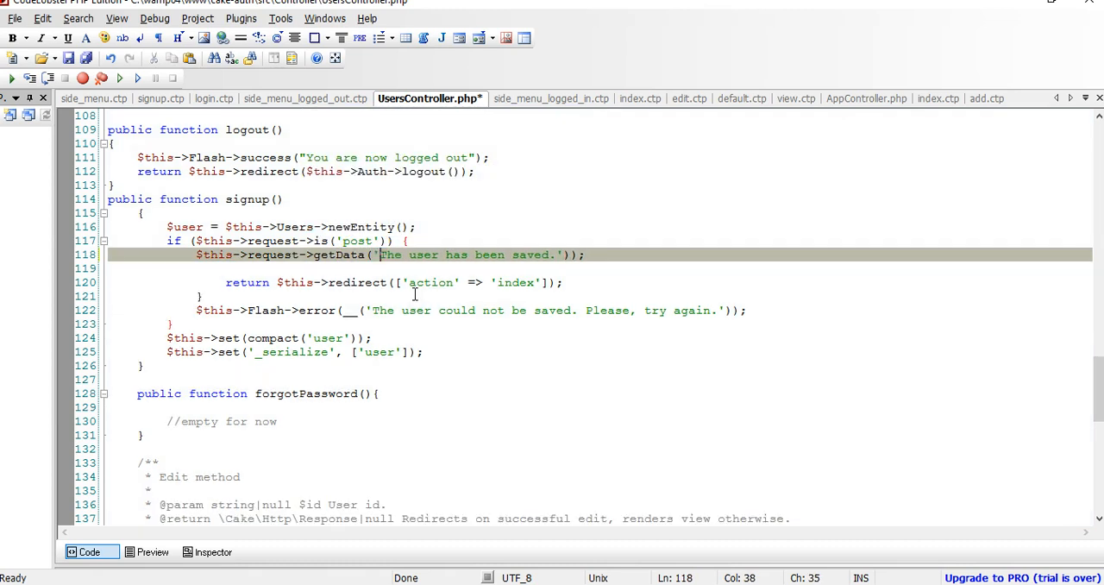
pyautogui.write('us')
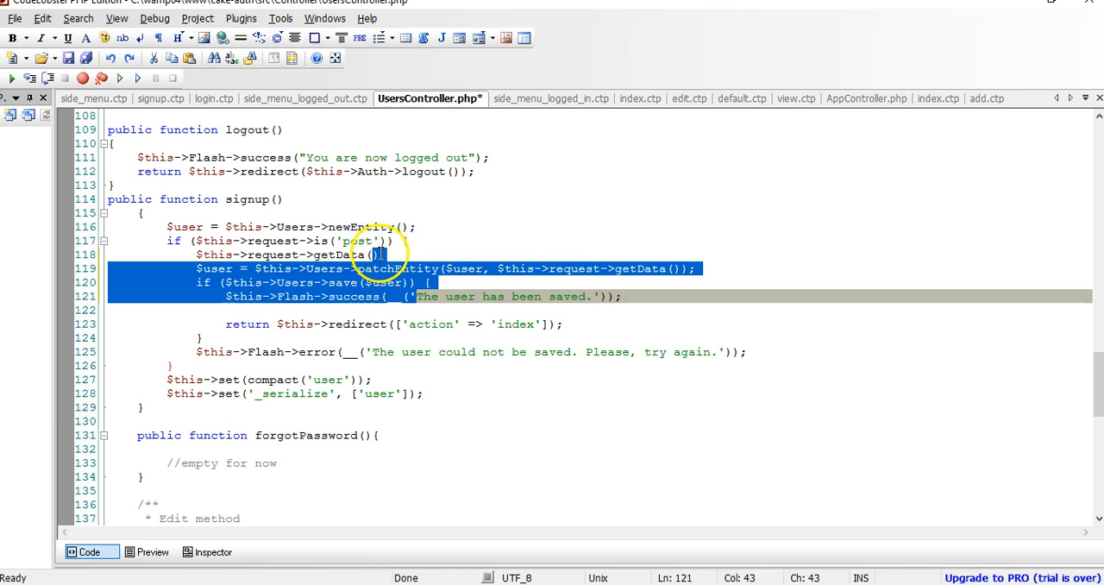
pyautogui.click(372, 255)
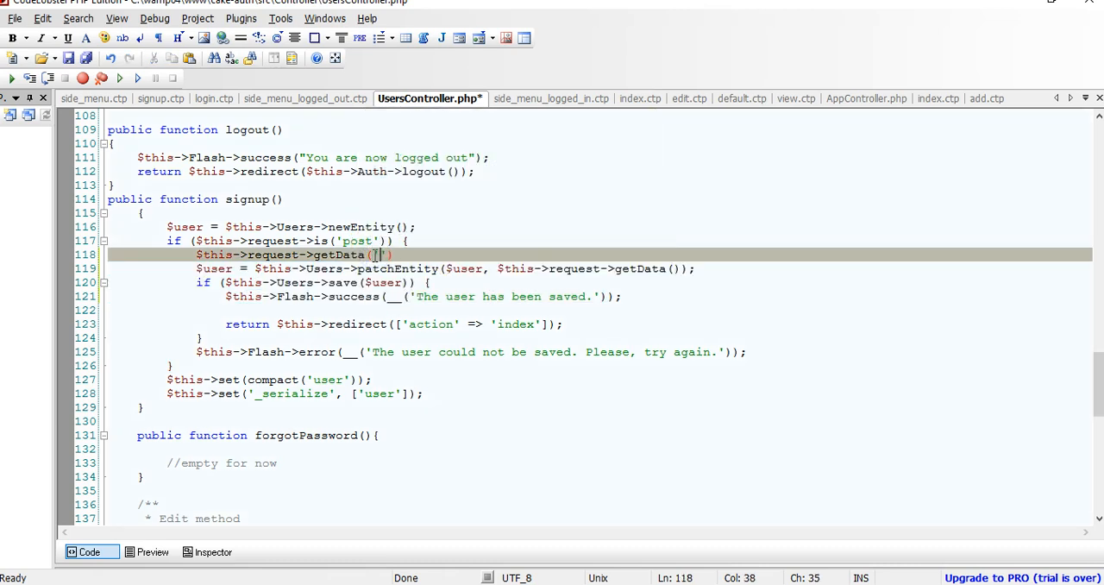
pyautogui.write('role_id')
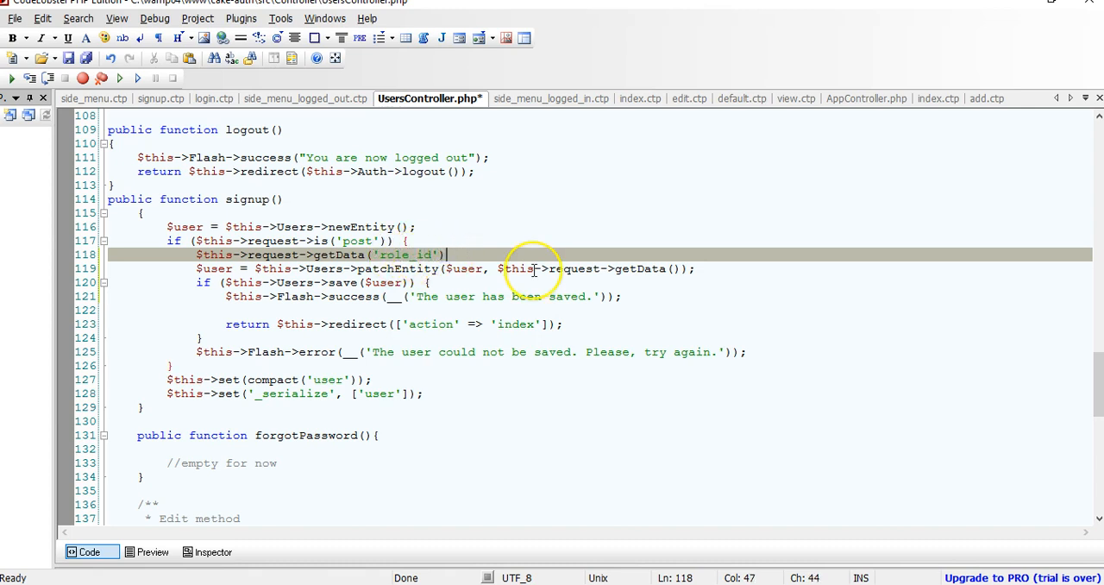
pyautogui.write('=')
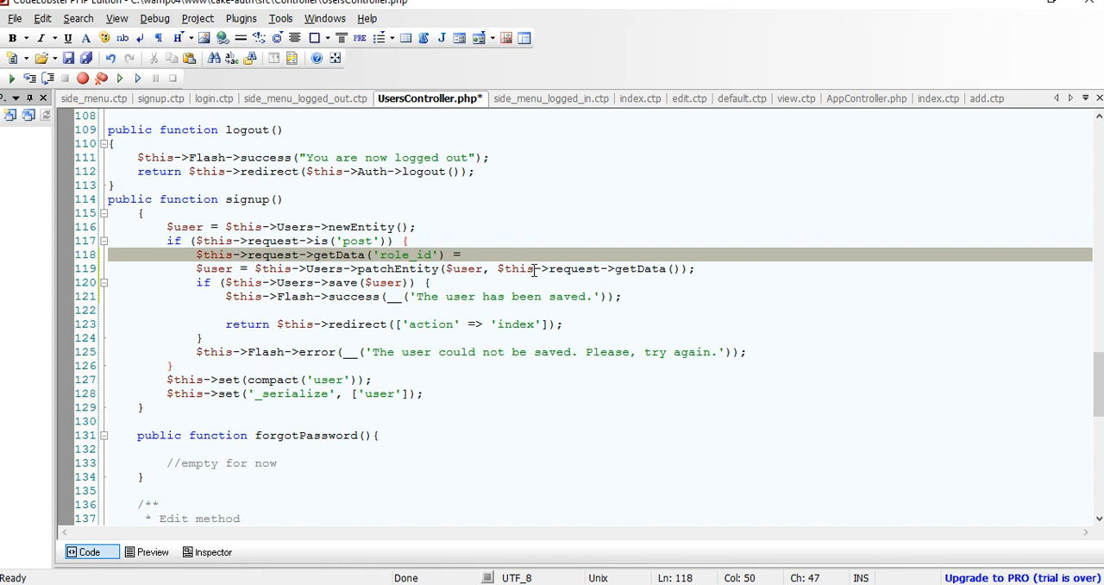
pyautogui.write('3')
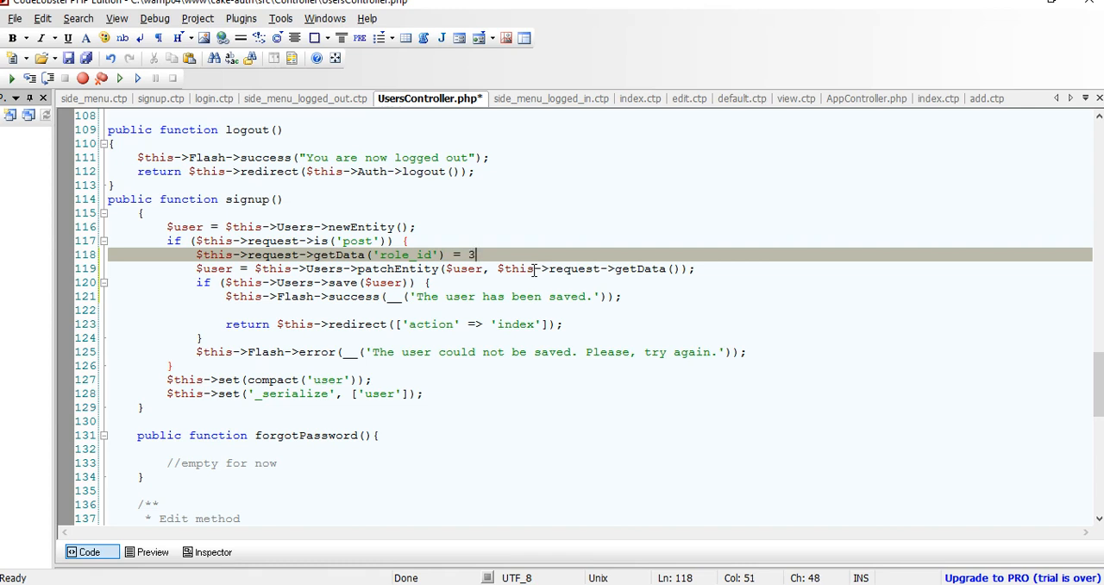
pyautogui.write(';')
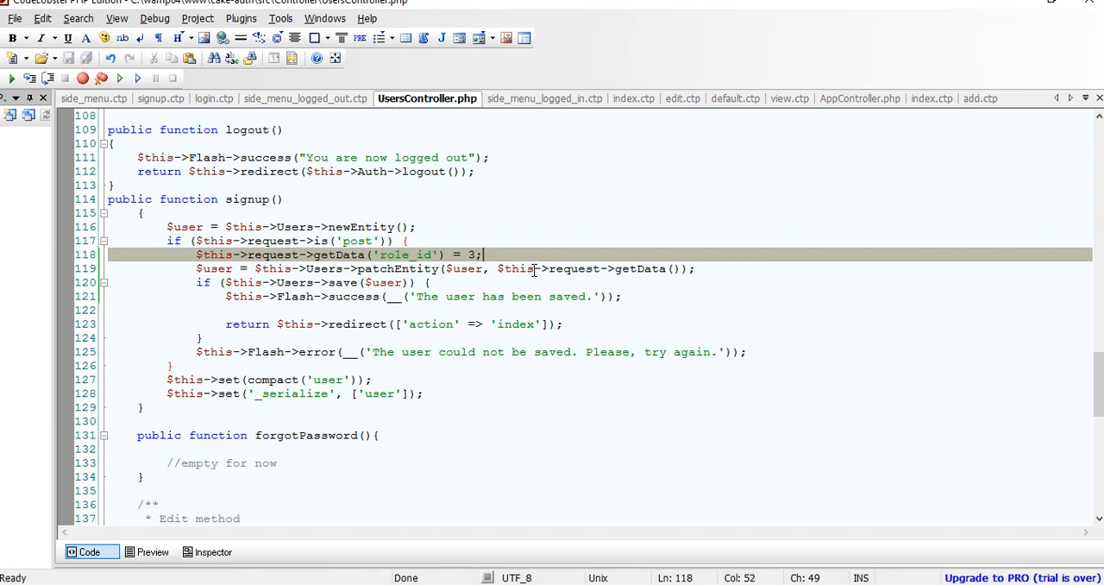
pyautogui.click(512, 296)
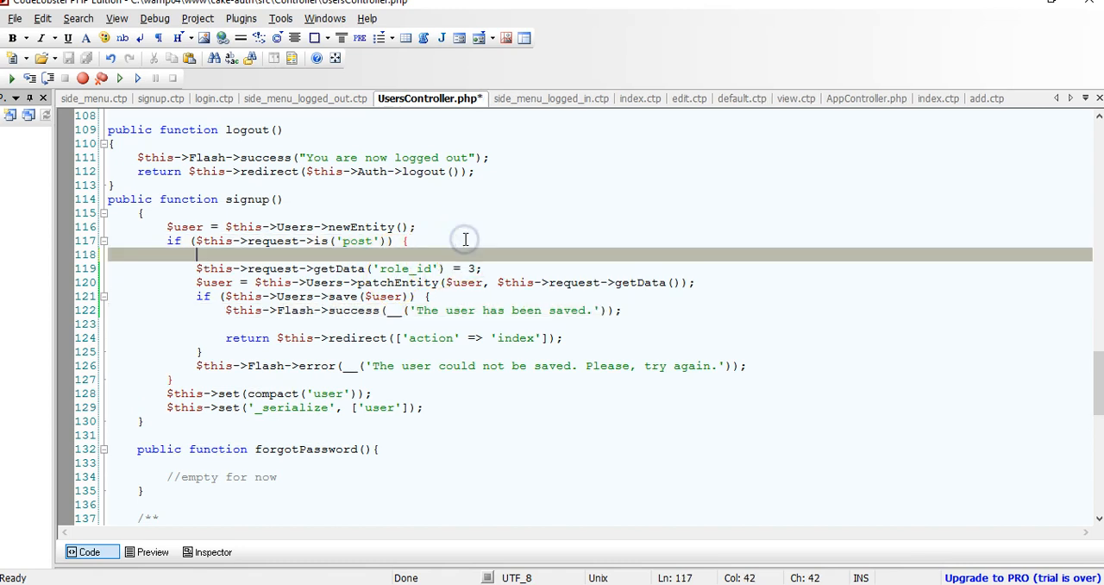
# - Add comments '//Set default user role' and '//1 = Admin, 2 = mod, 3 = user' above role_id
pyautogui.write('/')
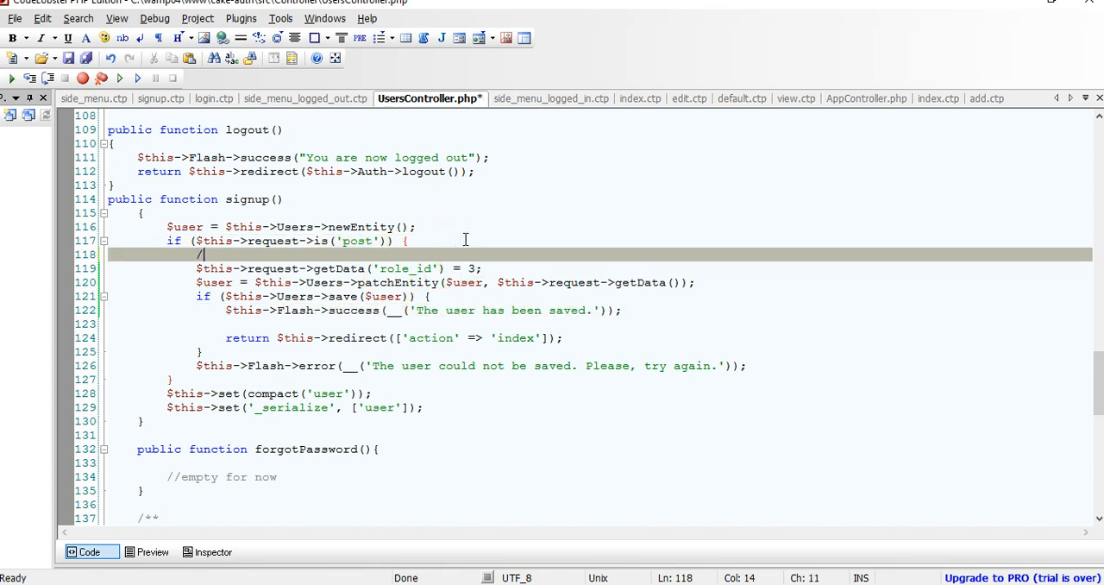
pyautogui.write('//Set r')
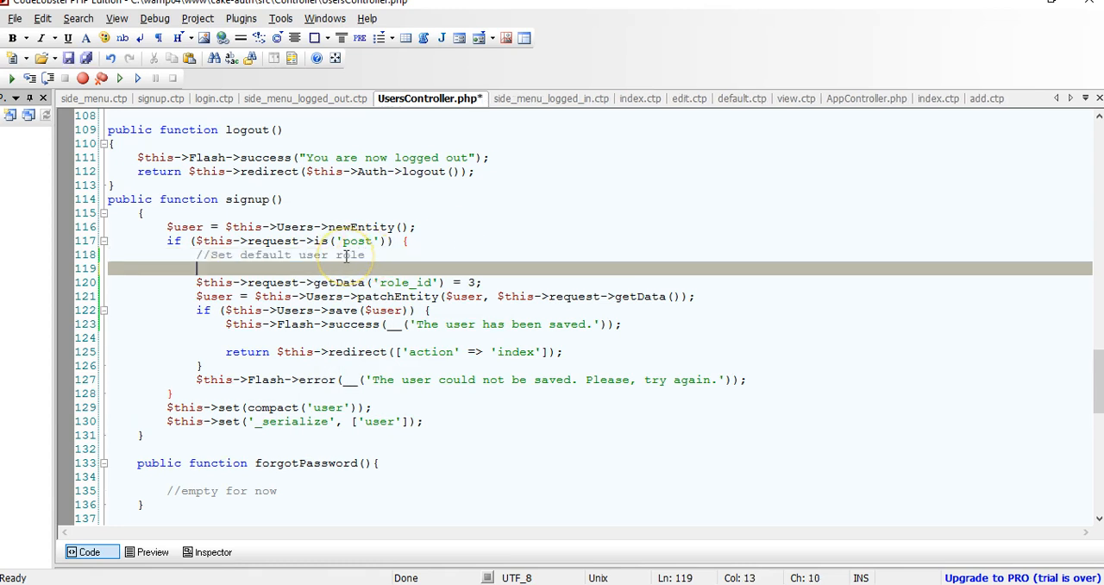
pyautogui.write('//')
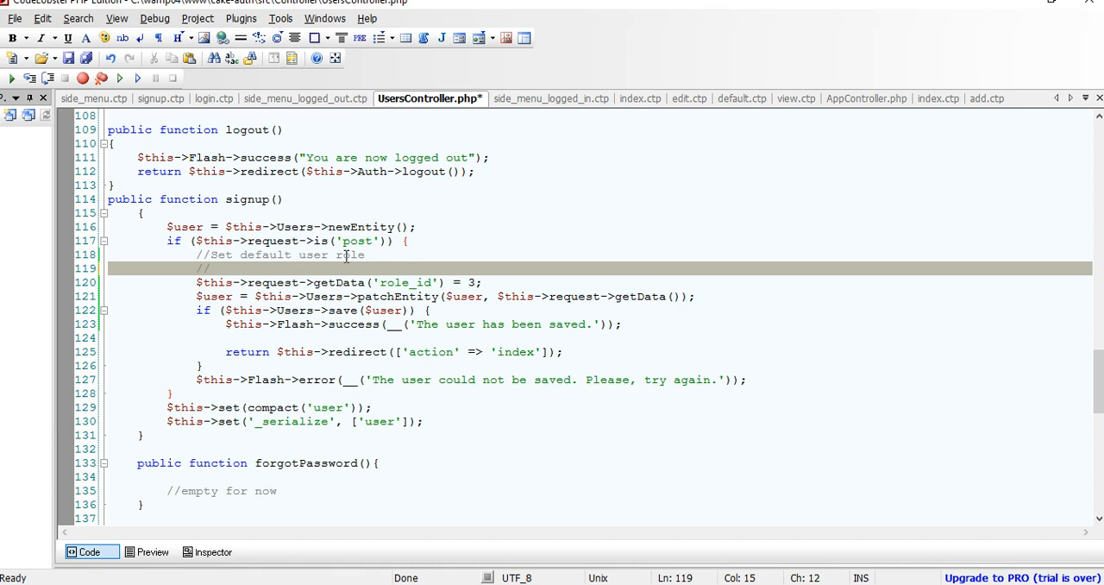
pyautogui.write('1 = Admin , 2')
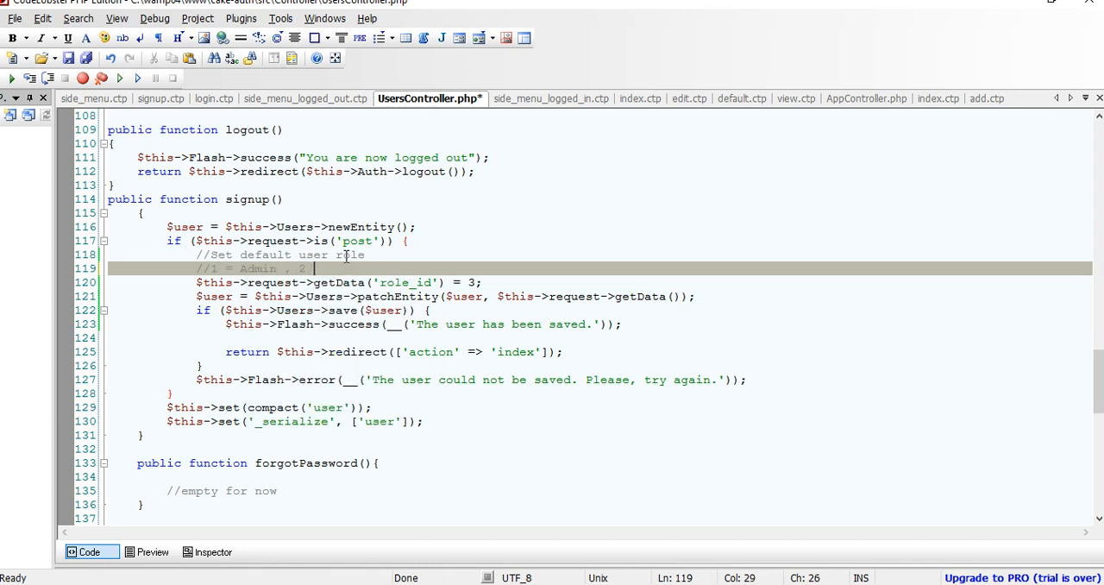
pyautogui.write('= mod')
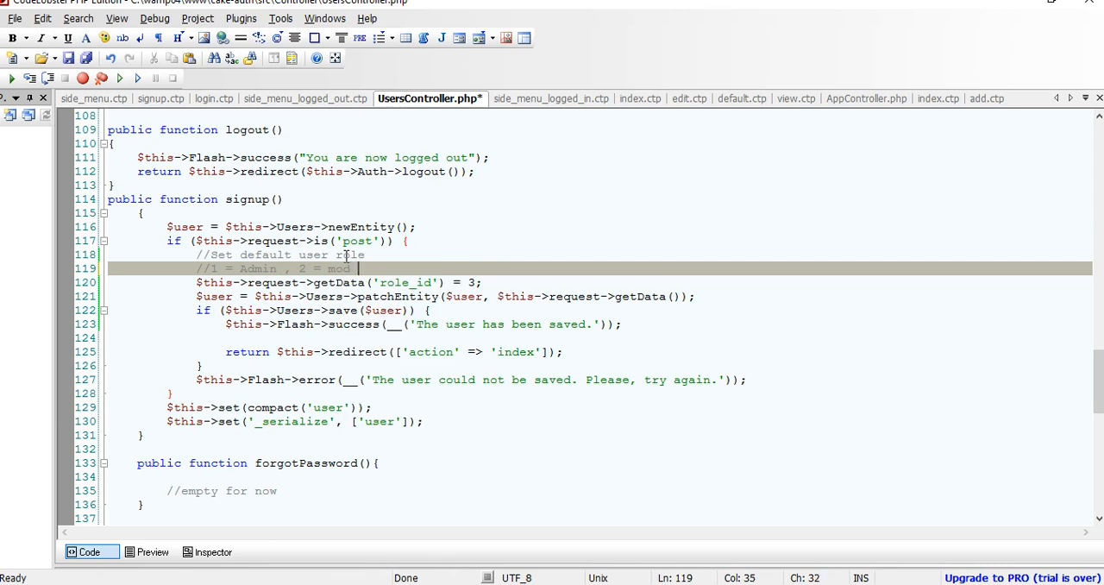
pyautogui.write(', 3 =')
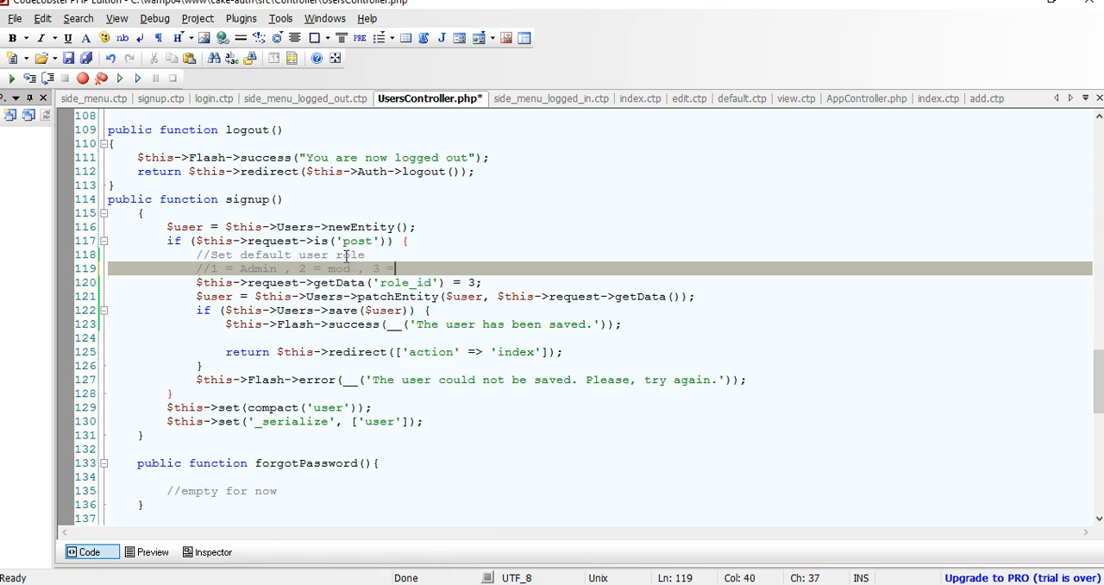
pyautogui.write('user')
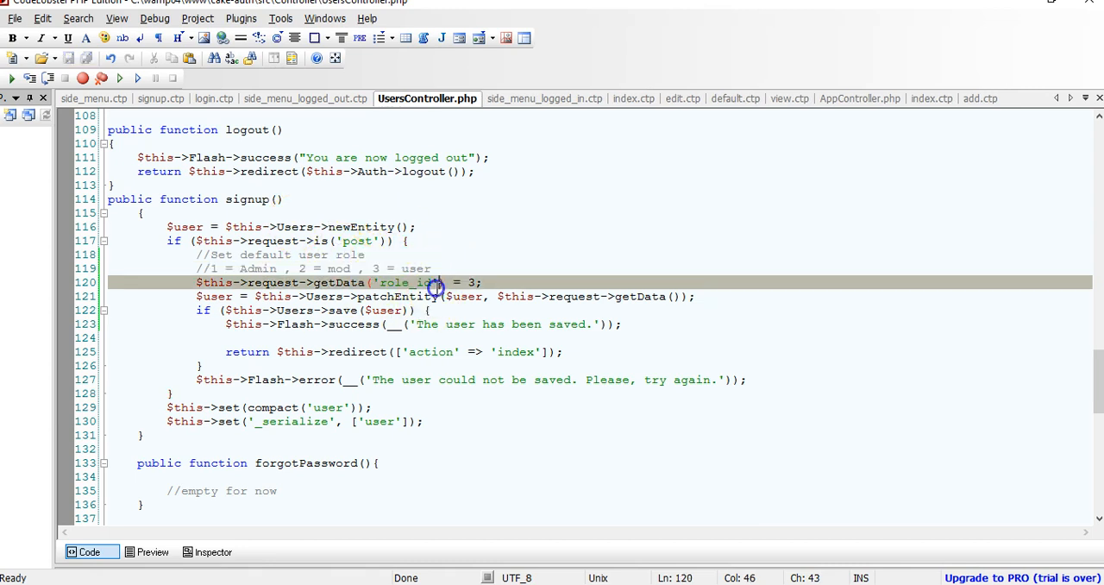
pyautogui.click(422, 309)
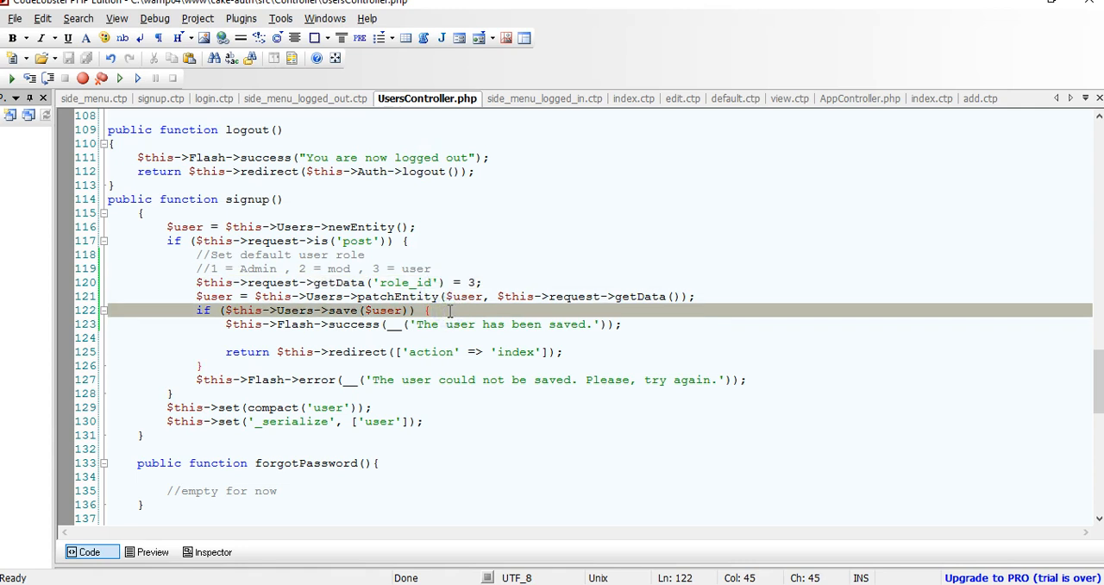
# - In add(), insert a commented role_id = 3 assignment above the patchEntity line
pyautogui.scroll(3)
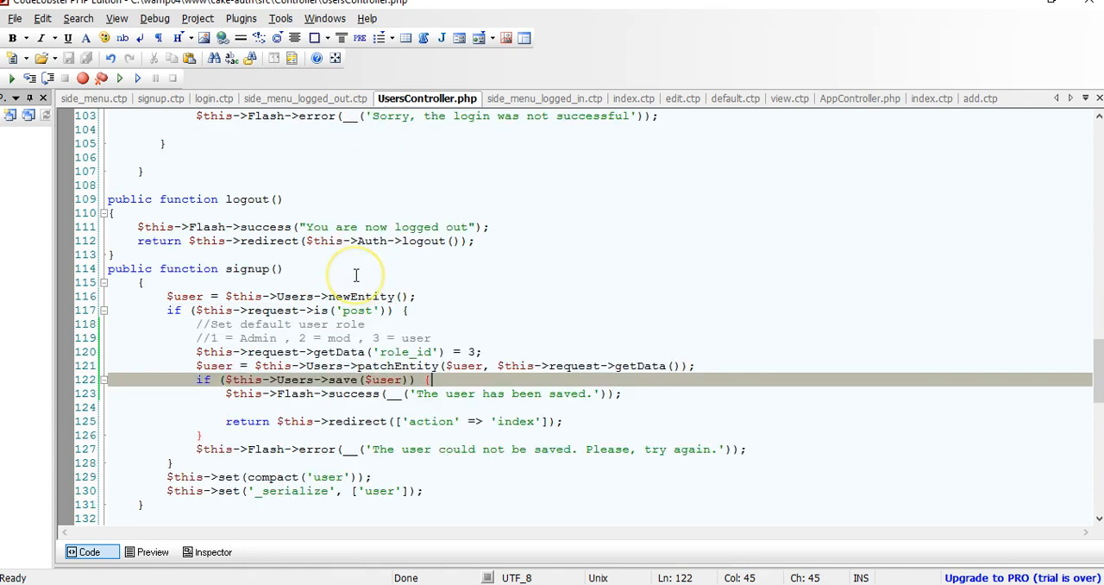
pyautogui.scroll(3)
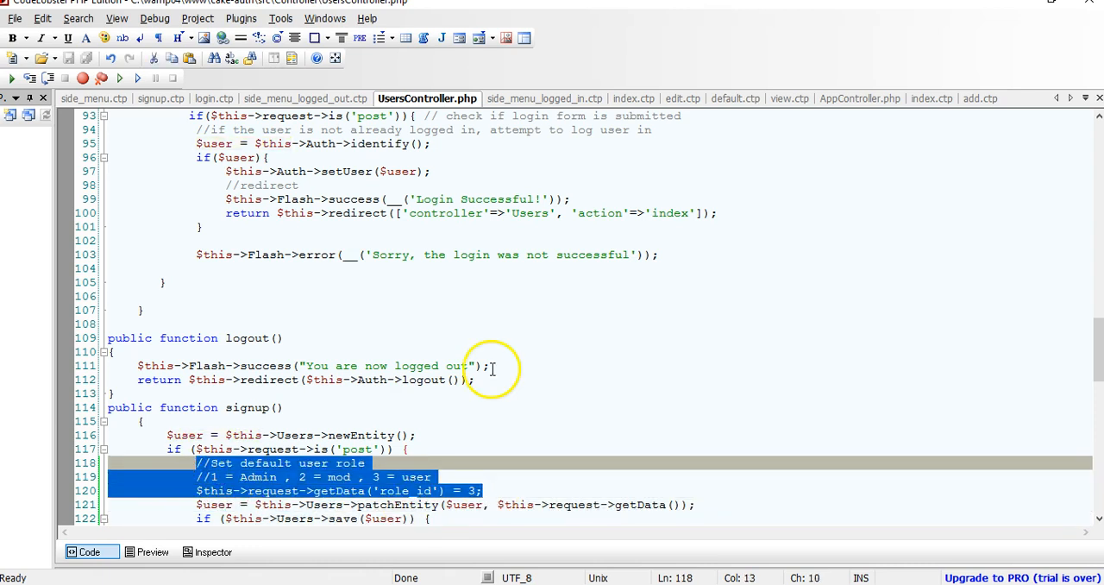
pyautogui.scroll(3)
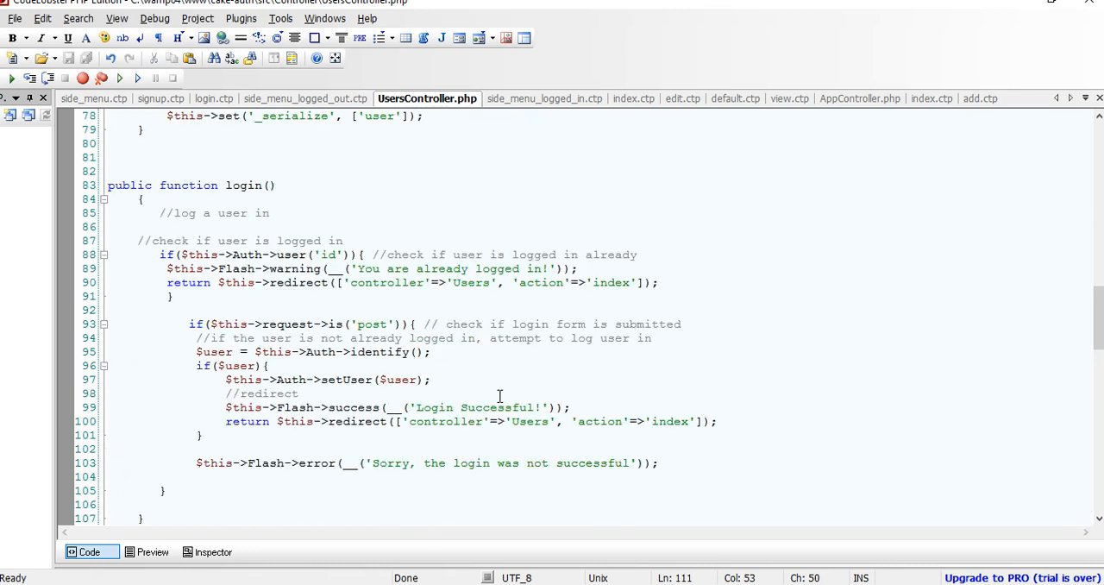
pyautogui.scroll(3)
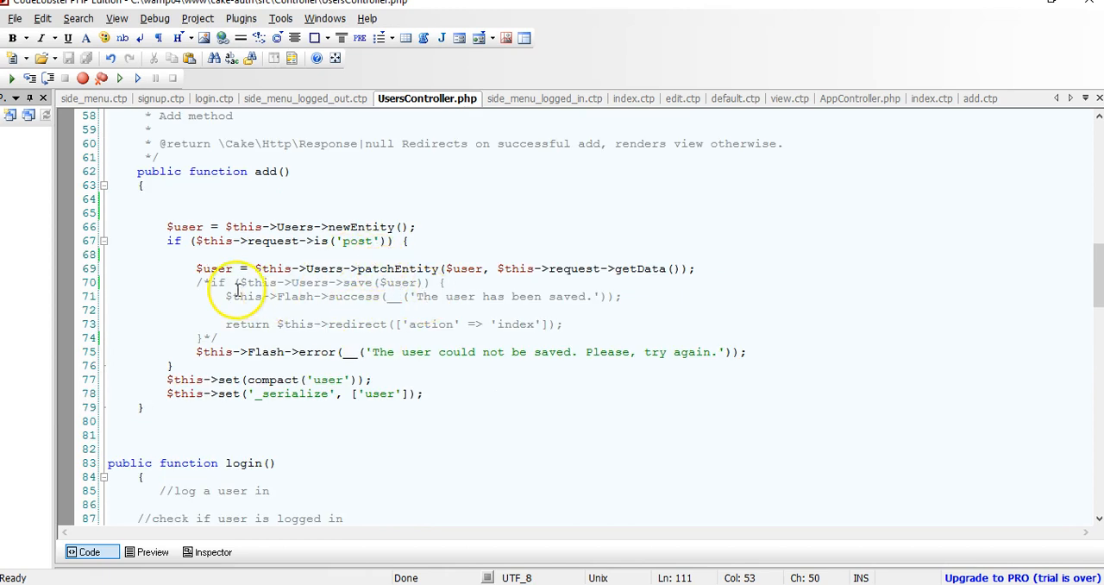
pyautogui.click(207, 282)
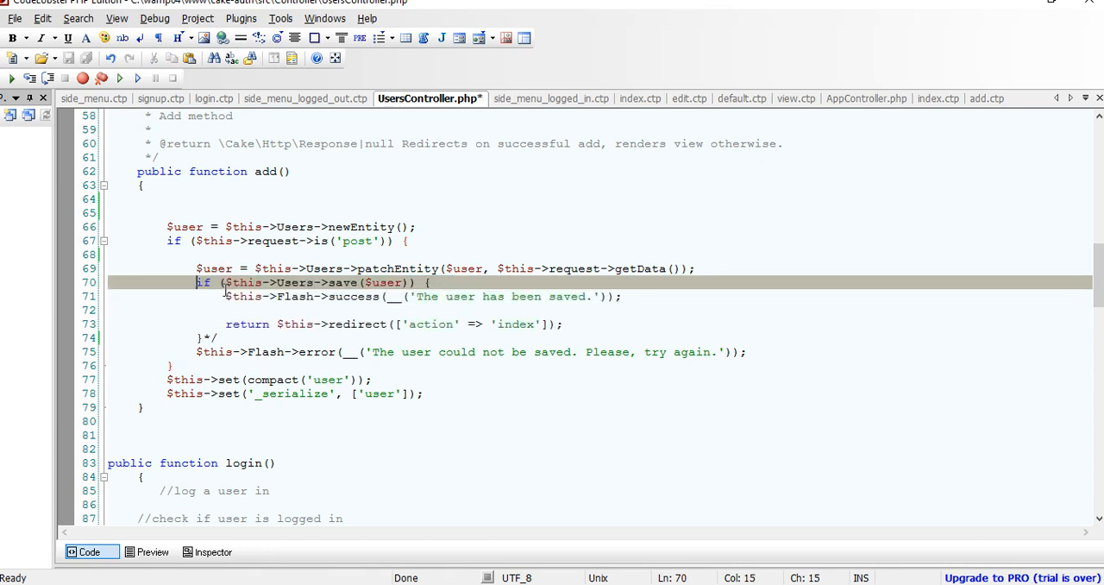
pyautogui.click(220, 337)
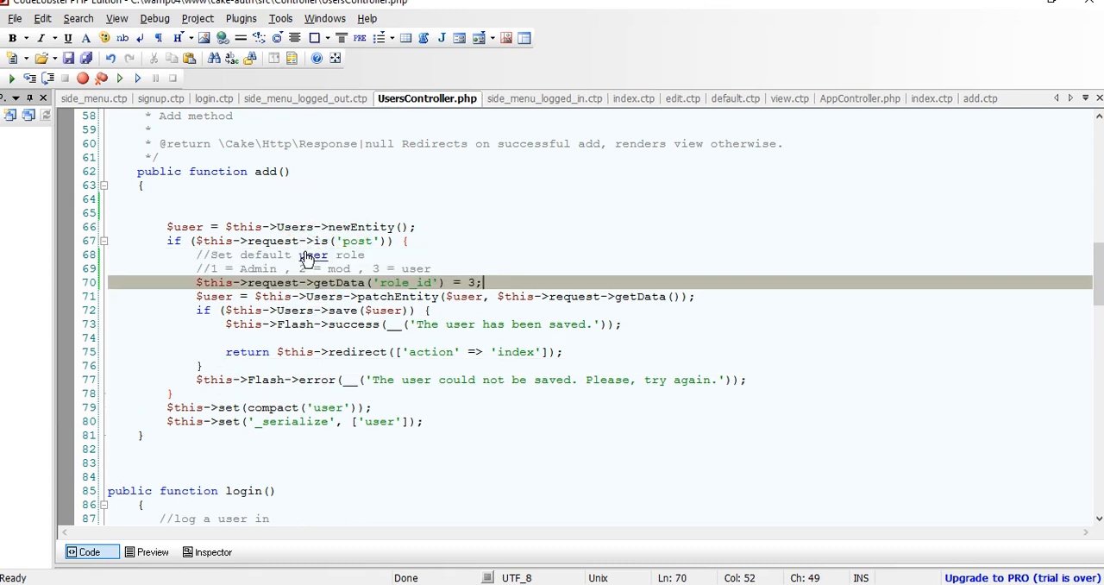
pyautogui.press('Return')
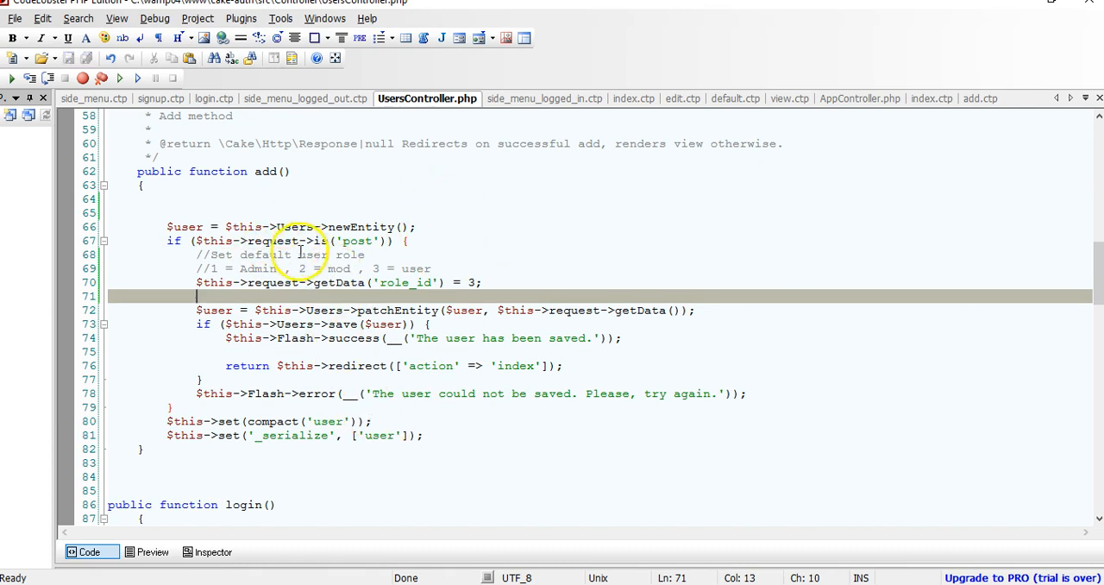
pyautogui.click(693, 226)
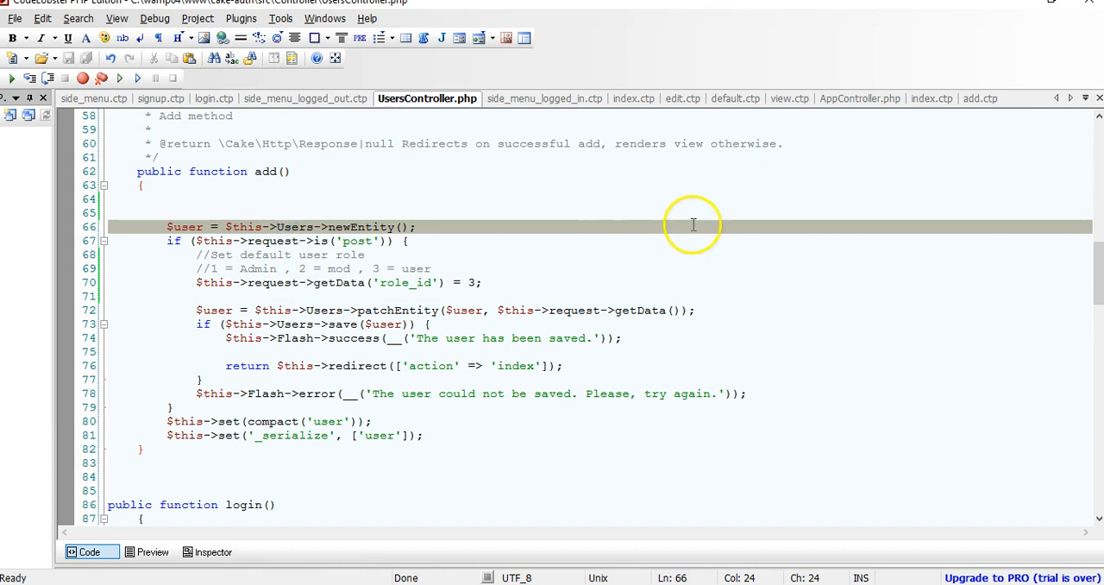
pyautogui.moveTo(494, 310)
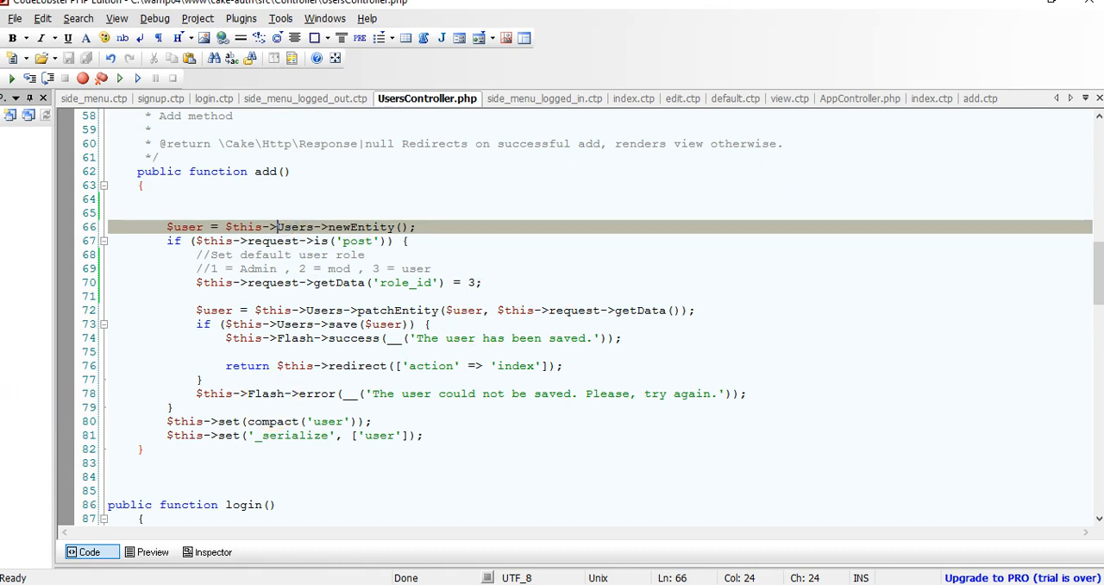
pyautogui.click(477, 338)
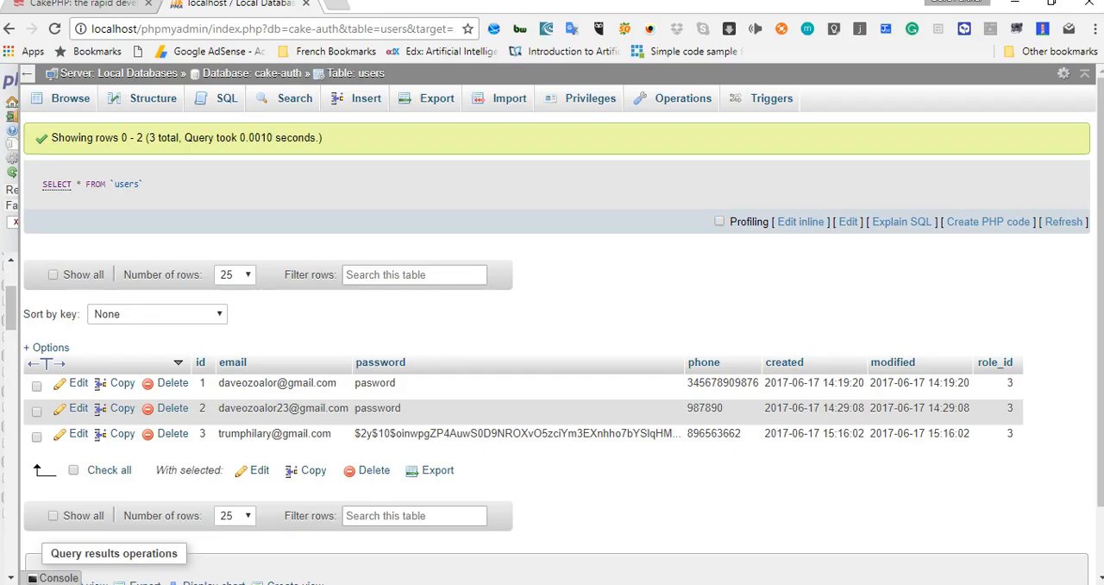
# - Open the cake-auth Users page and read the fatal error on line 70
pyautogui.click(82, 4)
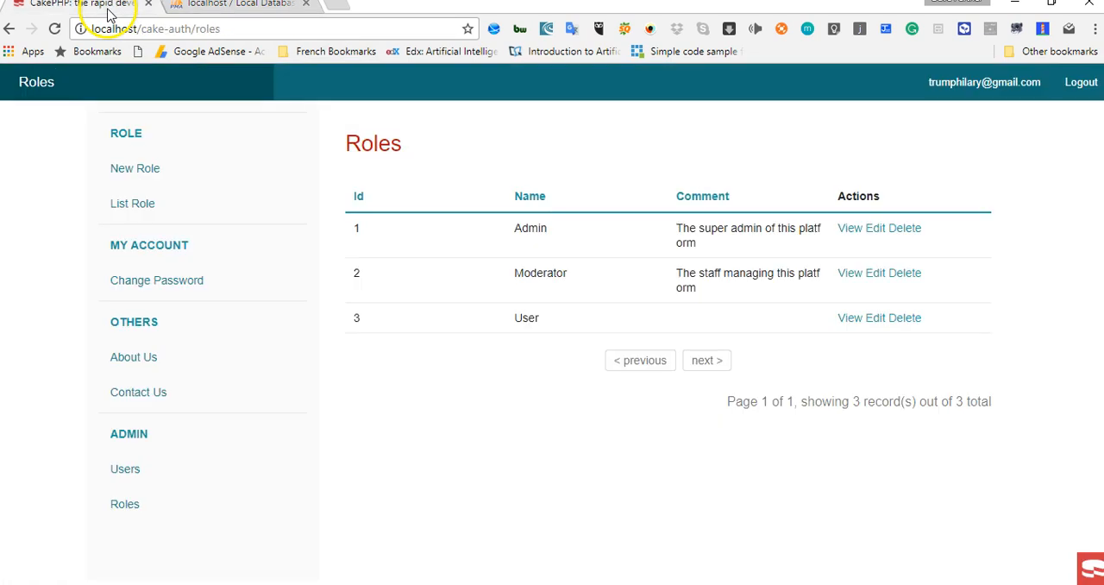
pyautogui.moveTo(410, 382)
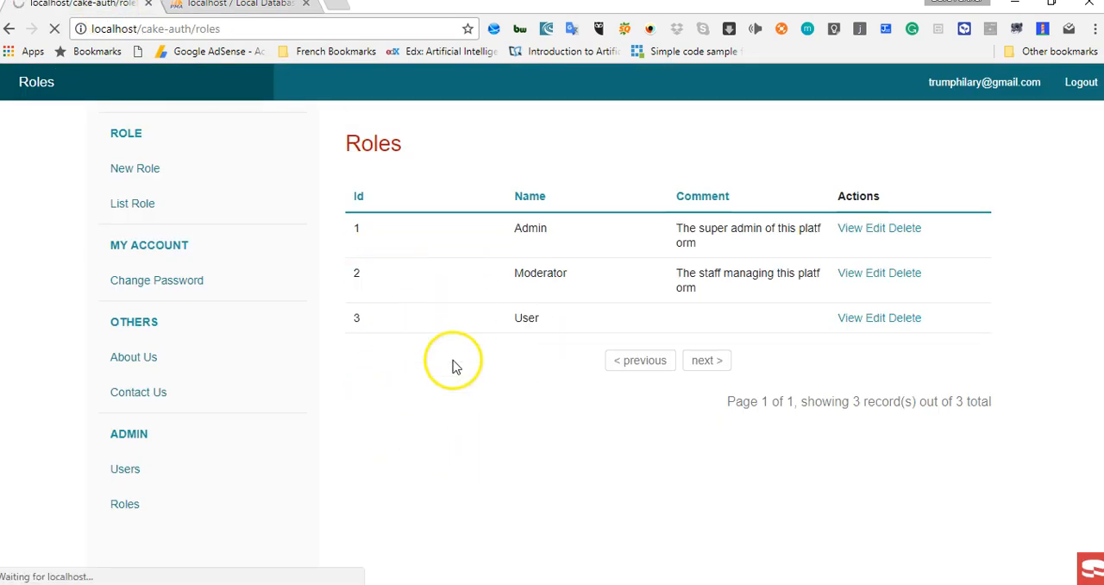
pyautogui.moveTo(527, 250)
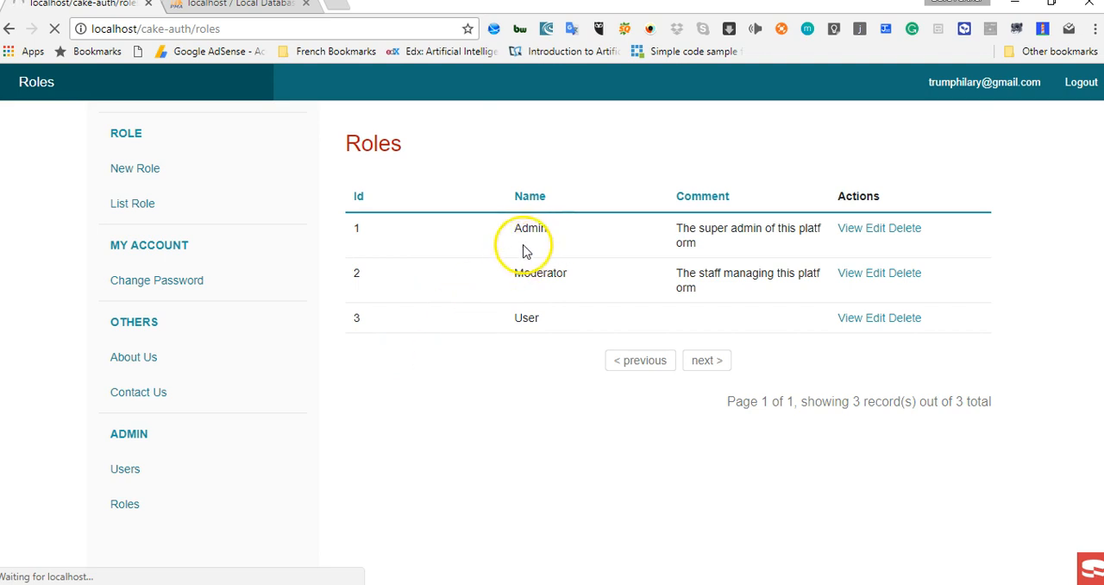
pyautogui.moveTo(837, 99)
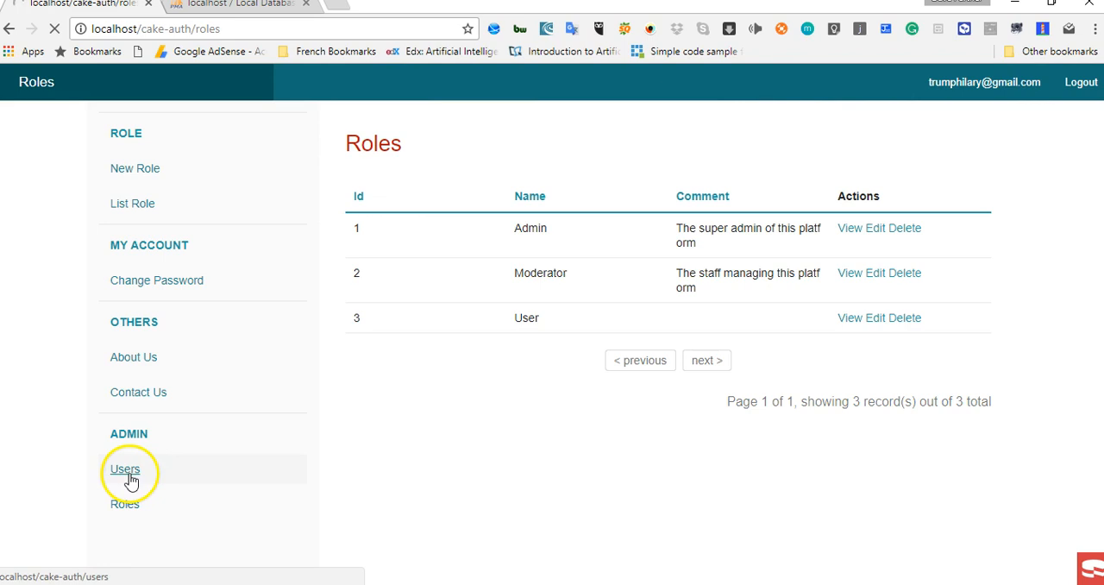
pyautogui.click(126, 469)
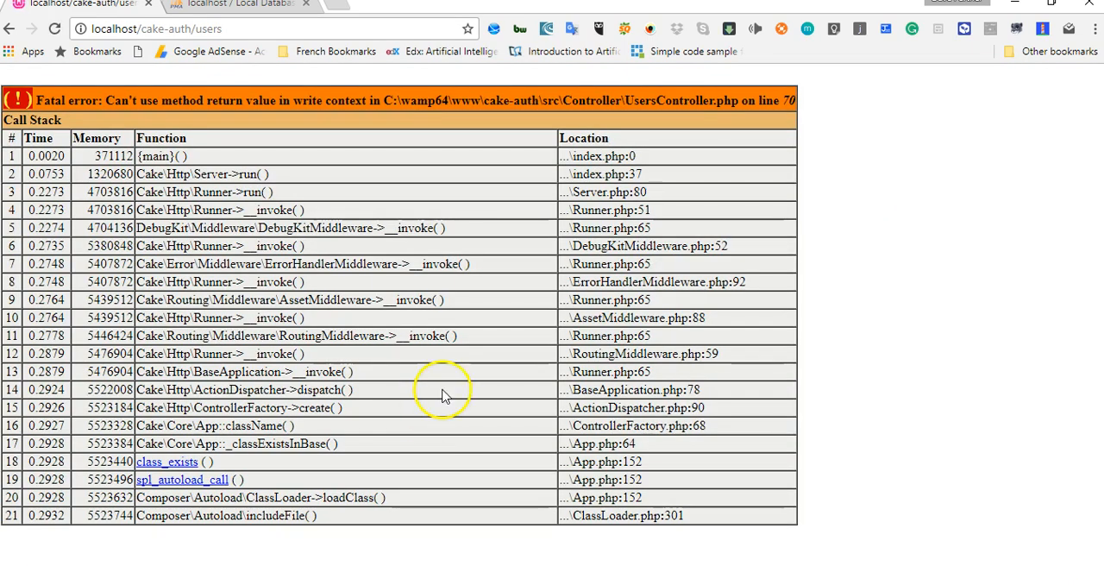
pyautogui.moveTo(267, 317)
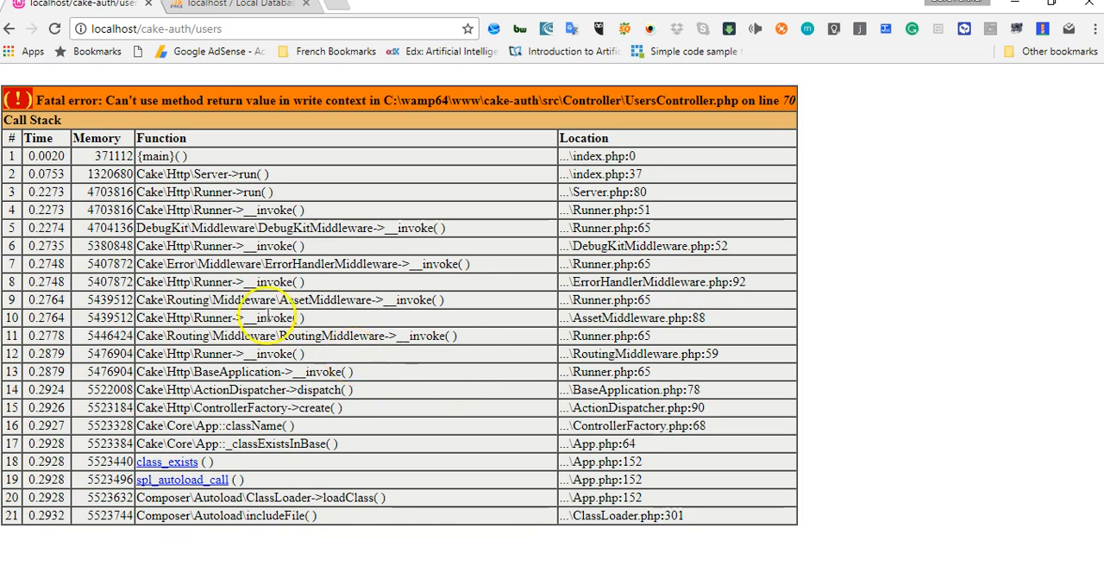
pyautogui.moveTo(232, 108)
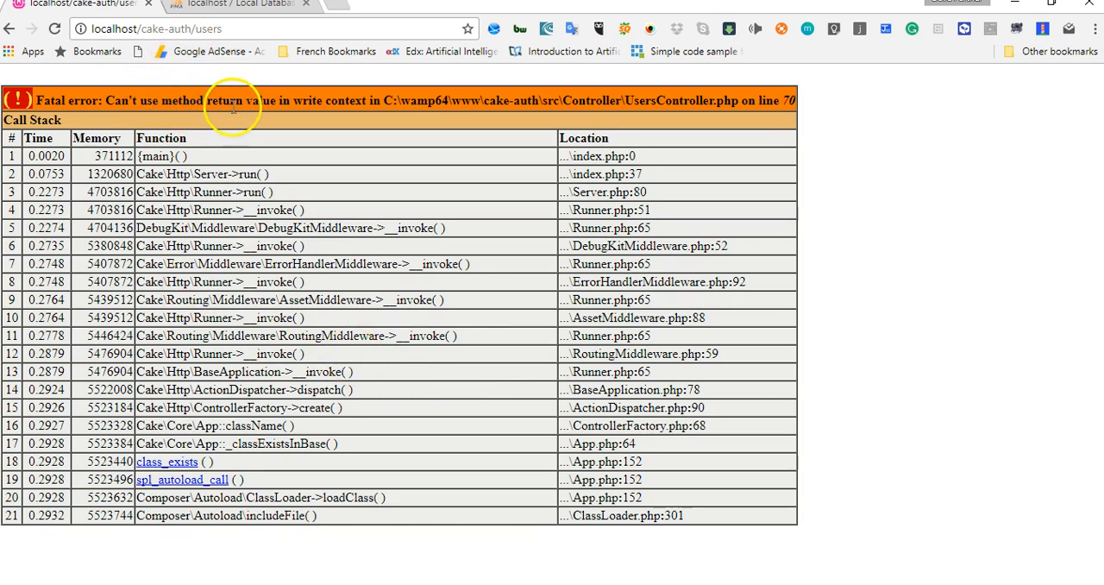
pyautogui.moveTo(410, 110)
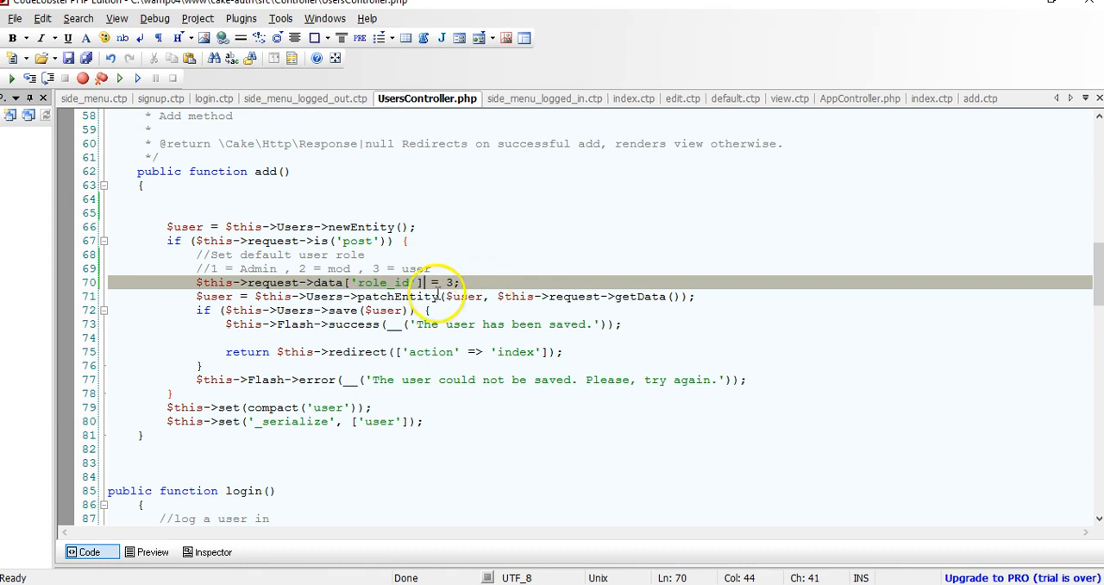
# - Replace getData('role_id') with data['role_id'] on line 70 in add() and line 122 in signup()
pyautogui.scroll(-3)
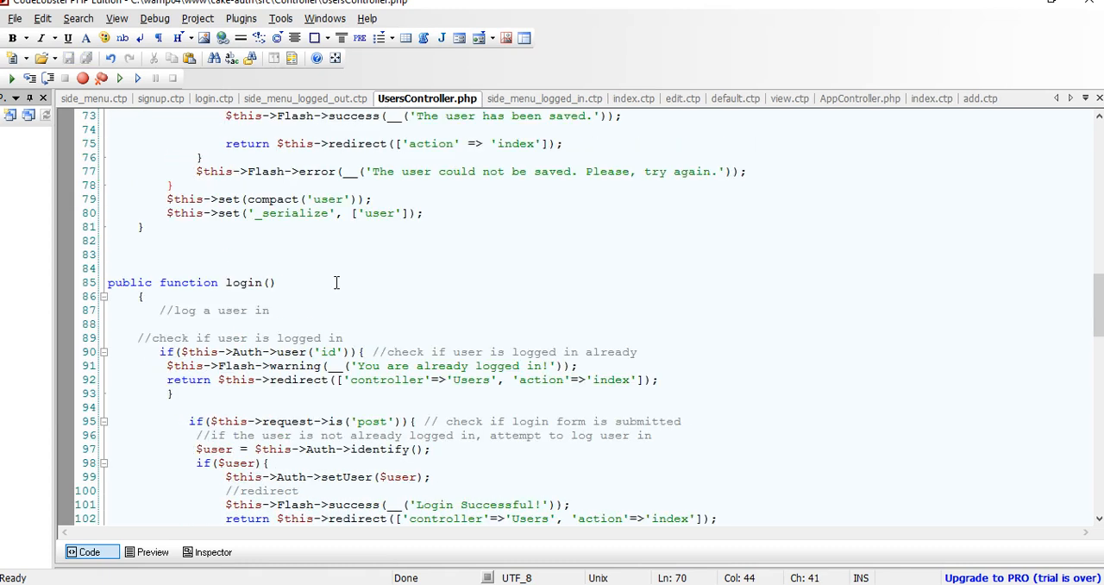
pyautogui.scroll(3)
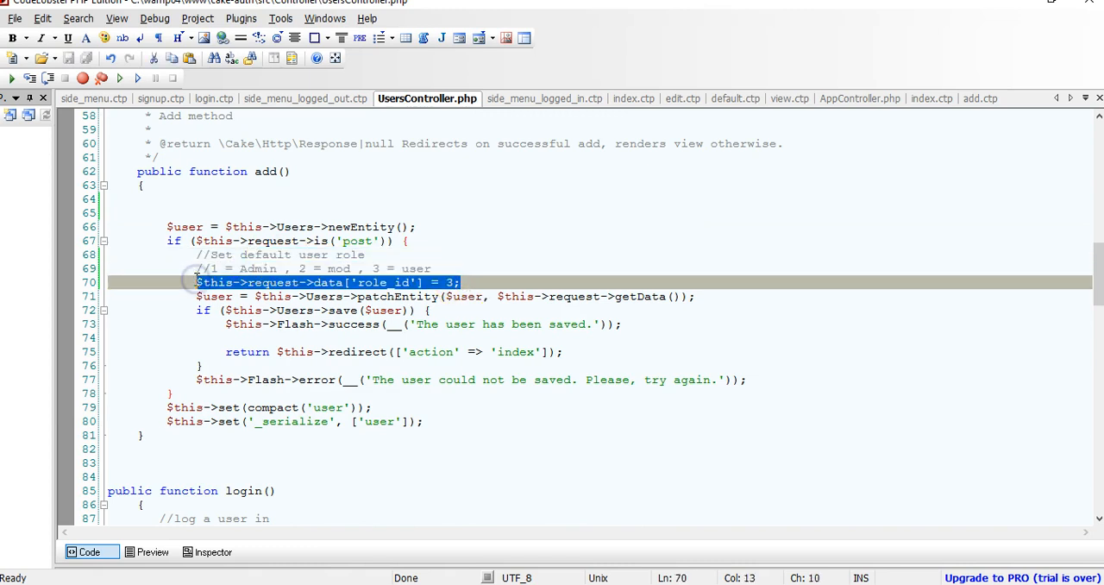
pyautogui.scroll(-3)
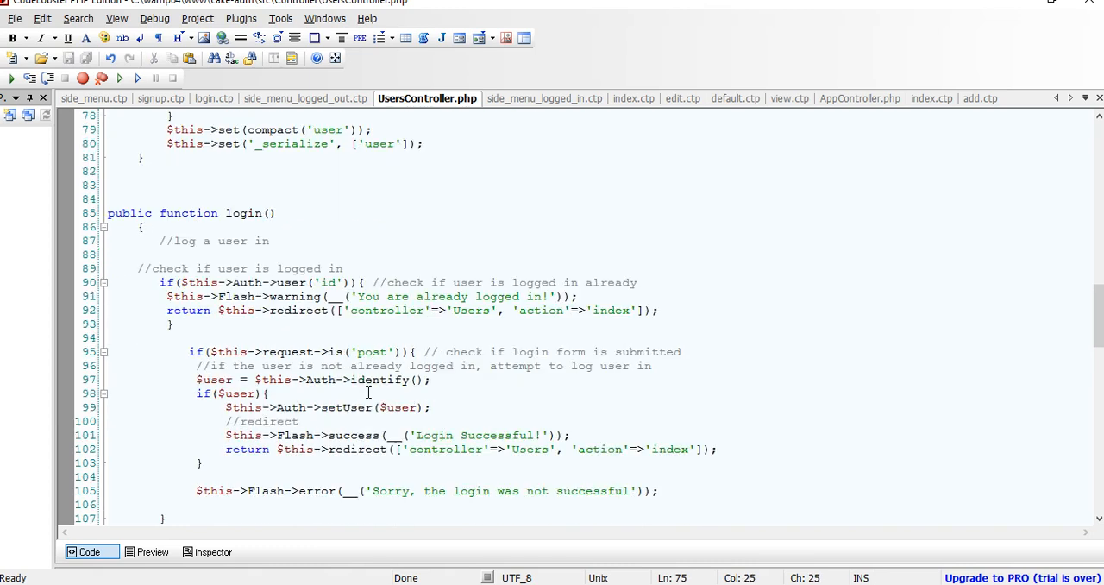
pyautogui.scroll(-3)
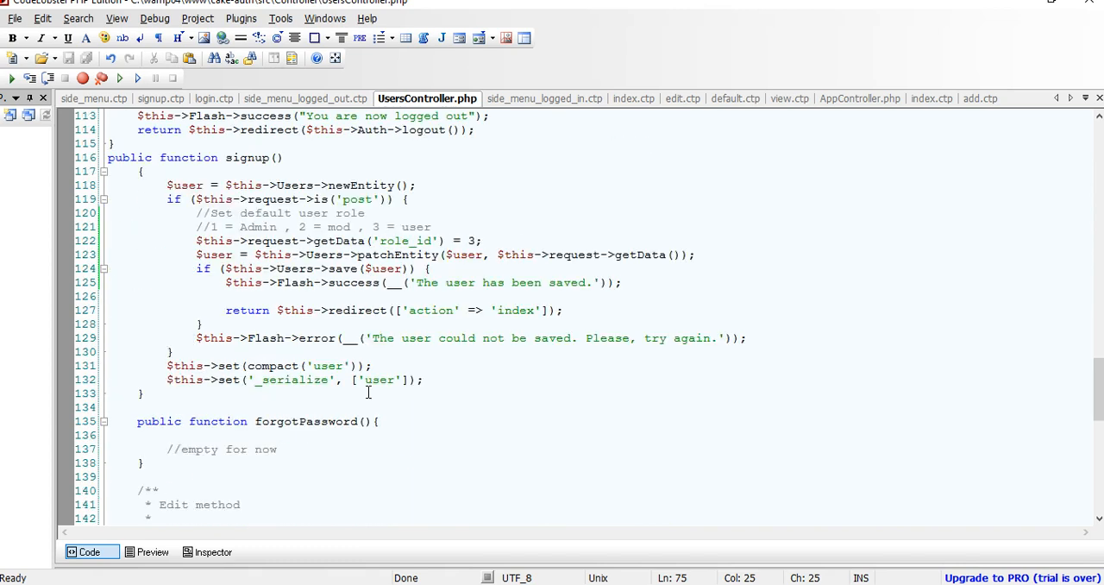
pyautogui.scroll(-3)
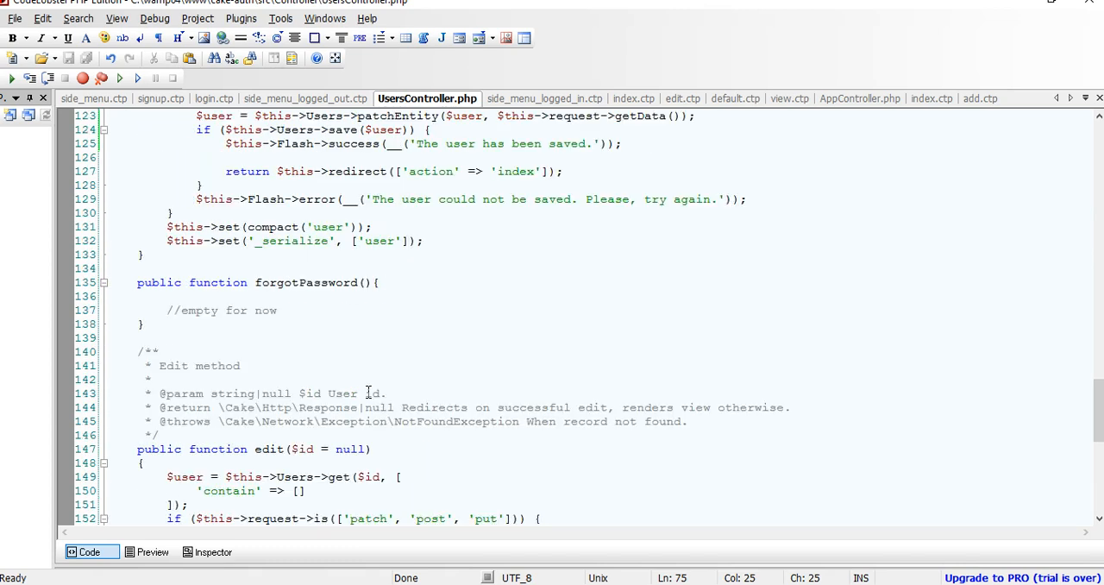
pyautogui.scroll(-3)
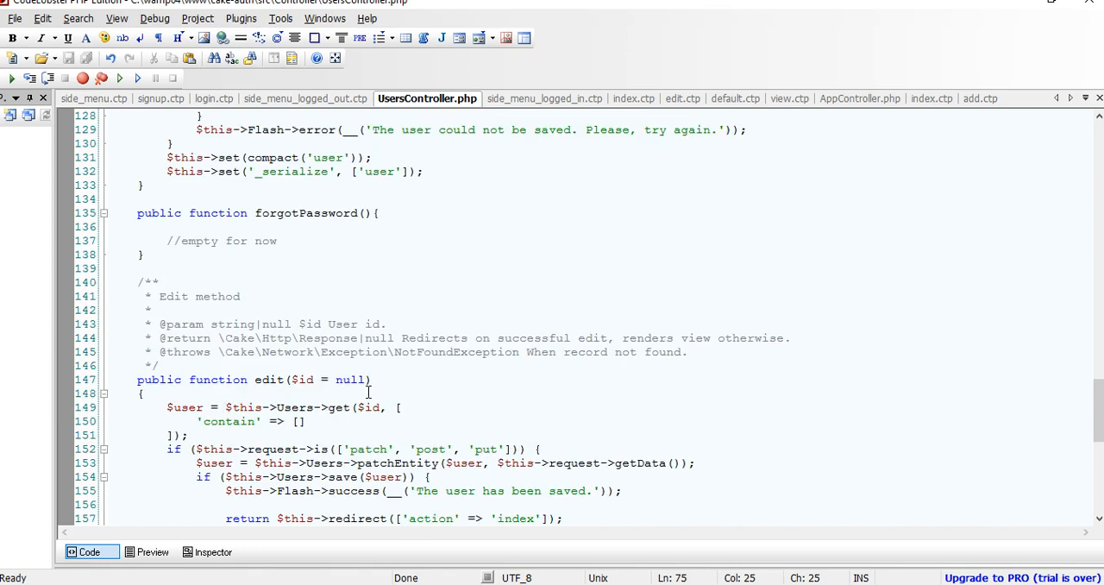
pyautogui.scroll(3)
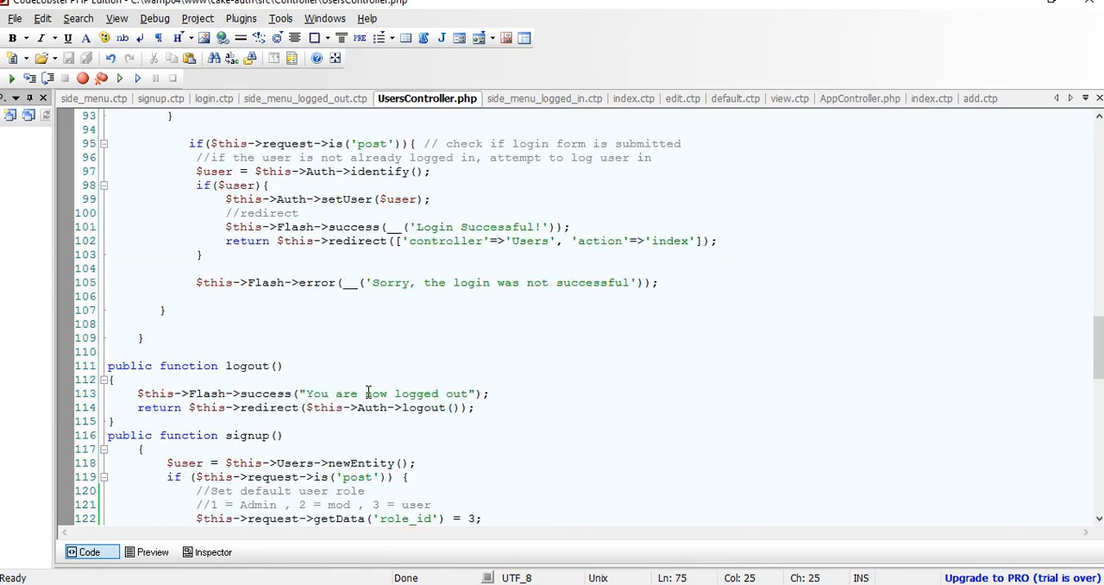
pyautogui.scroll(3)
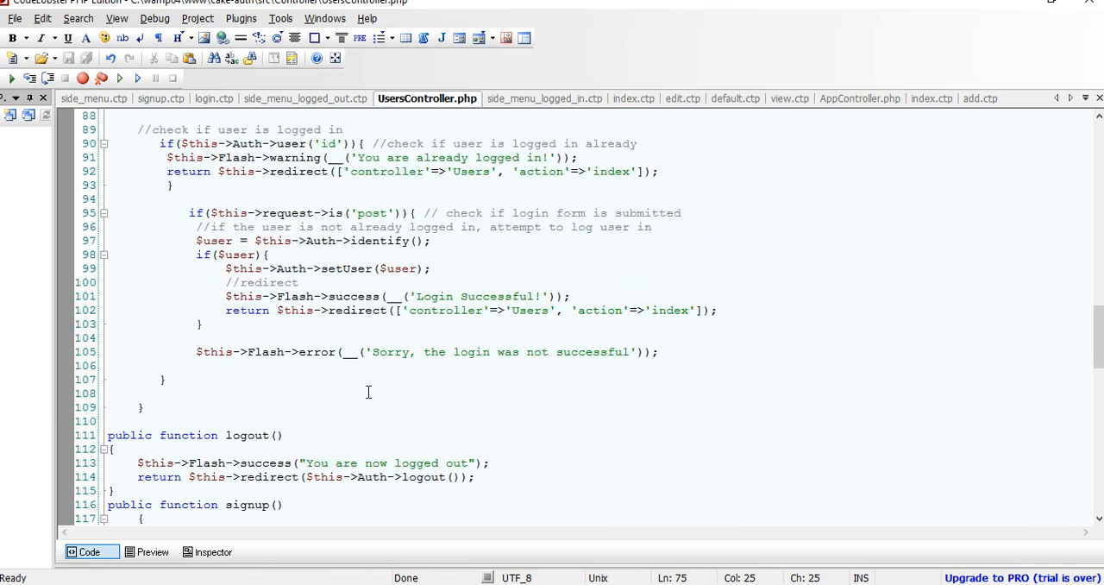
pyautogui.scroll(-3)
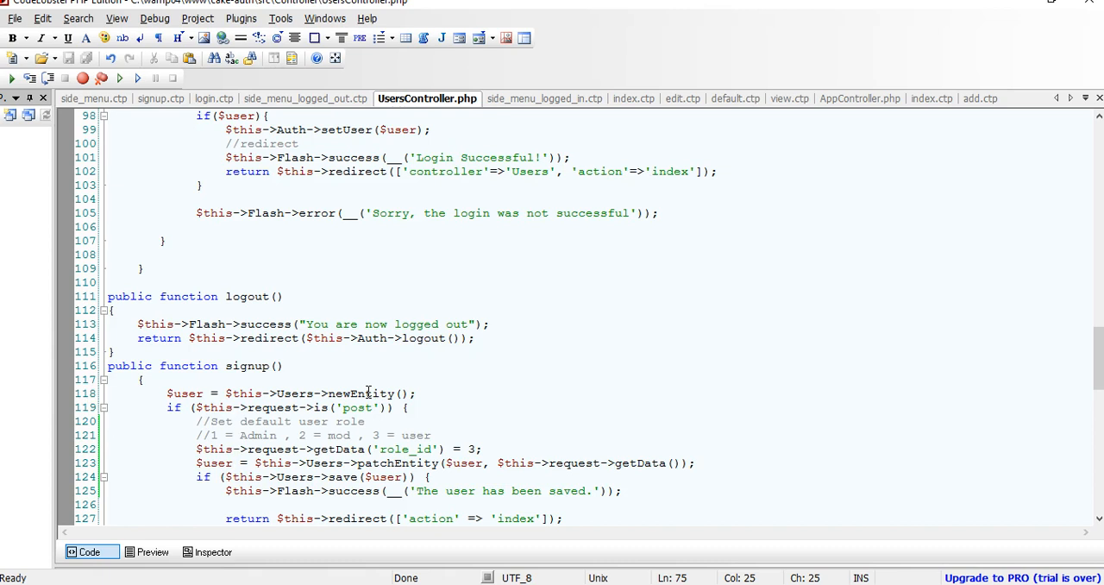
pyautogui.scroll(-3)
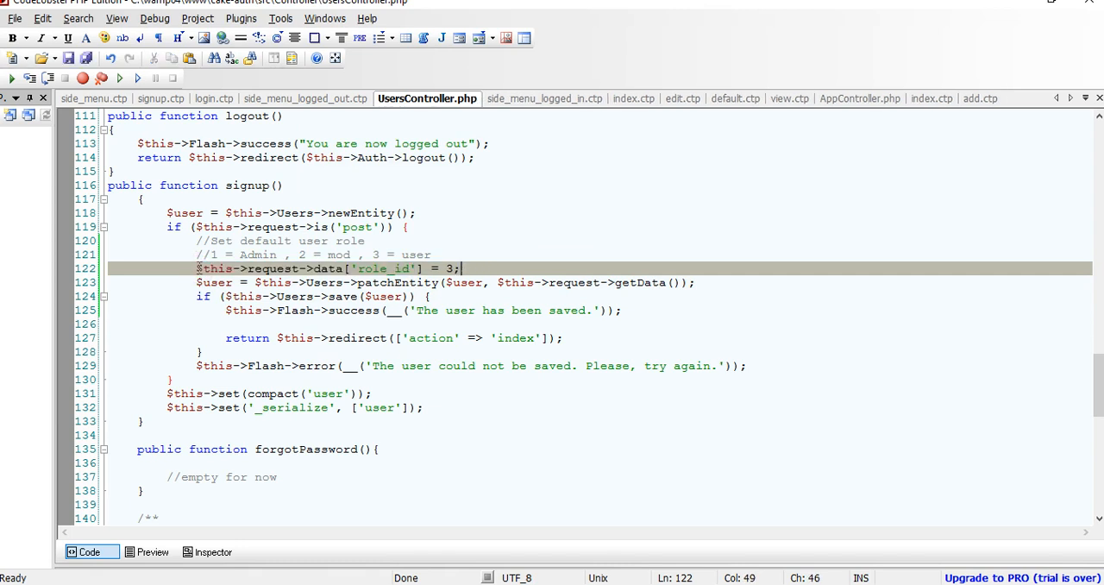
pyautogui.click(375, 254)
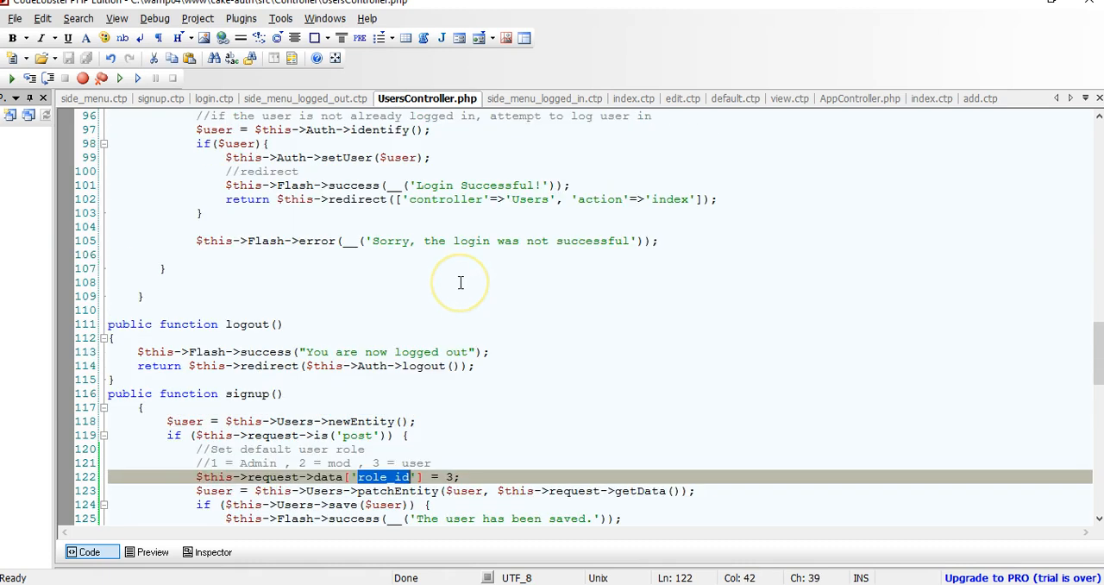
pyautogui.scroll(-3)
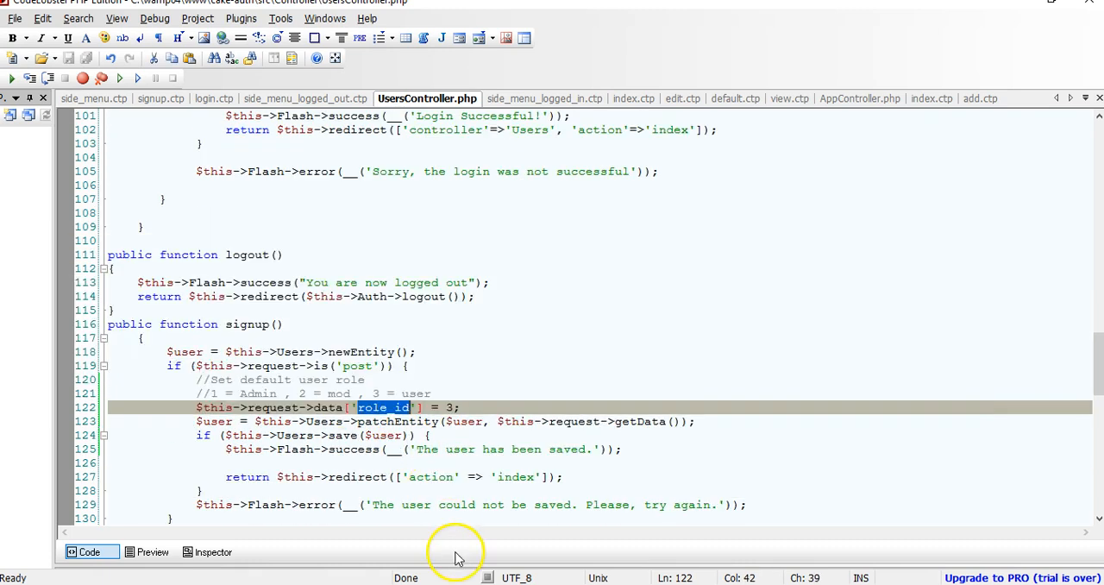
pyautogui.click(427, 435)
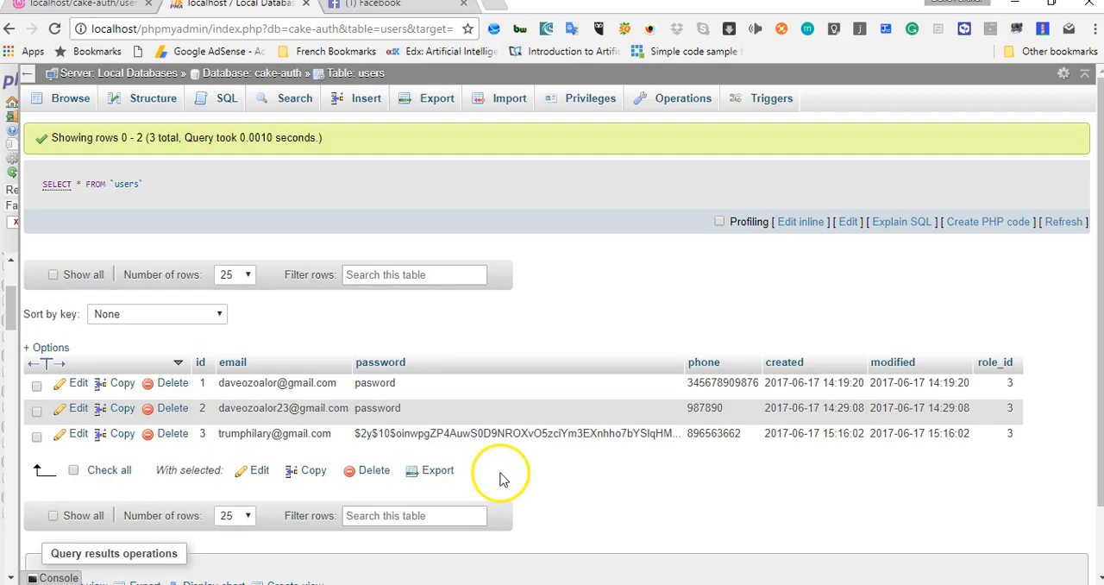
pyautogui.moveTo(684, 257)
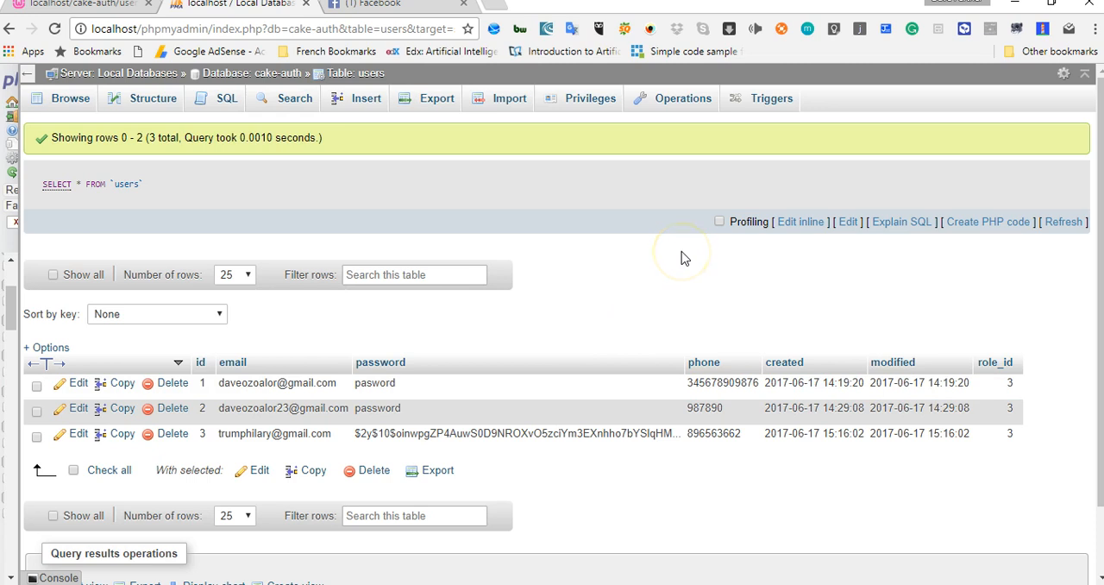
pyautogui.moveTo(121, 9)
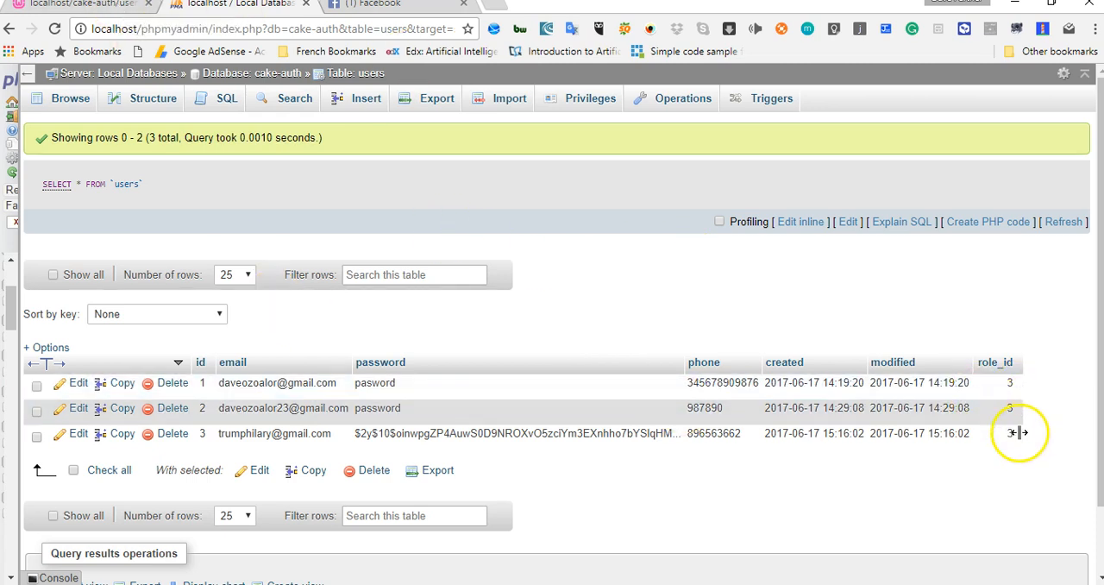
pyautogui.moveTo(995, 362)
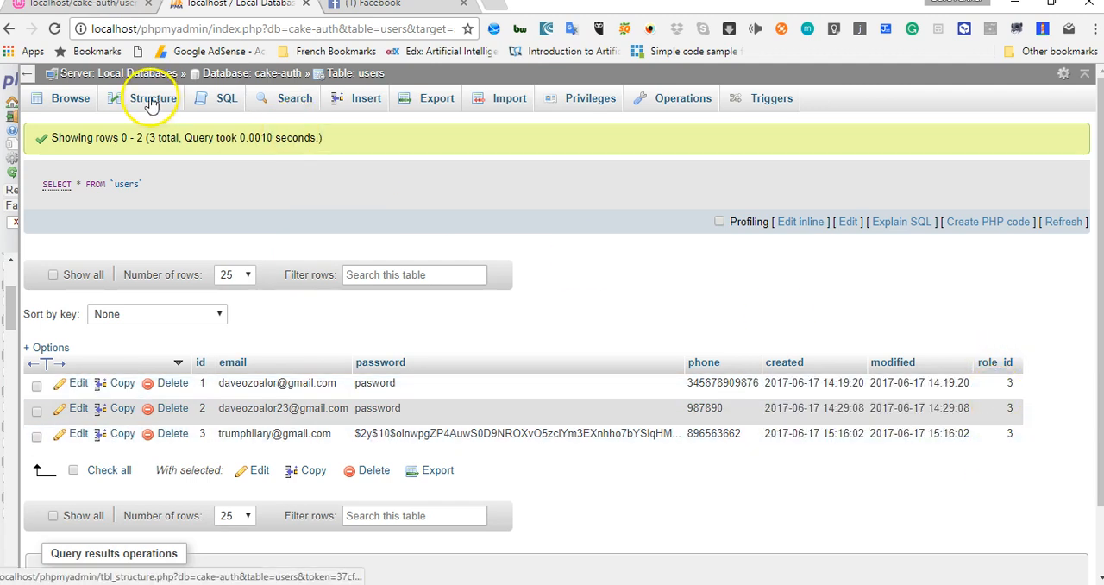
# - Show the users table's Structure tab in phpMyAdmin
pyautogui.click(151, 98)
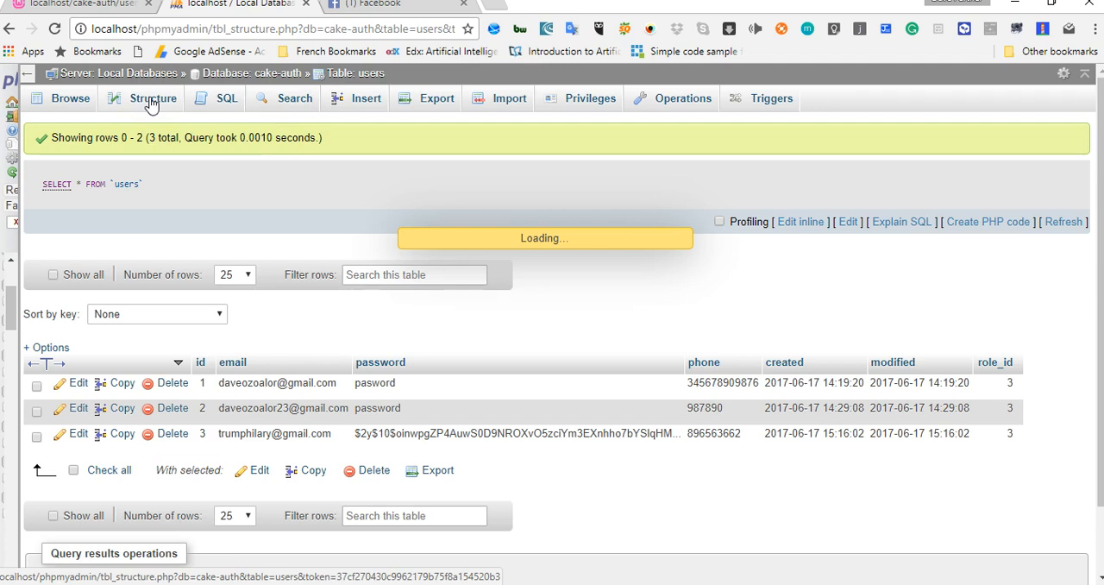
pyautogui.click(153, 98)
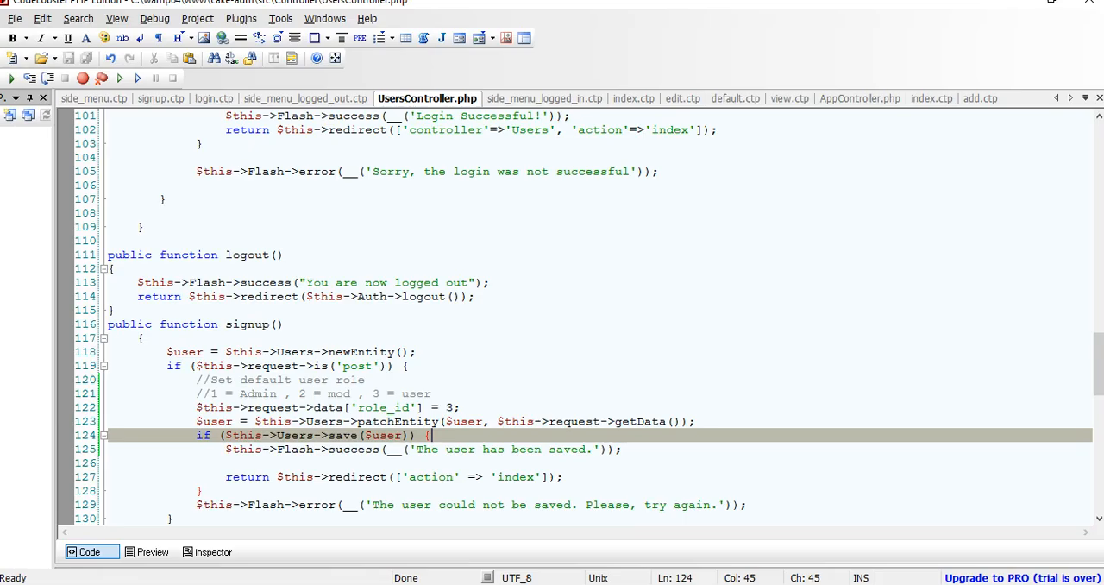
# - Change the signup role_id value on line 122 from 3 to 2
pyautogui.click(453, 407)
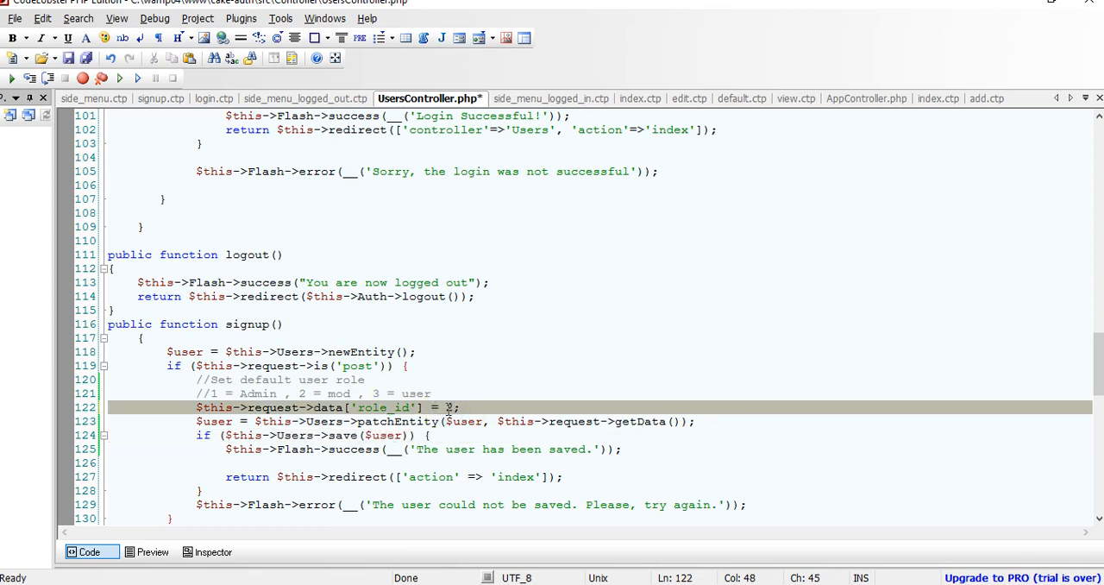
pyautogui.write('2')
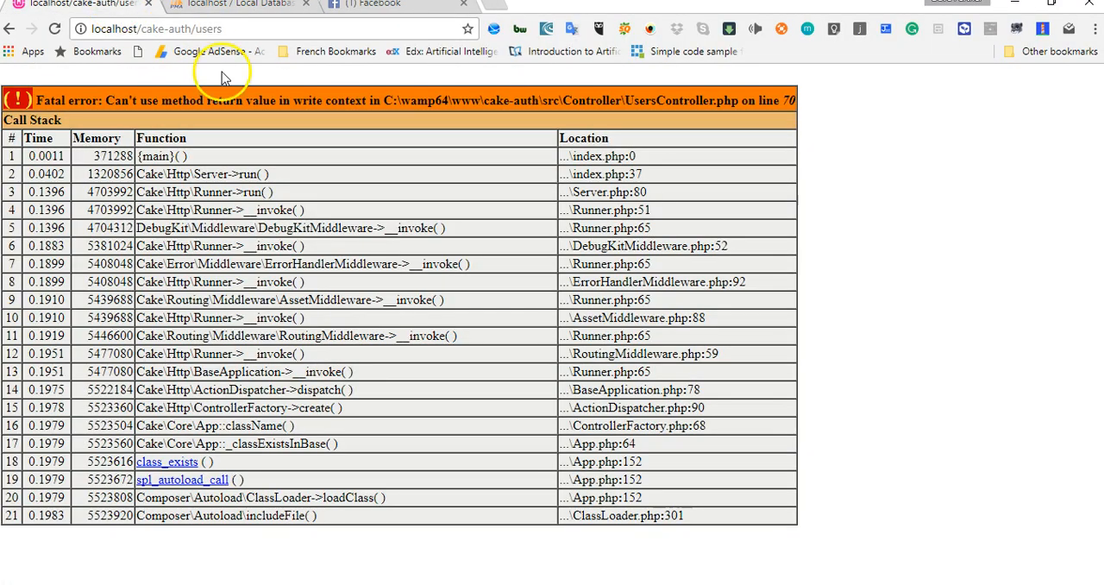
pyautogui.click(83, 29)
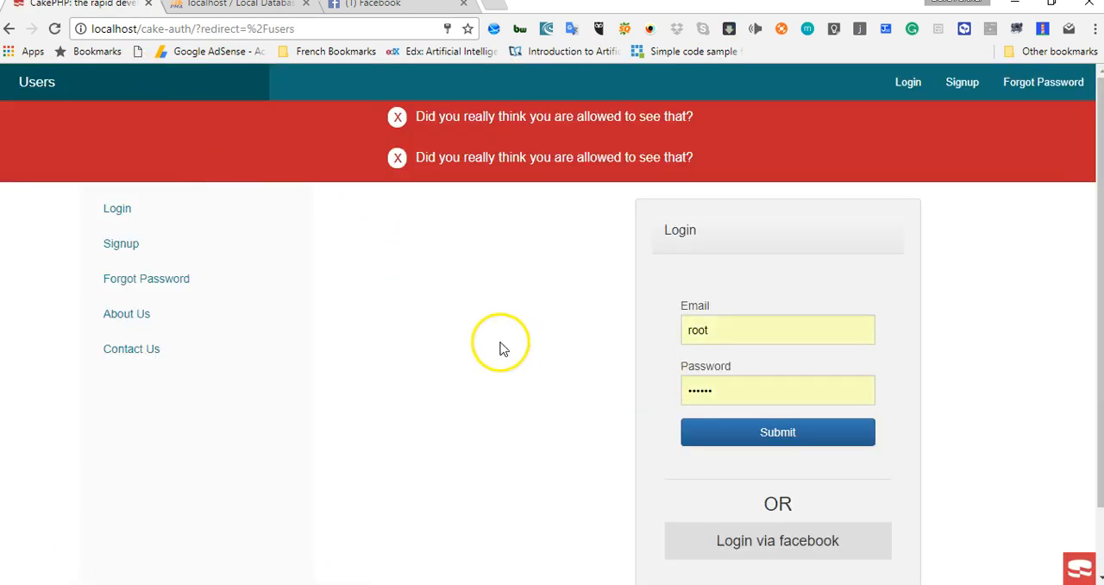
pyautogui.click(120, 243)
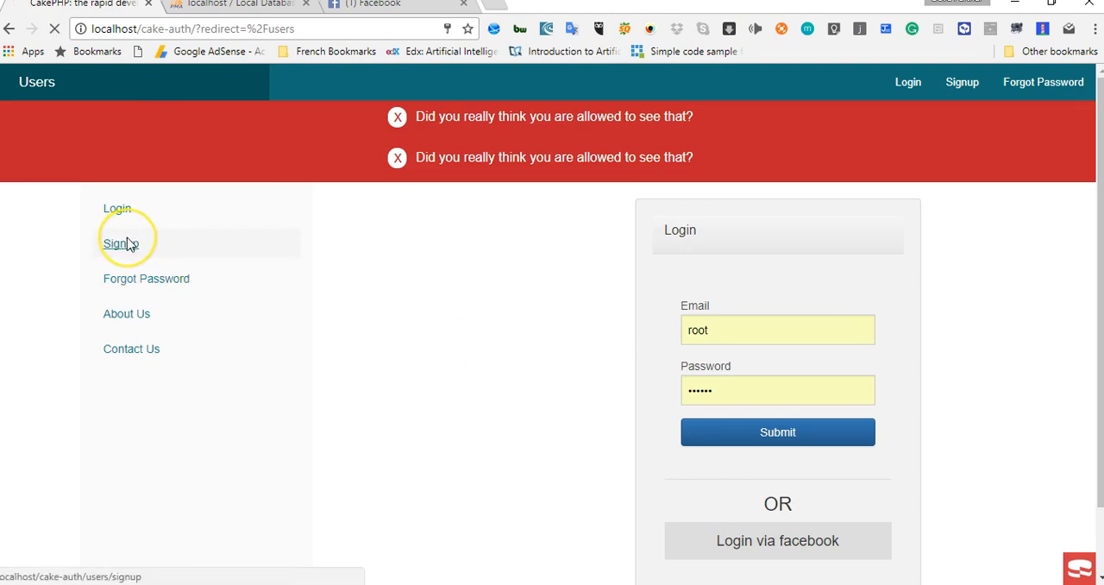
pyautogui.click(117, 243)
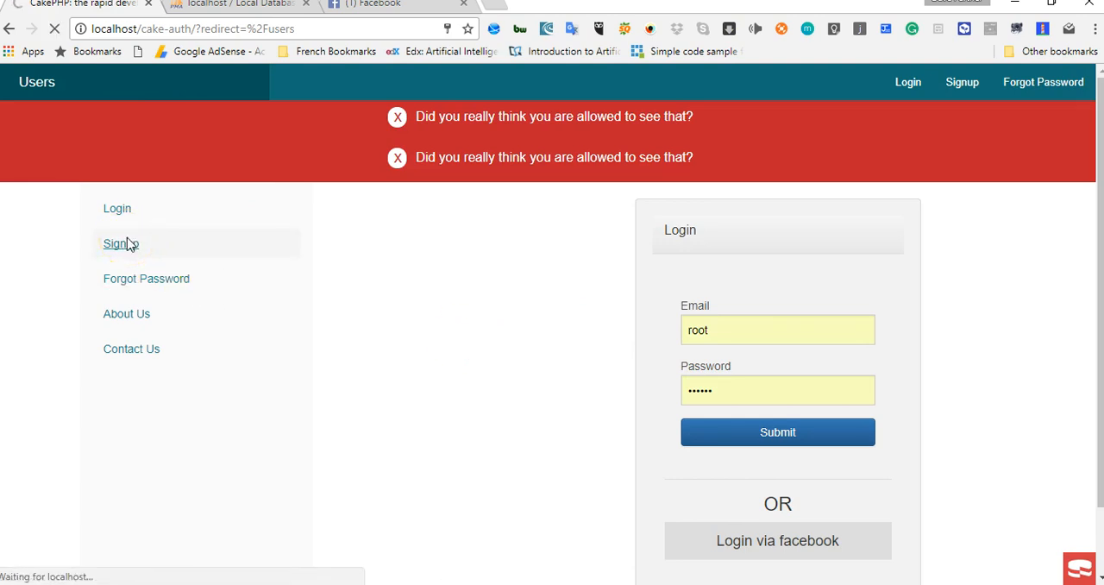
pyautogui.click(120, 245)
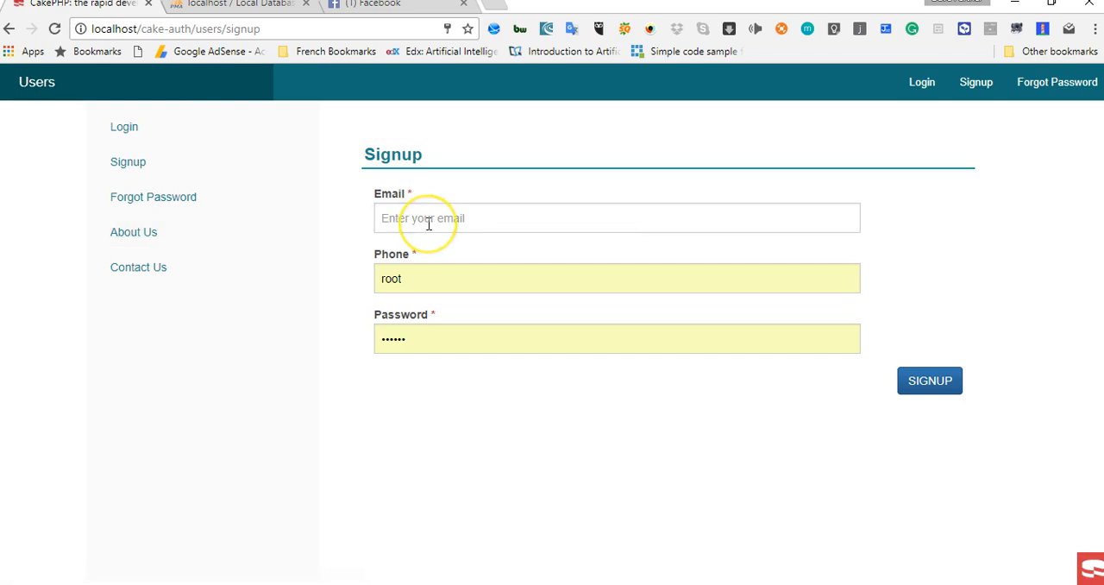
pyautogui.write('new')
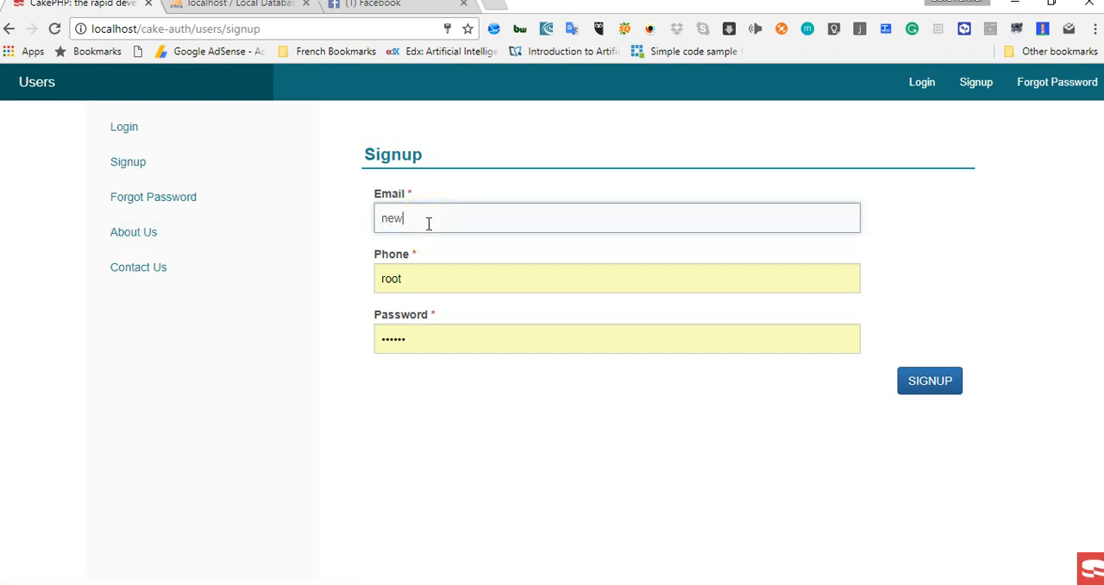
pyautogui.write('user')
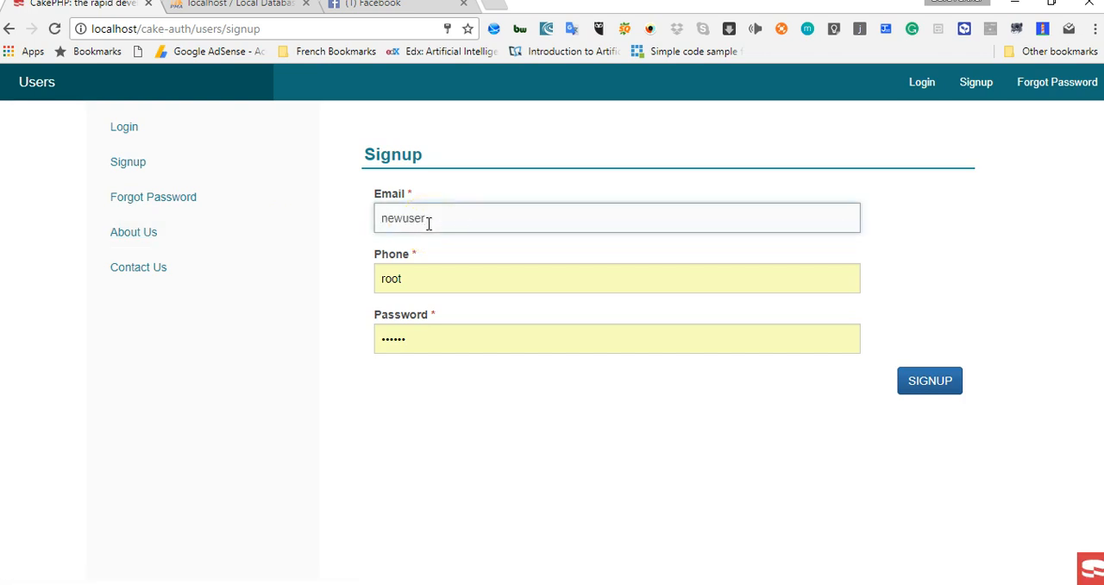
pyautogui.write('email@gmail.com')
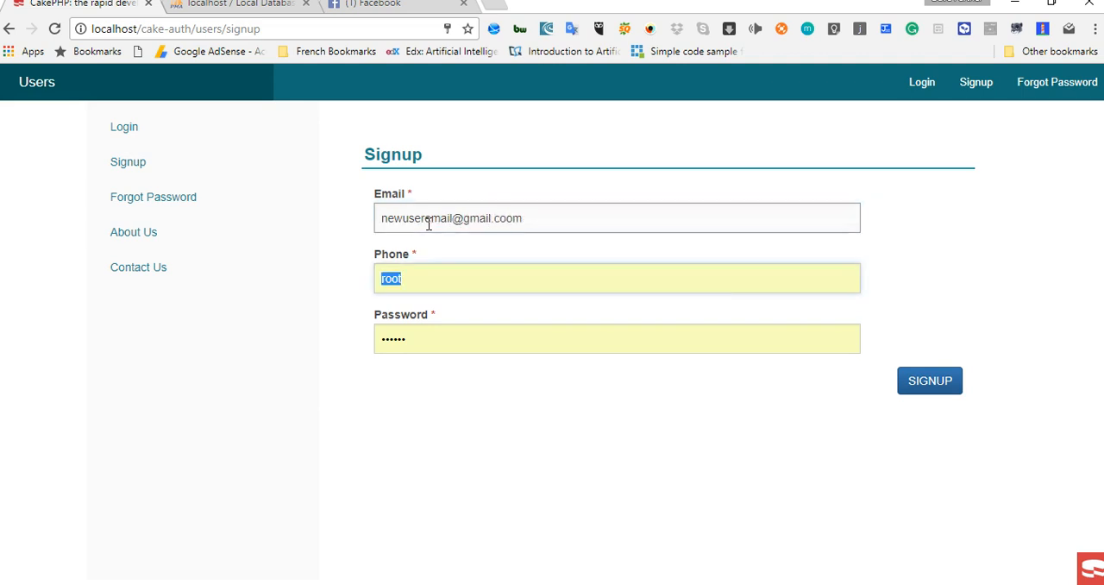
pyautogui.click(504, 217)
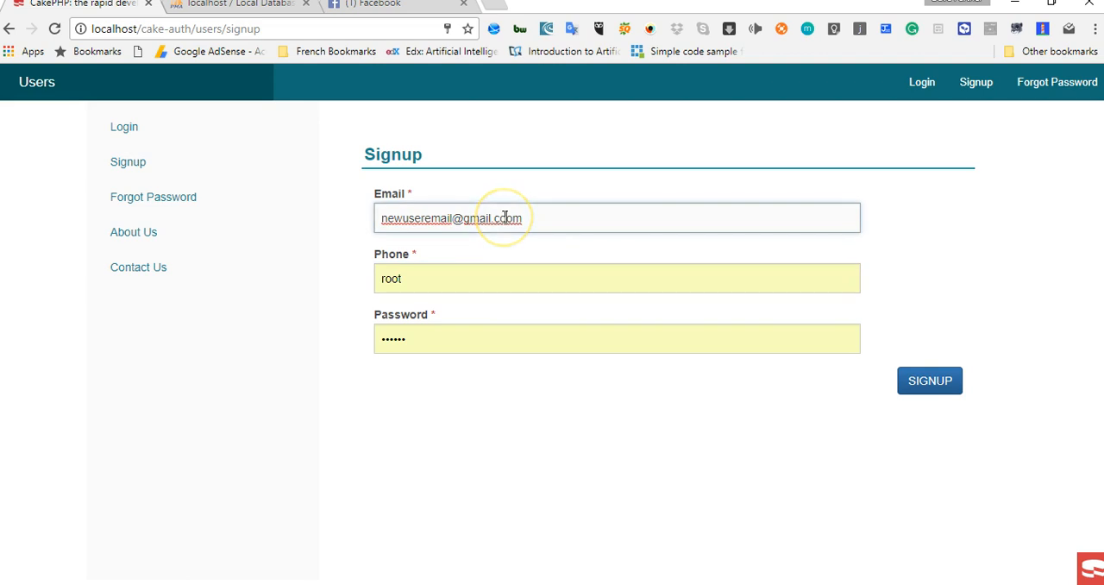
pyautogui.moveTo(478, 284)
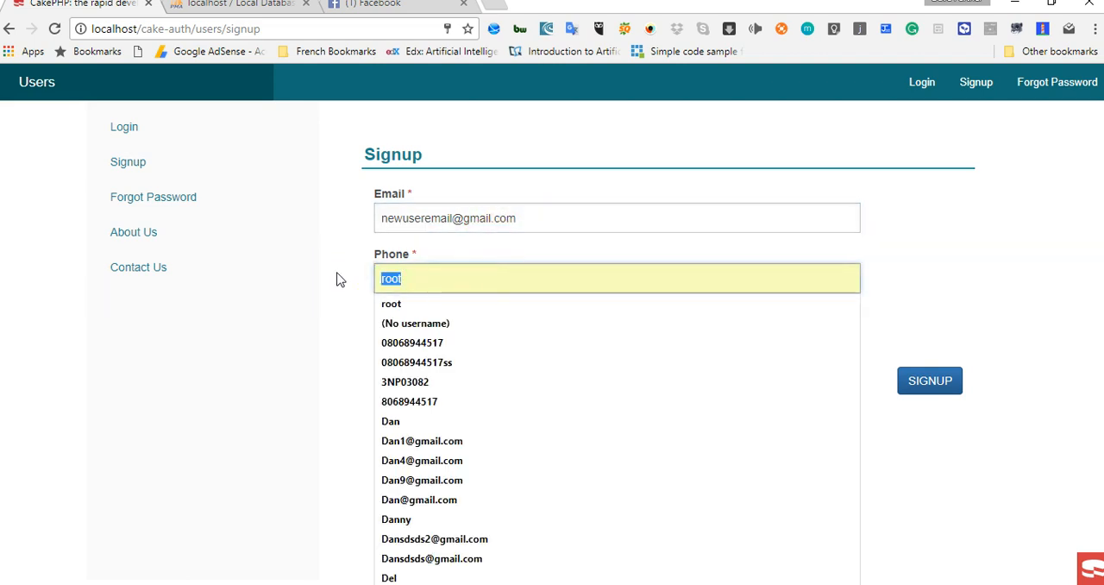
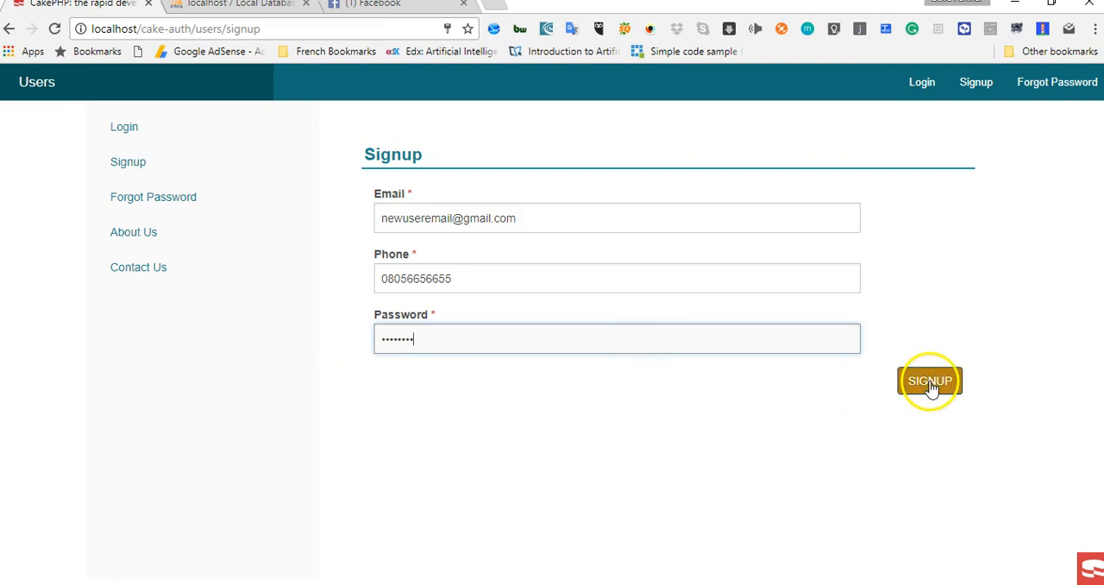
# - Submit the signup form and let Smart Lock save the password
pyautogui.click(929, 380)
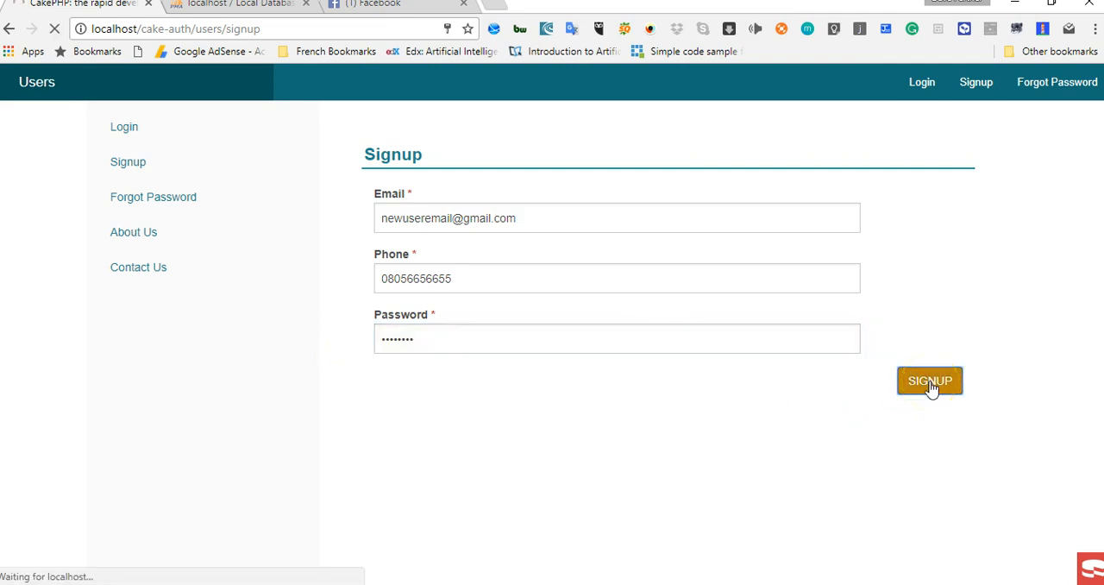
pyautogui.click(930, 380)
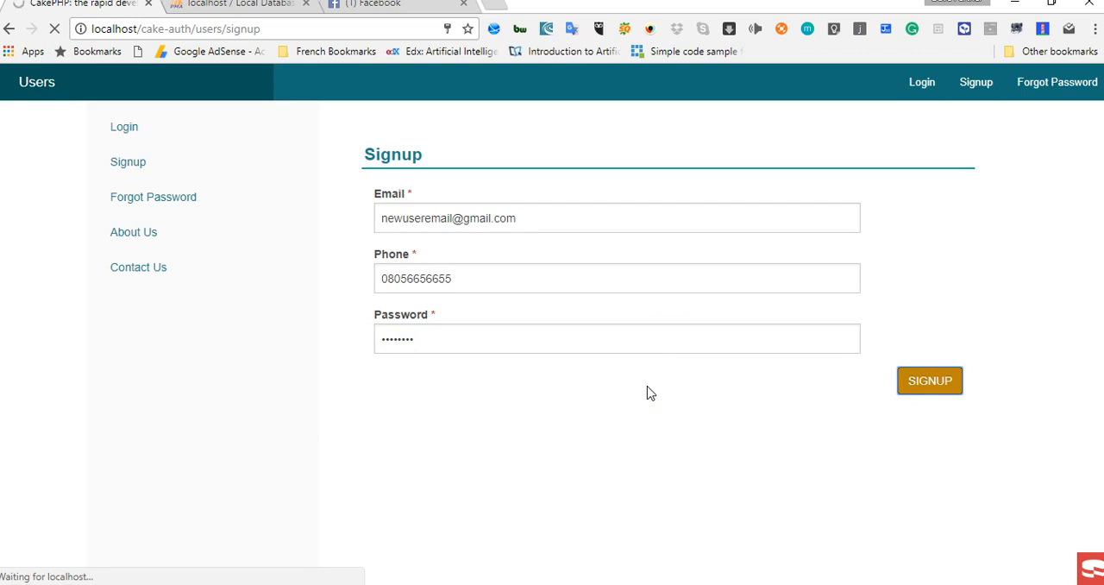
pyautogui.click(929, 381)
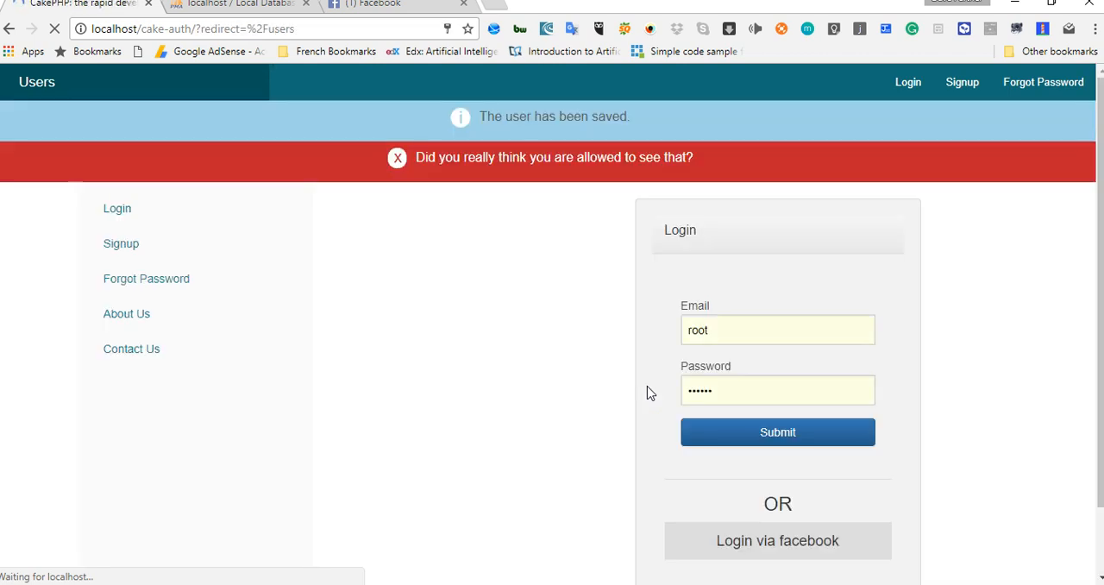
pyautogui.click(777, 432)
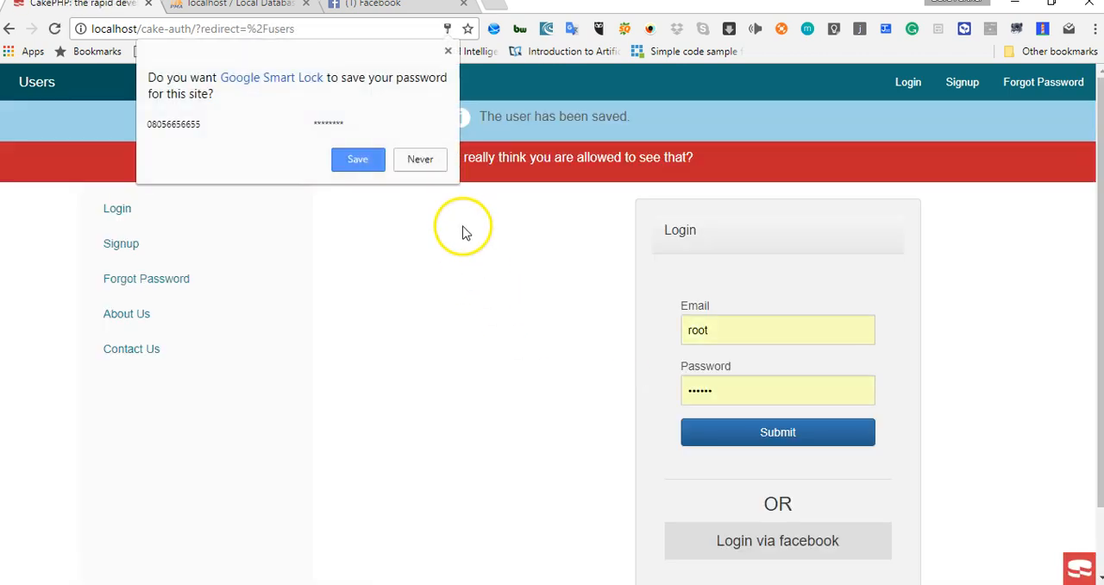
pyautogui.moveTo(358, 159)
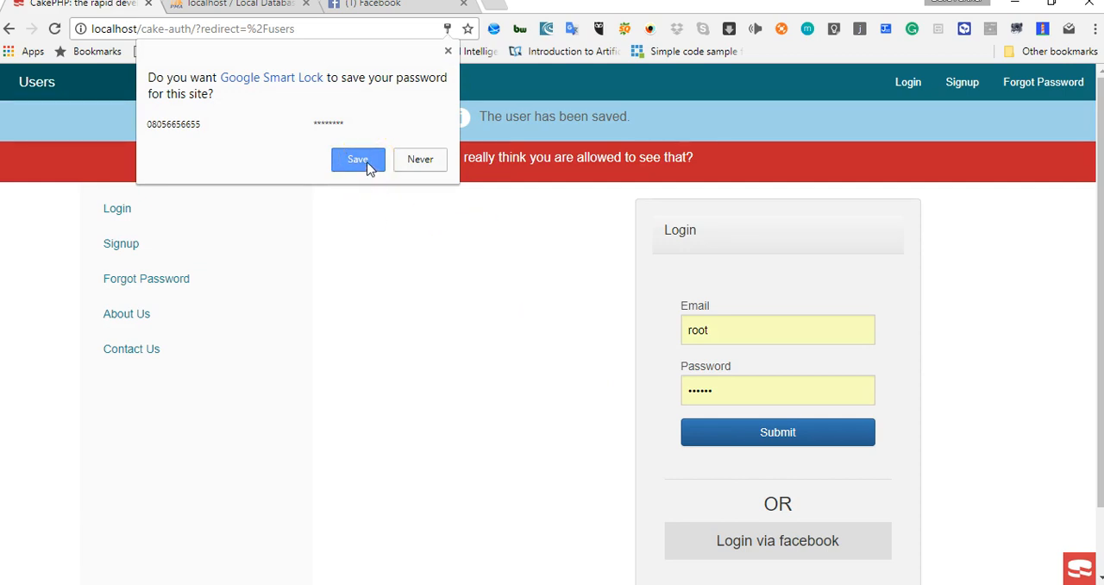
pyautogui.click(357, 158)
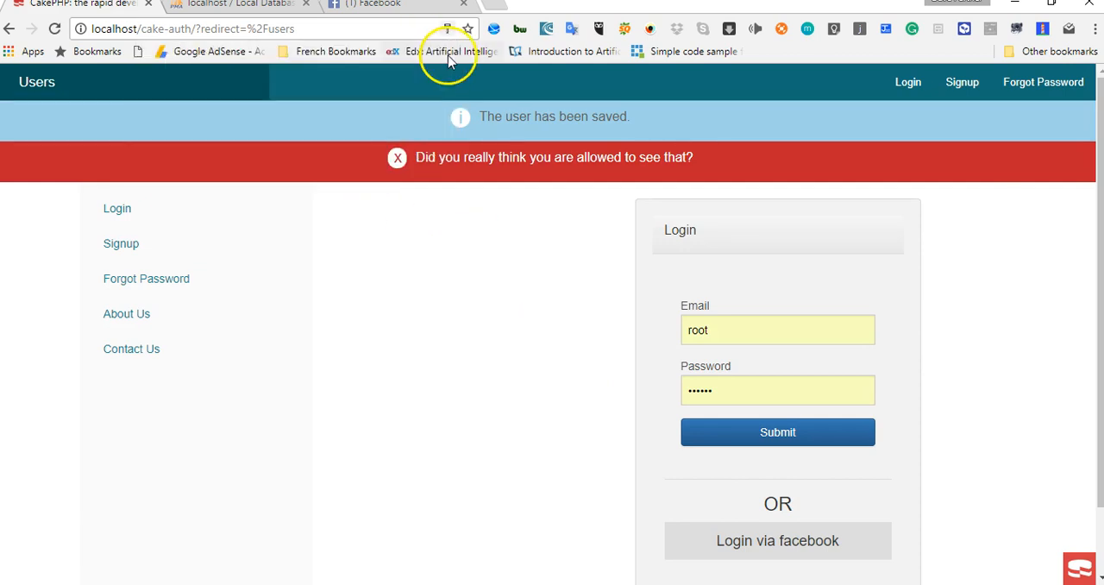
# - Switch to phpMyAdmin and browse the rows of the users table
pyautogui.click(233, 4)
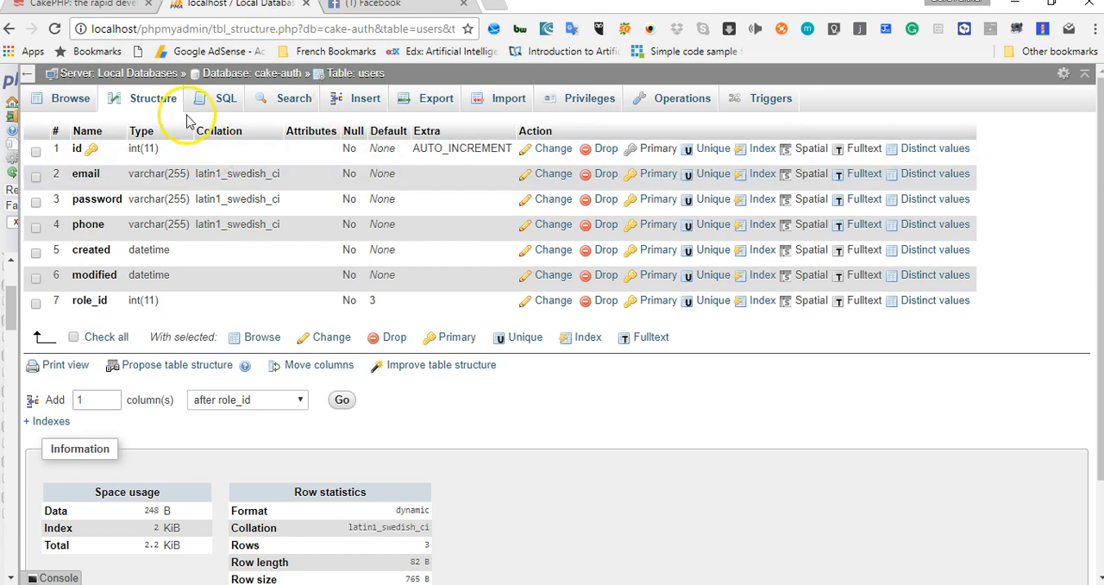
pyautogui.click(226, 98)
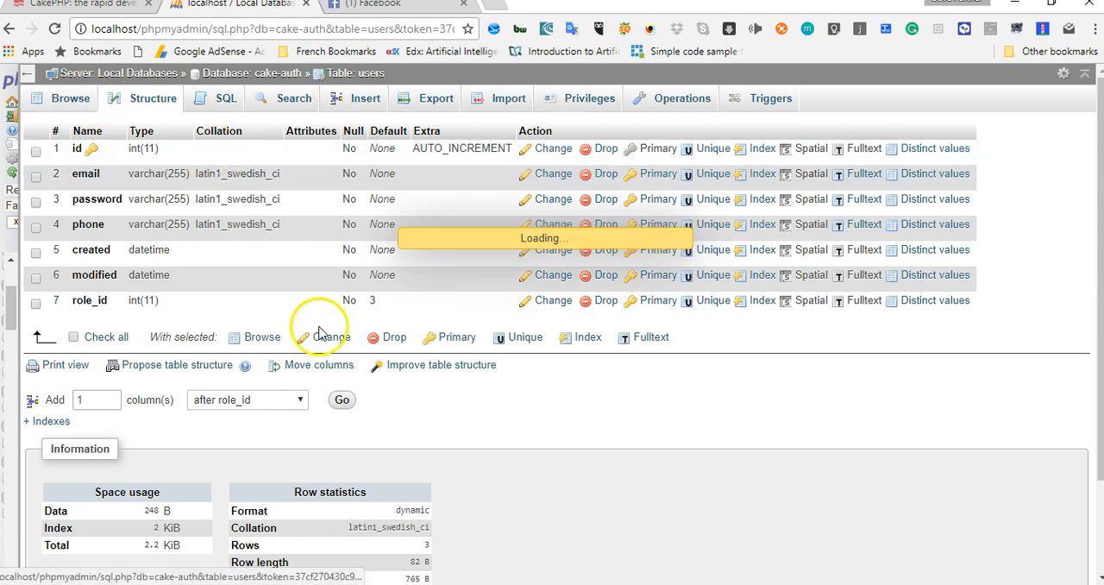
pyautogui.click(70, 97)
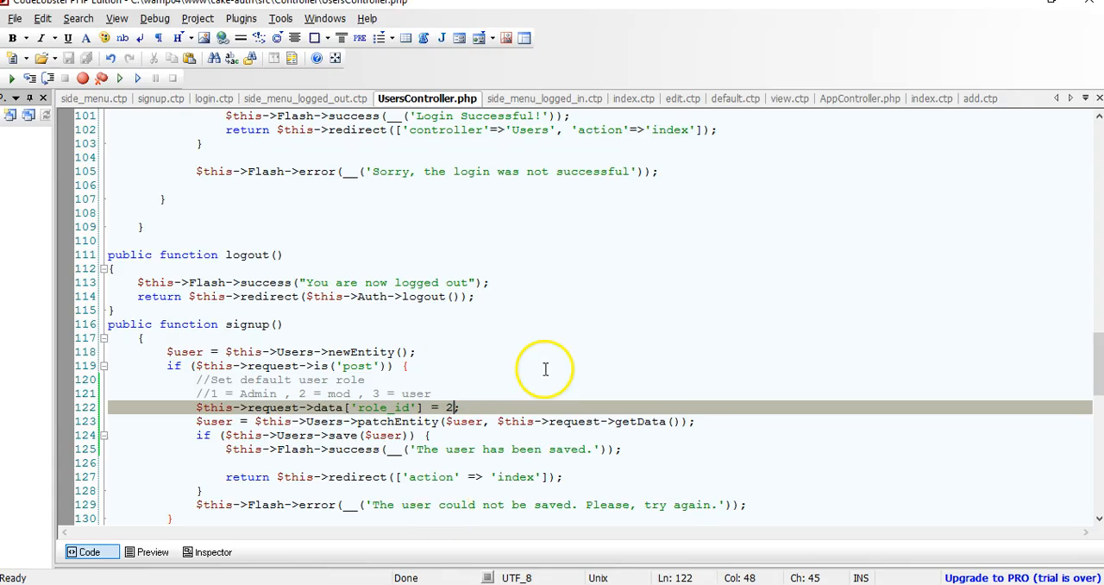
pyautogui.click(336, 366)
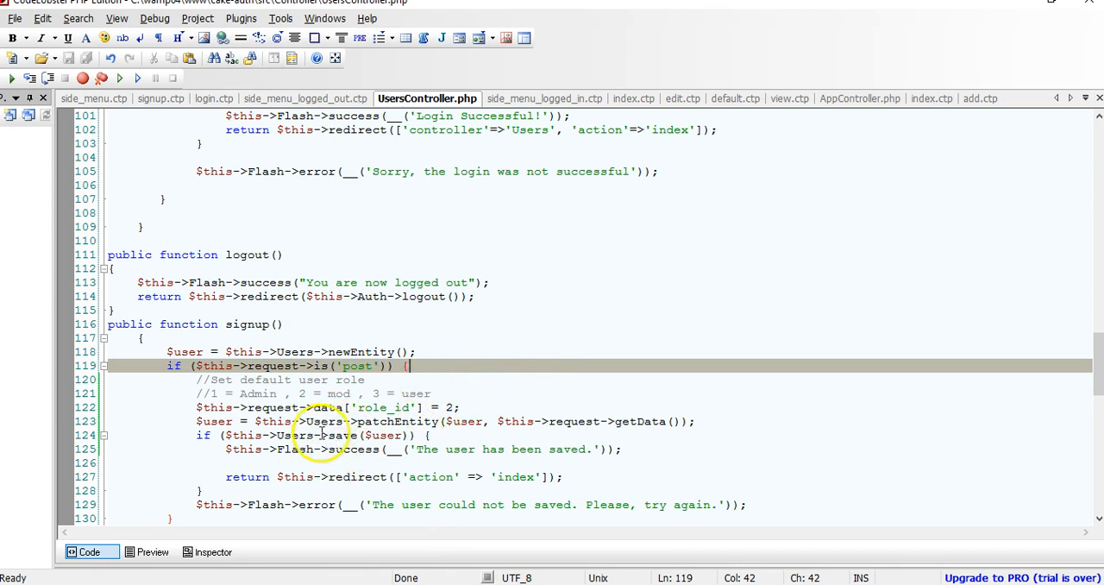
pyautogui.moveTo(267, 449)
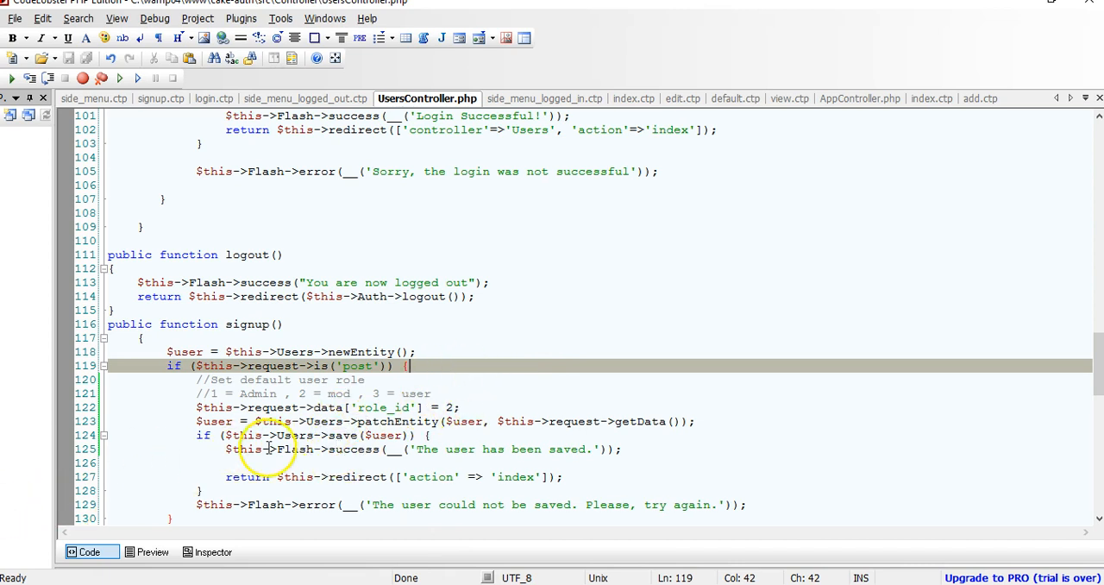